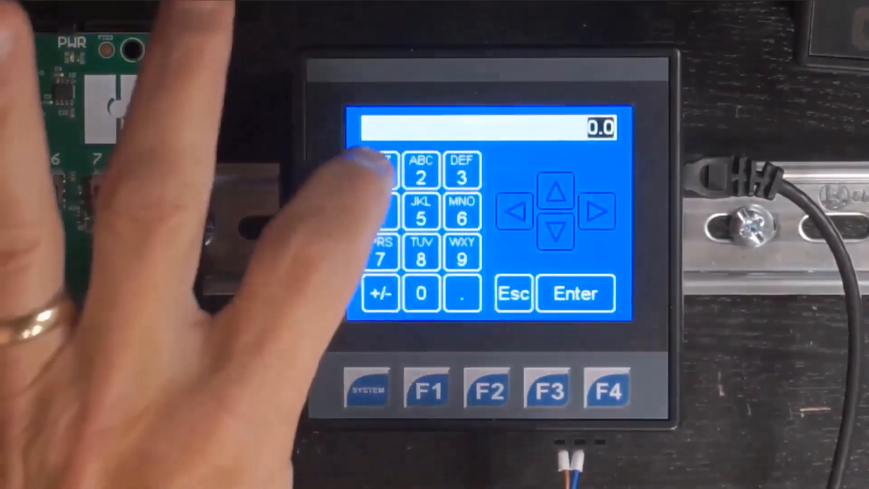
Create the new untitled3 project via File > New and collapse the IEC_UDFB_Example tree.
{"action": "left_click", "coordinate": [574, 293]}
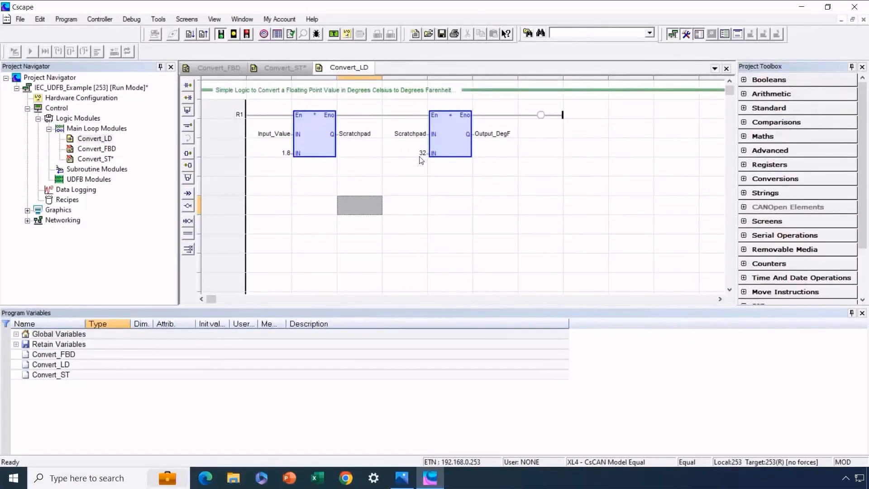
{"action": "mouse_move", "coordinate": [216, 64]}
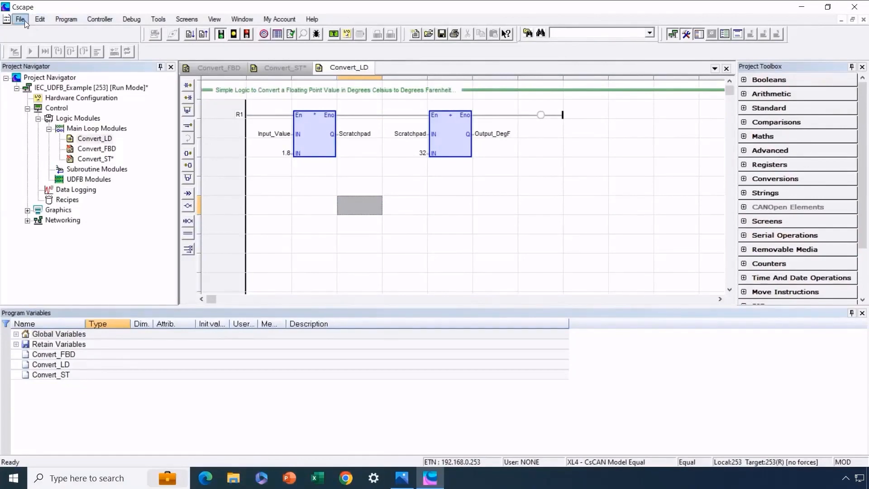
{"action": "left_click", "coordinate": [21, 19]}
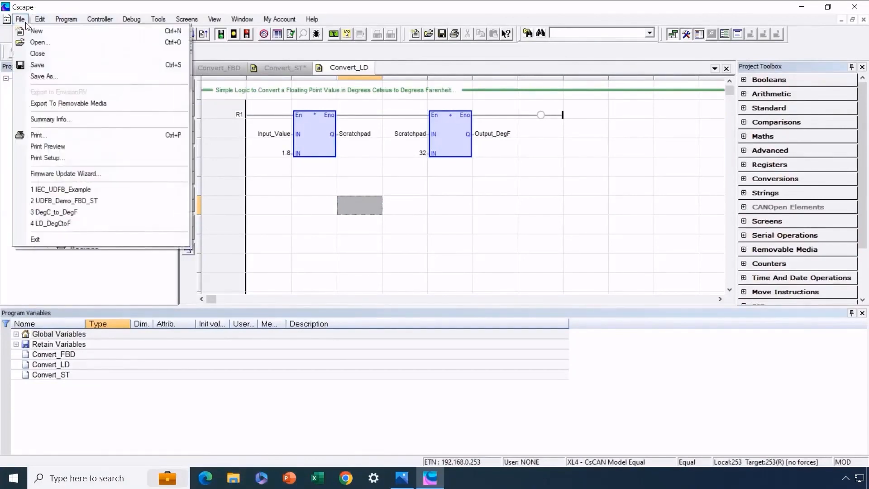
{"action": "left_click", "coordinate": [35, 30]}
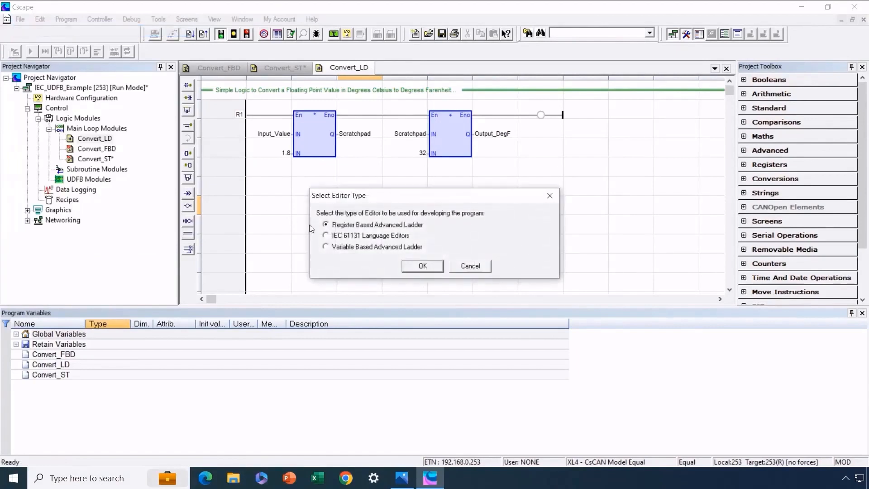
{"action": "left_click", "coordinate": [422, 266]}
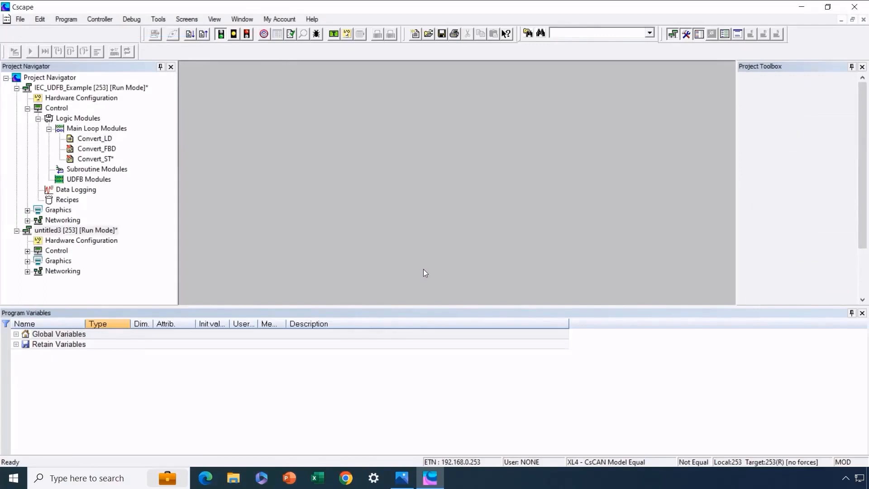
{"action": "mouse_move", "coordinate": [302, 237]}
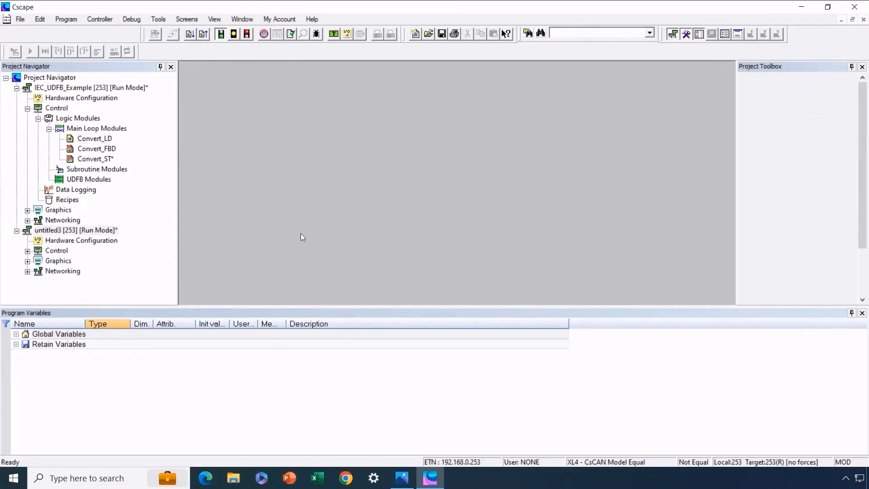
{"action": "left_click", "coordinate": [17, 87]}
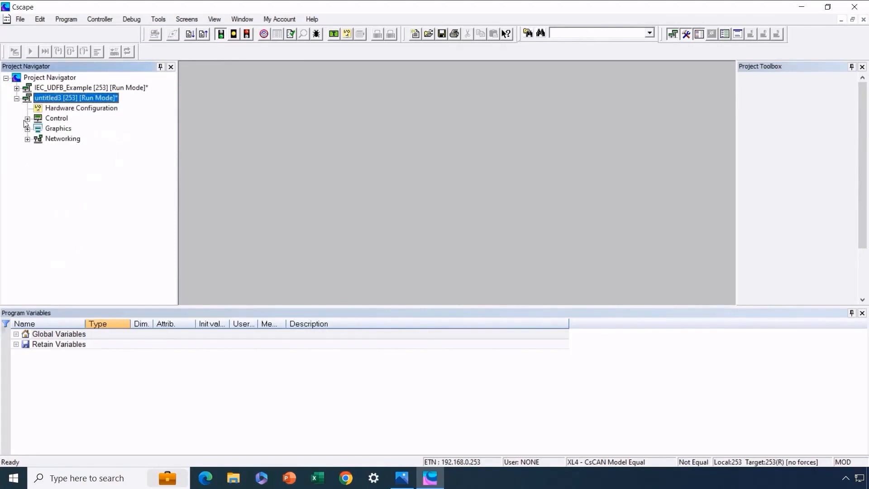
Under Control > Logic Modules > UDFB Modules, add an IEC ladder UDFB named DegCtoDegF.
{"action": "left_click", "coordinate": [27, 118]}
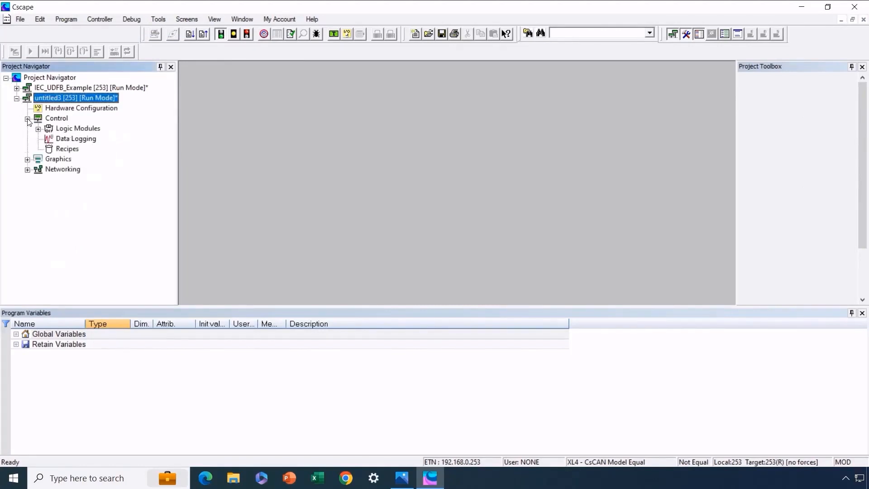
{"action": "left_click", "coordinate": [37, 128]}
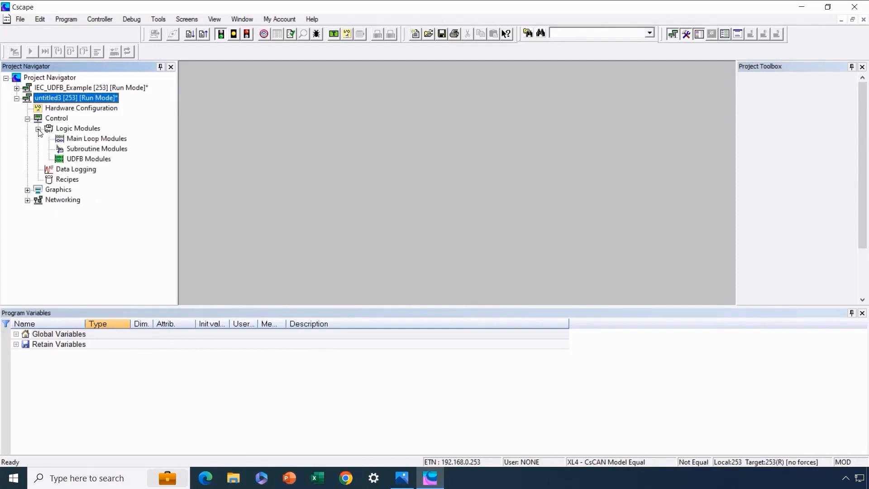
{"action": "mouse_move", "coordinate": [77, 165]}
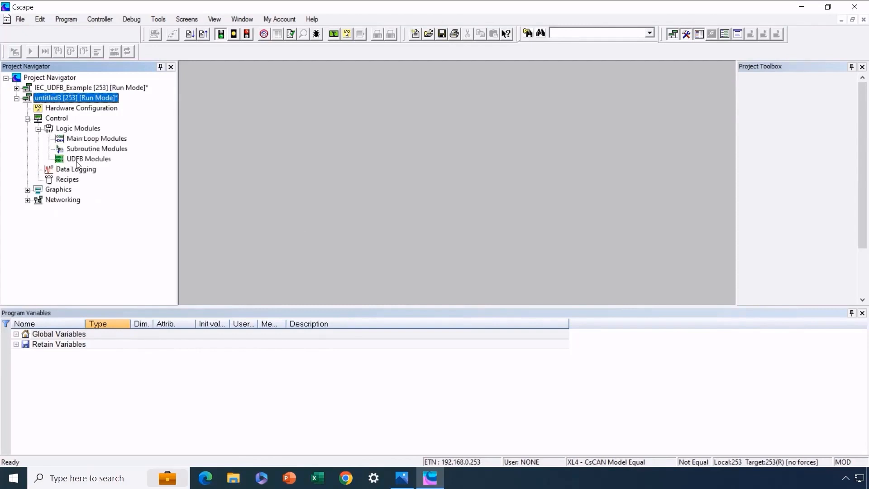
{"action": "left_click", "coordinate": [88, 159]}
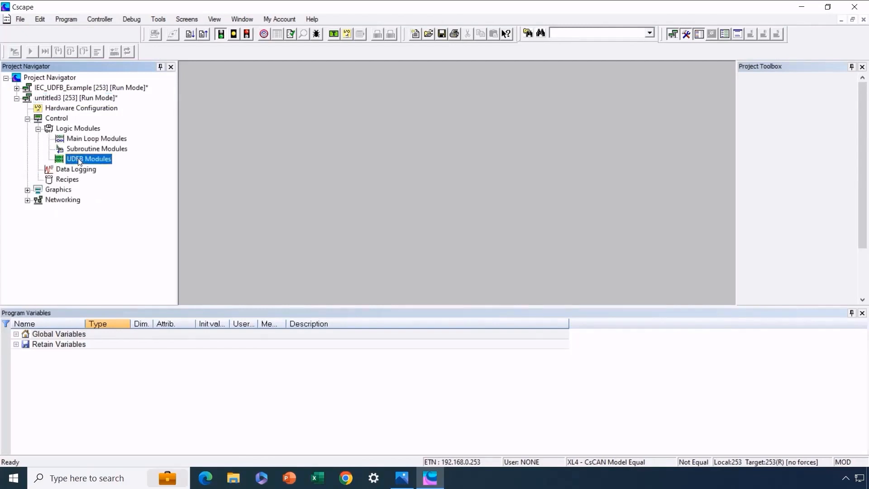
{"action": "right_click", "coordinate": [89, 159]}
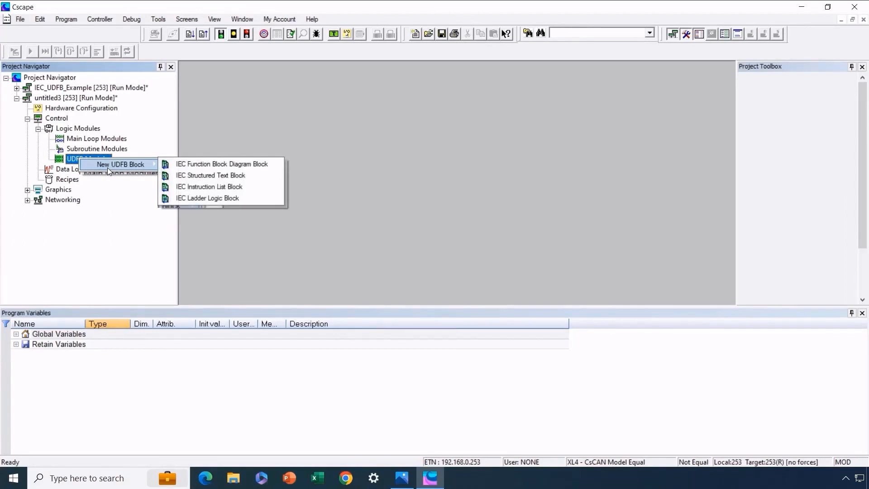
{"action": "mouse_move", "coordinate": [141, 166]}
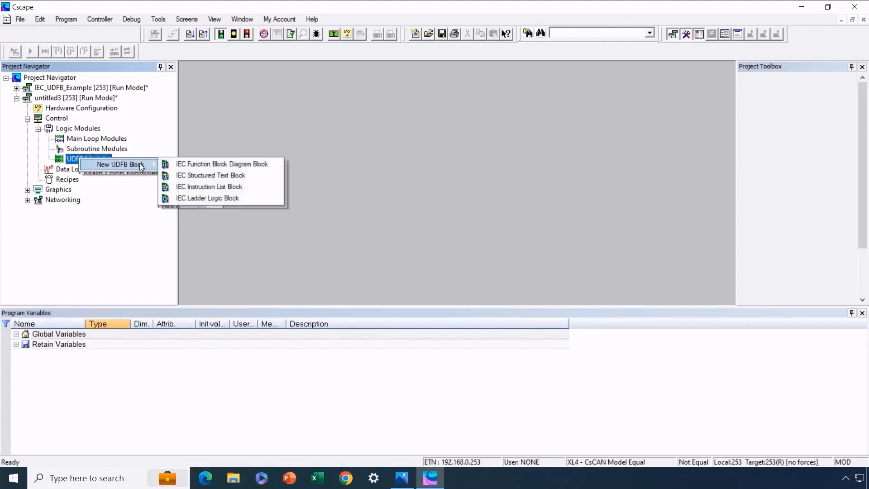
{"action": "left_click", "coordinate": [207, 198]}
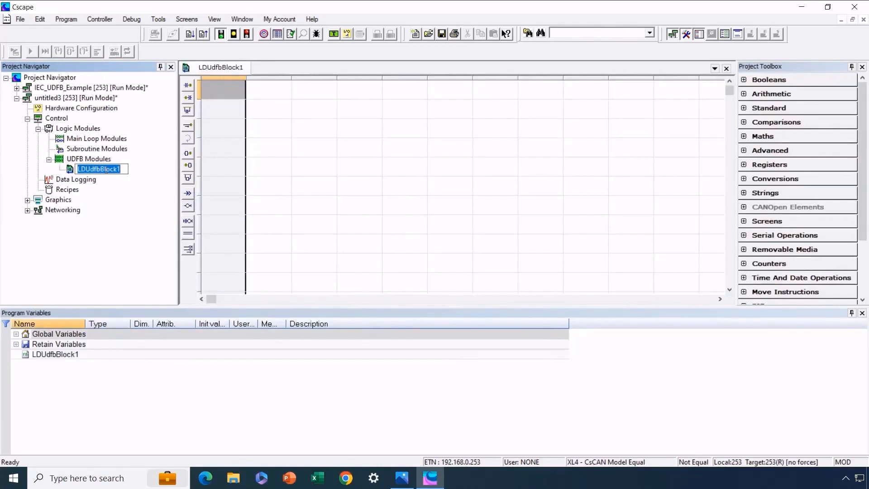
{"action": "type", "text": "DegCtoDegF"}
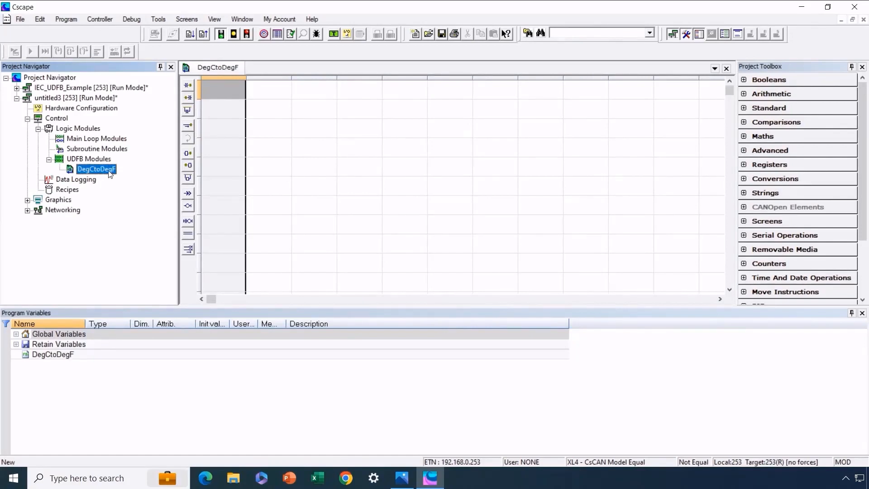
{"action": "mouse_move", "coordinate": [95, 188]}
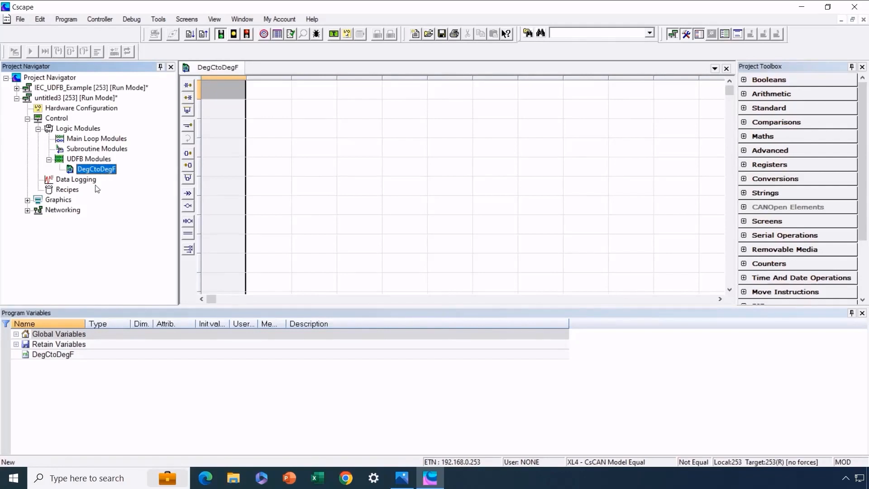
{"action": "mouse_move", "coordinate": [78, 258]}
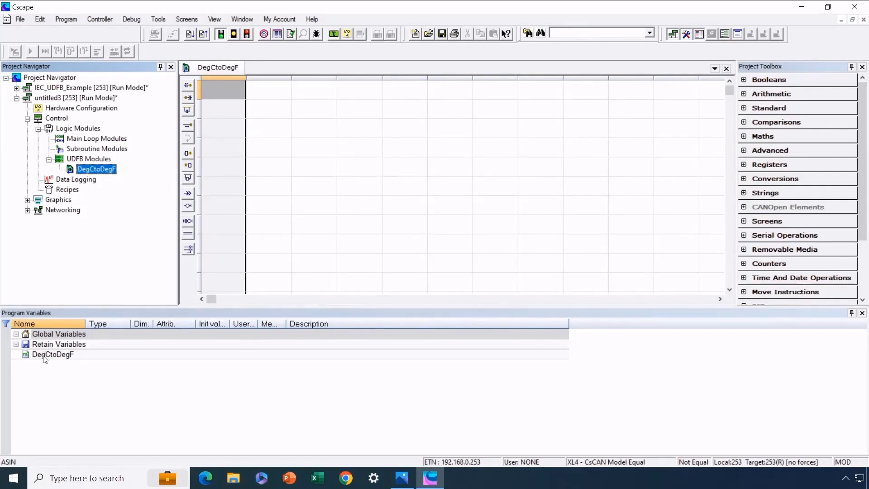
Add the REAL input parameter Input_Value to DegCtoDegF.
{"action": "left_click", "coordinate": [53, 353]}
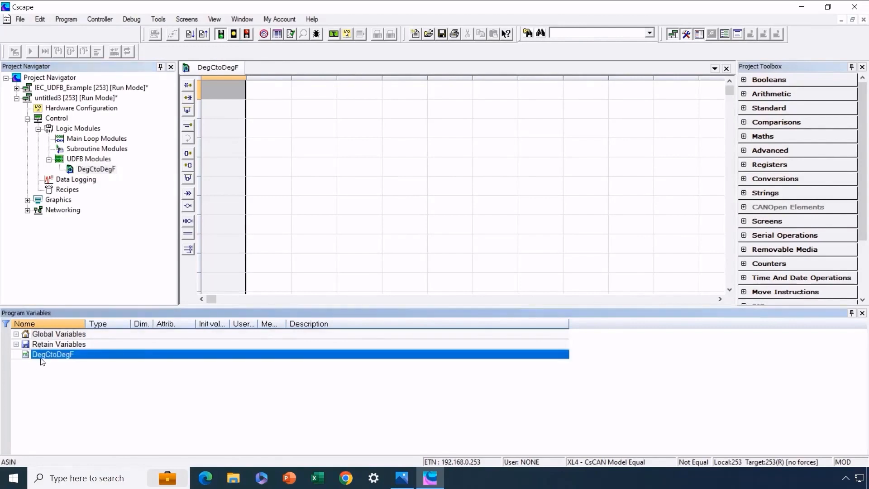
{"action": "right_click", "coordinate": [52, 353]}
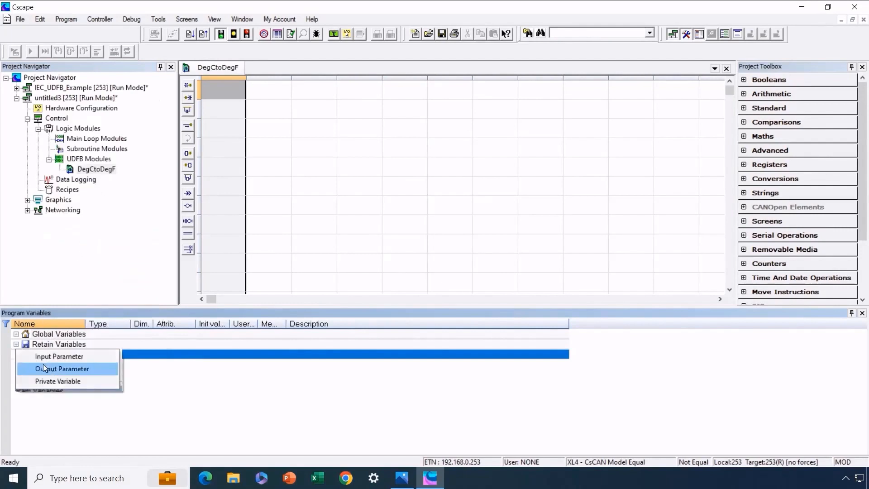
{"action": "left_click", "coordinate": [60, 355]}
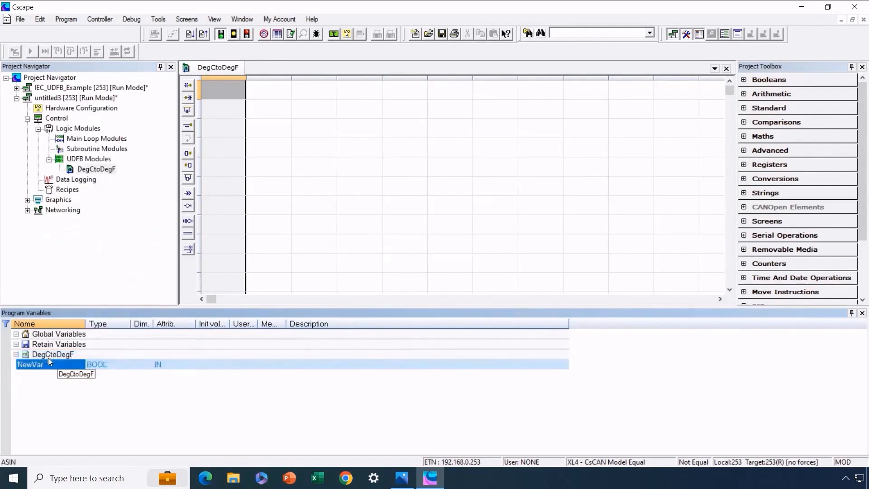
{"action": "type", "text": "Input_Value"}
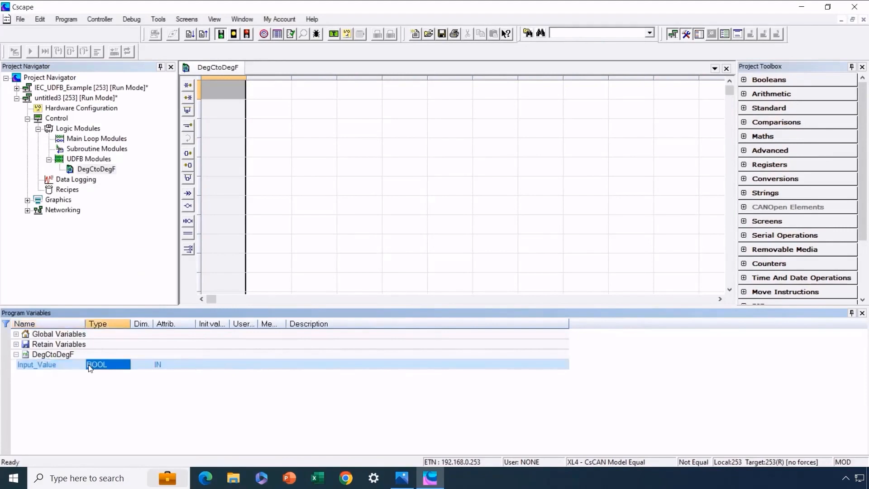
{"action": "left_click", "coordinate": [93, 400]}
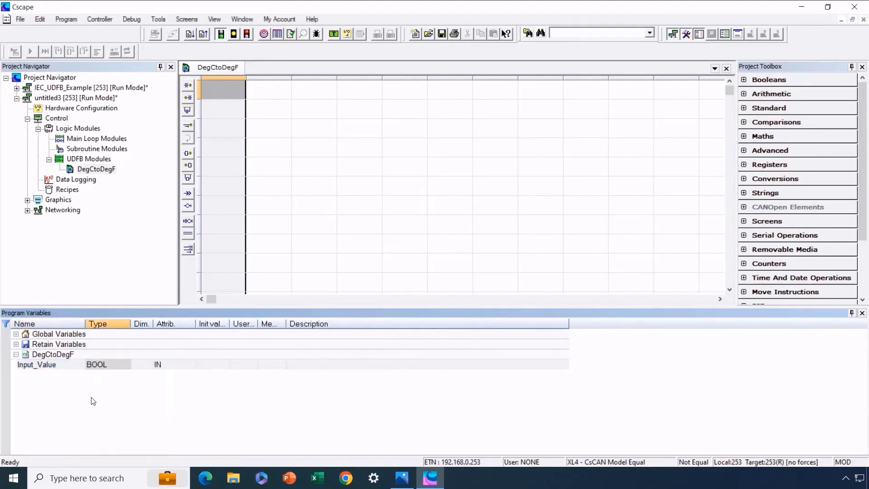
Add the Output_DegF output and a private REAL variable Scratchpad.
{"action": "right_click", "coordinate": [37, 363]}
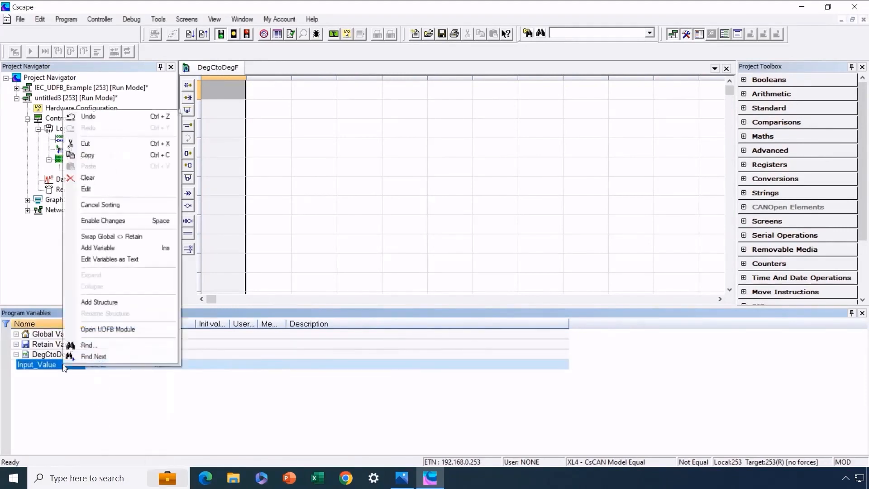
{"action": "mouse_move", "coordinate": [99, 248]}
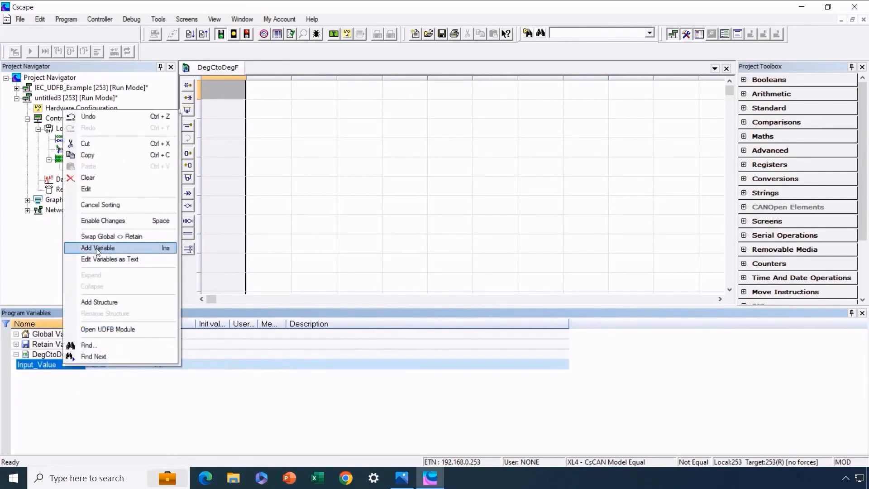
{"action": "left_click", "coordinate": [98, 248]}
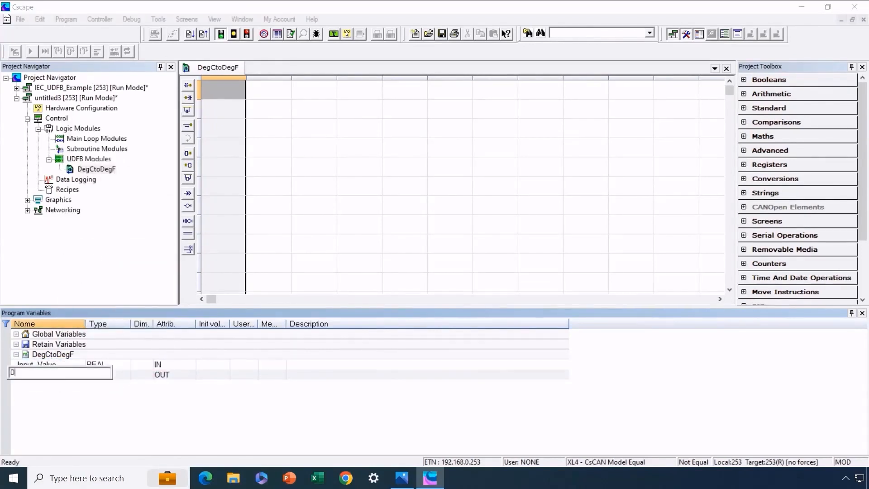
{"action": "type", "text": "Output_DegF"}
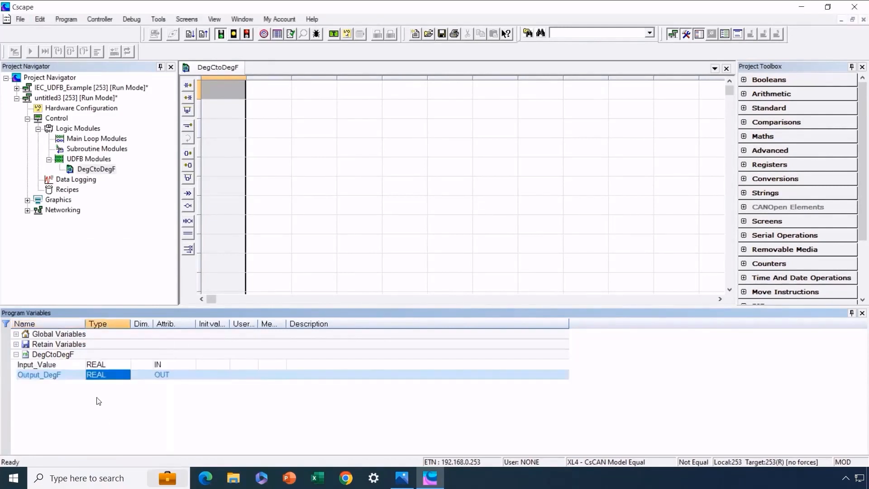
{"action": "right_click", "coordinate": [53, 354]}
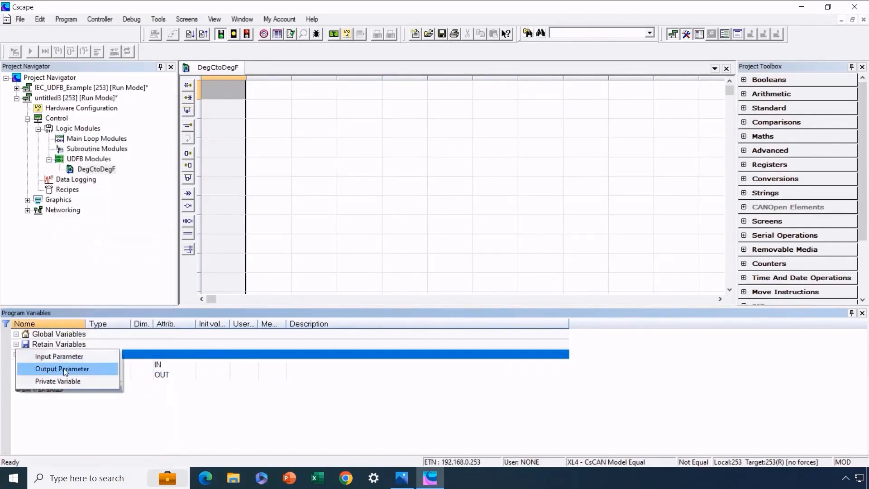
{"action": "left_click", "coordinate": [57, 381]}
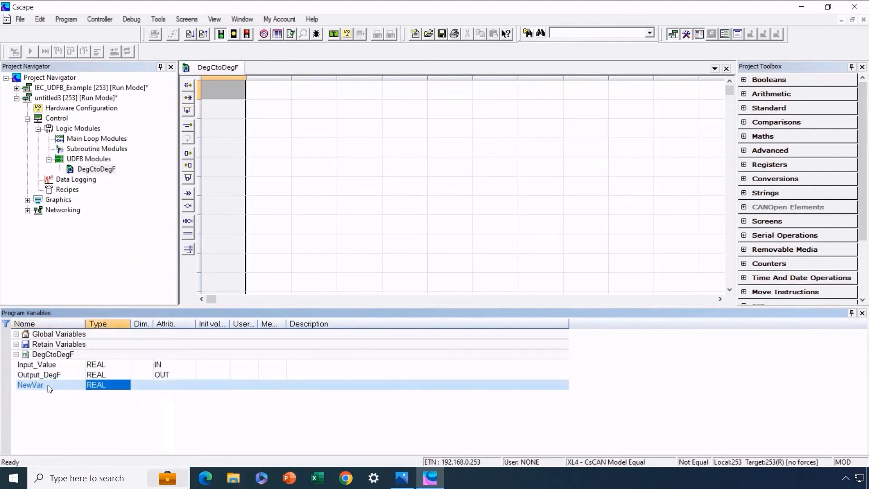
{"action": "type", "text": "Scratchpad"}
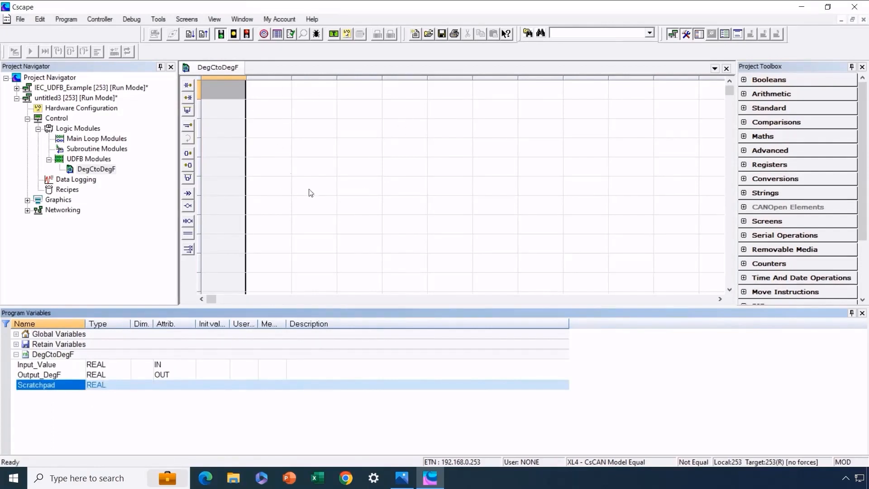
{"action": "mouse_move", "coordinate": [290, 179]}
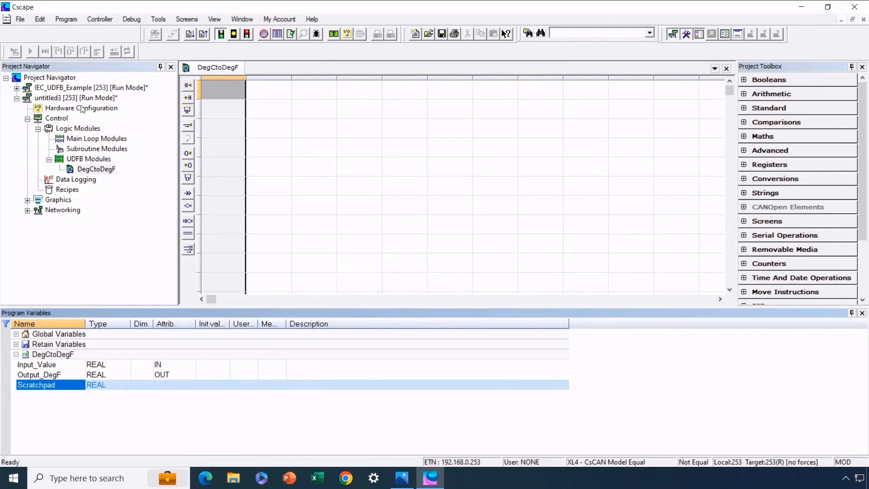
Copy the Celsius-to-Fahrenheit rung from the example's Convert_LD and reopen DegCtoDegF.
{"action": "left_click", "coordinate": [17, 87]}
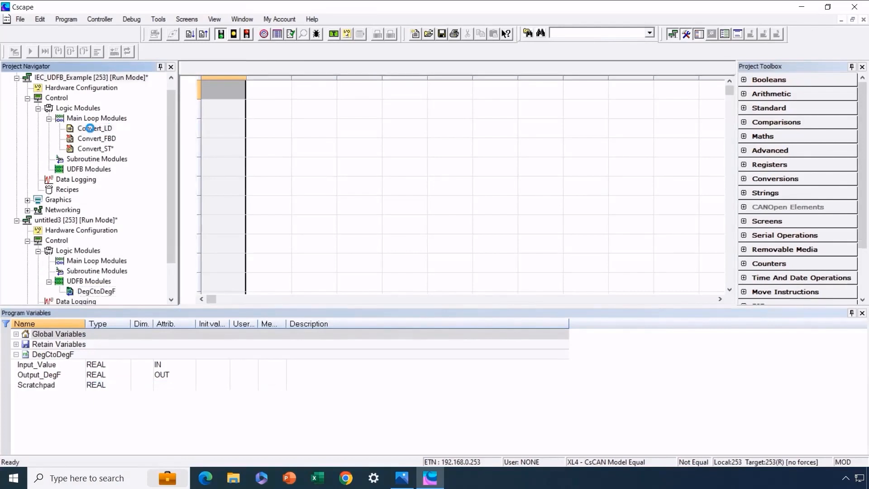
{"action": "double_click", "coordinate": [95, 128]}
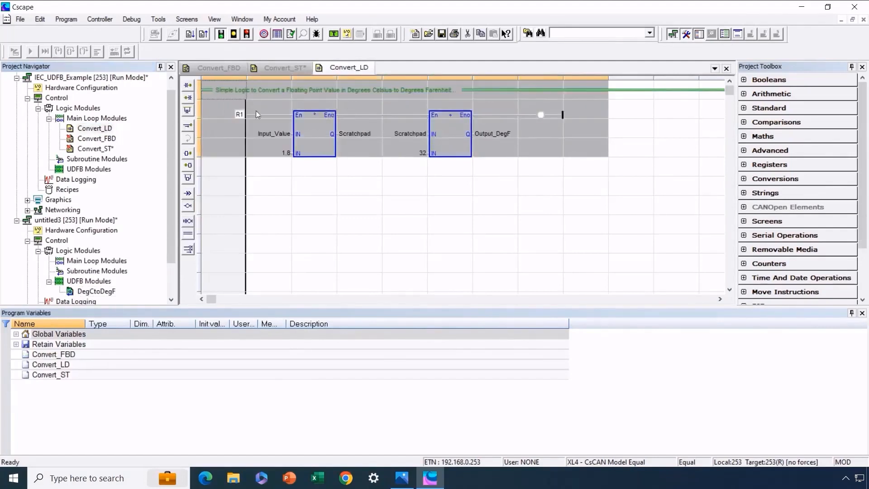
{"action": "right_click", "coordinate": [313, 133]}
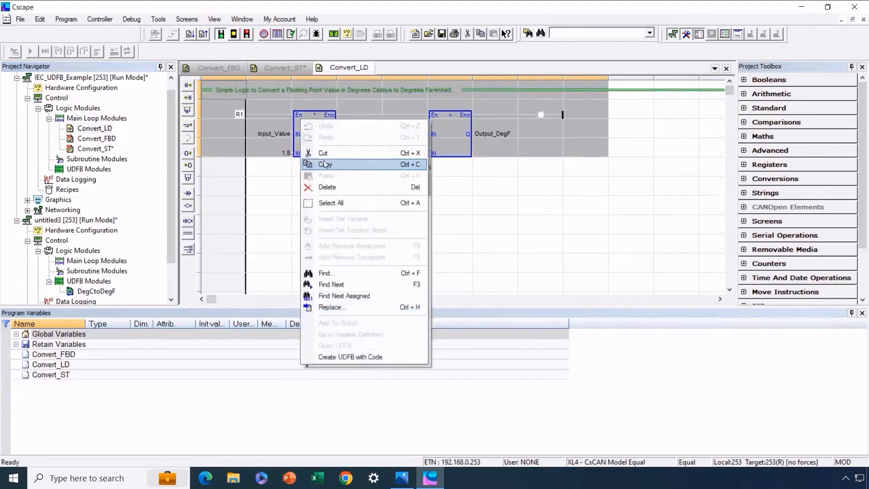
{"action": "left_click", "coordinate": [326, 164]}
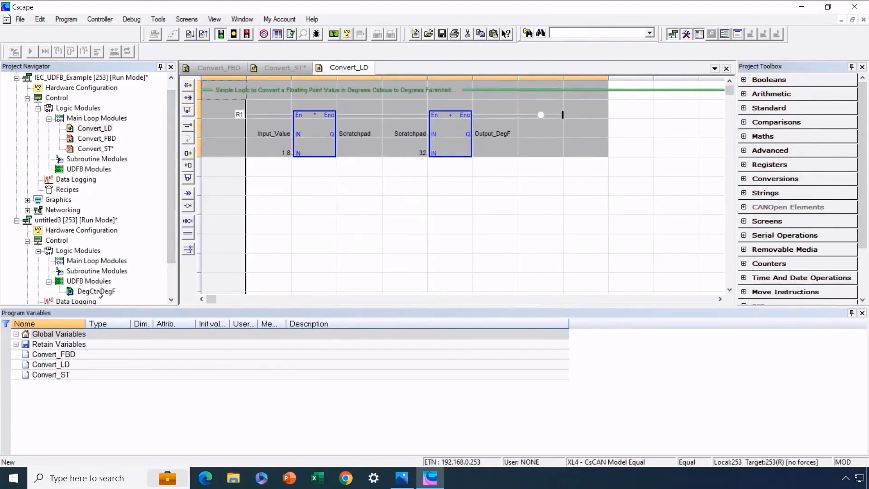
{"action": "double_click", "coordinate": [97, 291]}
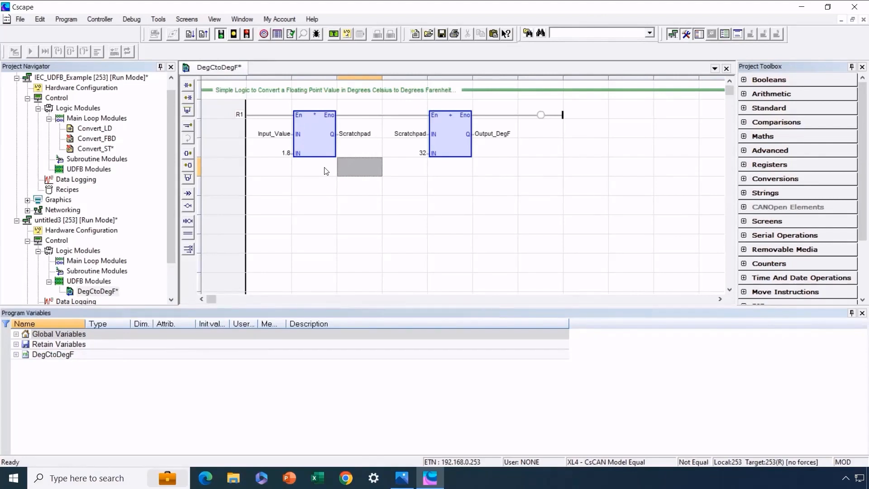
{"action": "mouse_move", "coordinate": [168, 263]}
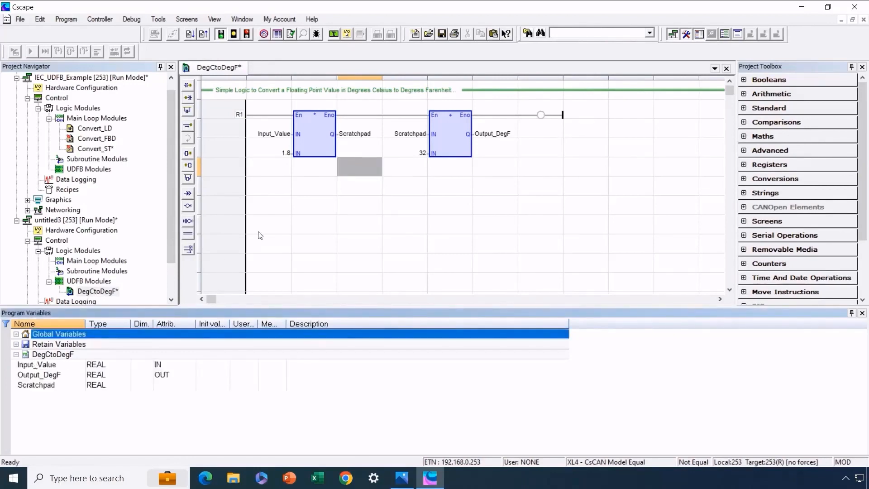
{"action": "mouse_move", "coordinate": [266, 137]}
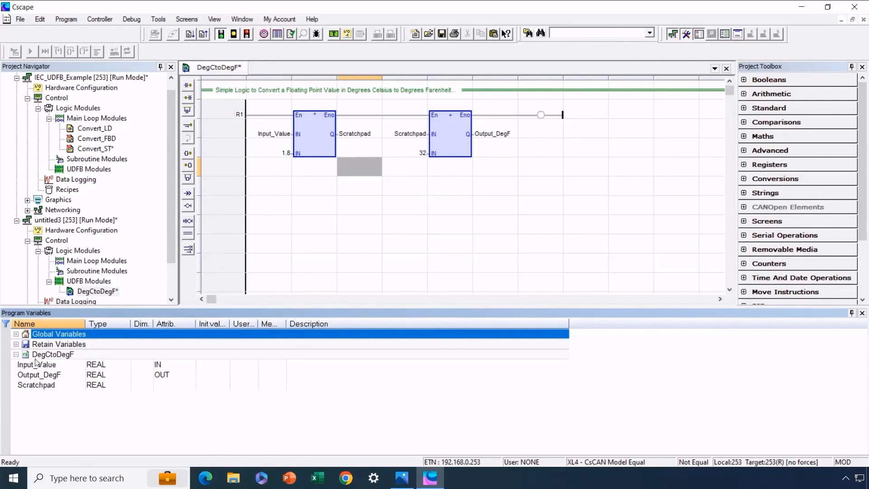
{"action": "mouse_move", "coordinate": [345, 144]}
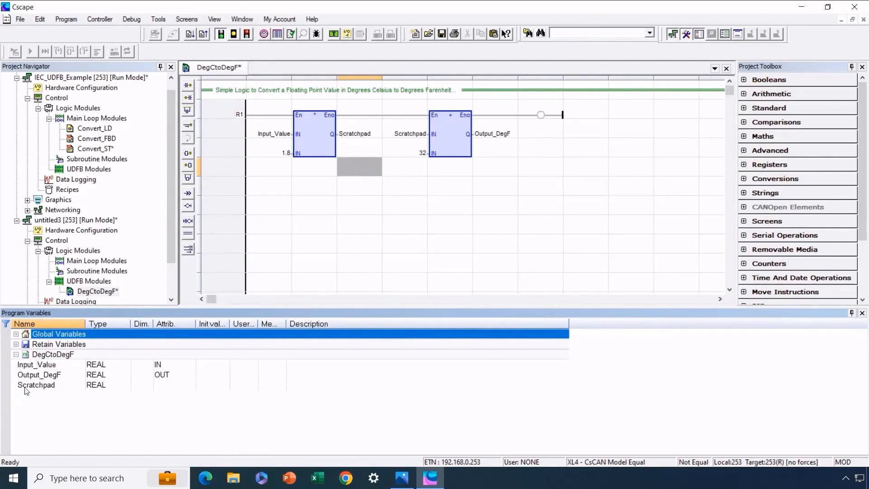
{"action": "mouse_move", "coordinate": [521, 138]}
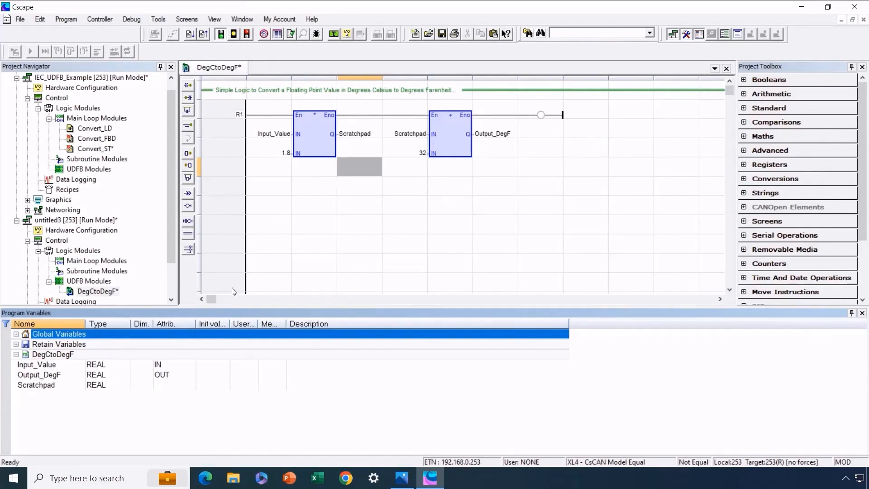
{"action": "mouse_move", "coordinate": [239, 284]}
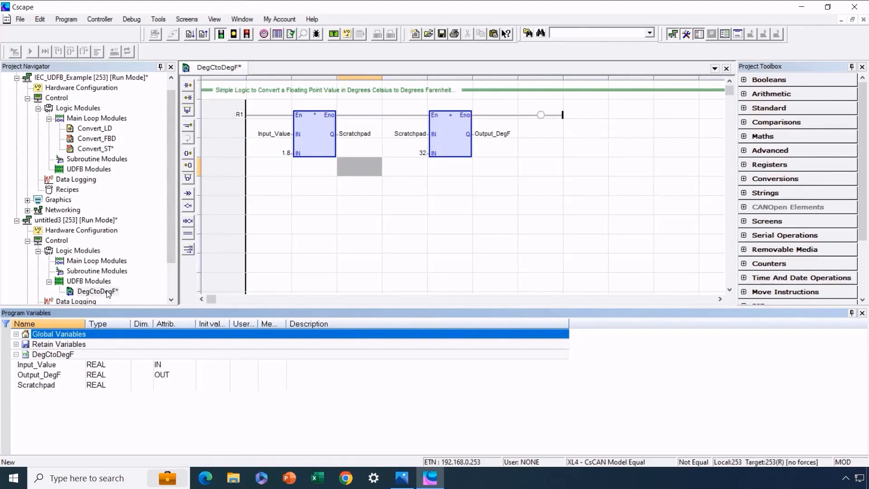
{"action": "mouse_move", "coordinate": [89, 266]}
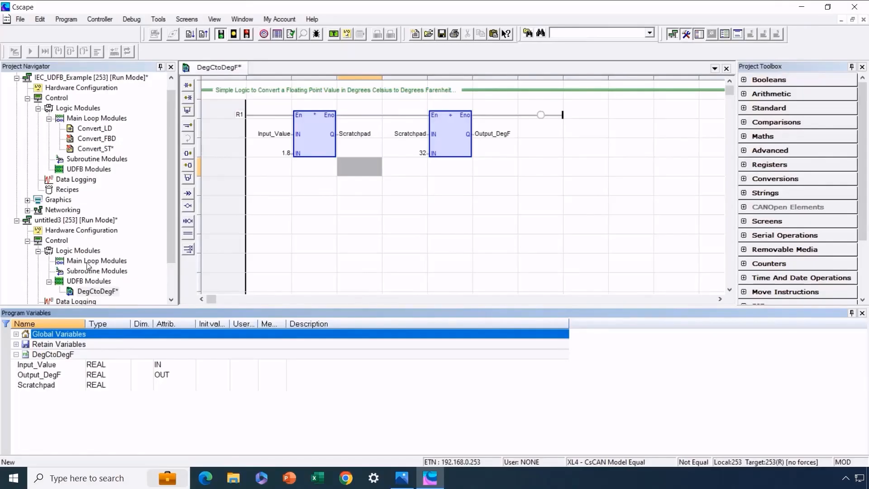
Create an IEC ladder logic block under Main Loop Modules, renamed Temp_Control.
{"action": "left_click", "coordinate": [96, 260]}
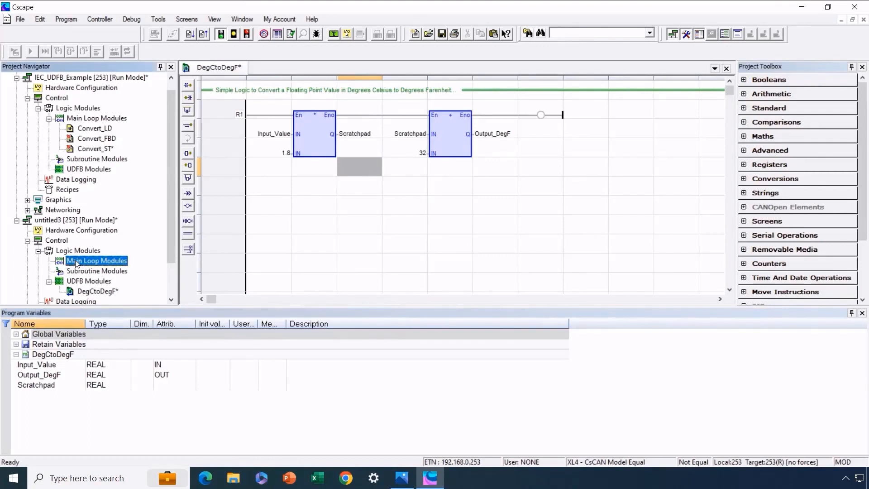
{"action": "right_click", "coordinate": [95, 260]}
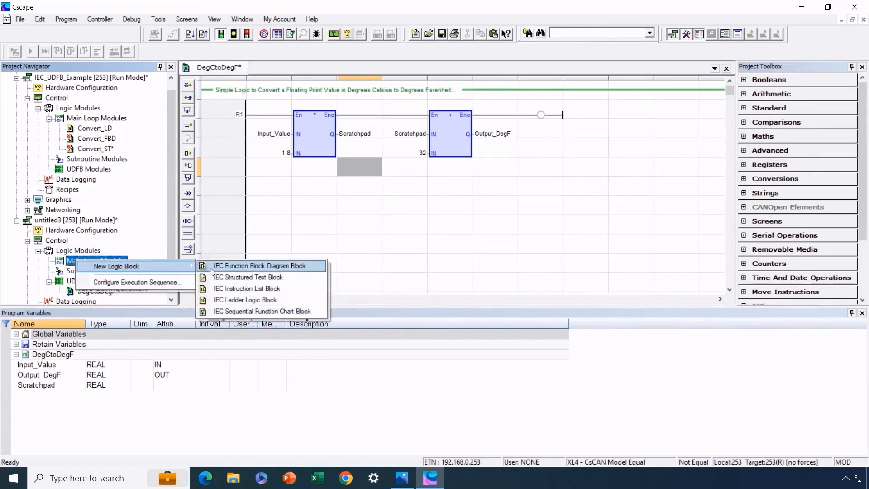
{"action": "mouse_move", "coordinate": [246, 300]}
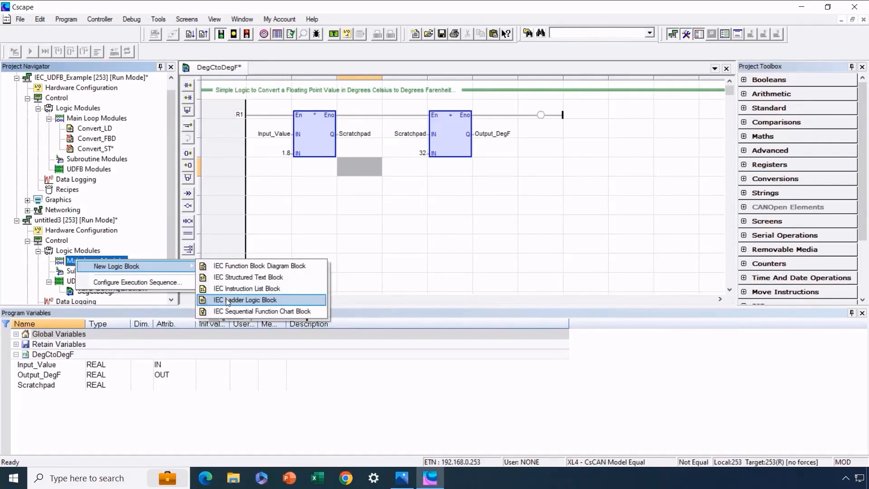
{"action": "left_click", "coordinate": [245, 299]}
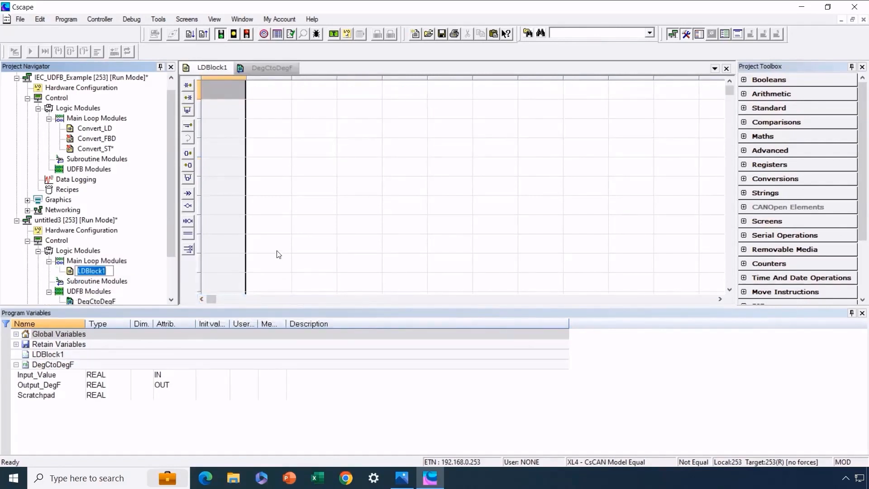
{"action": "mouse_move", "coordinate": [284, 226]}
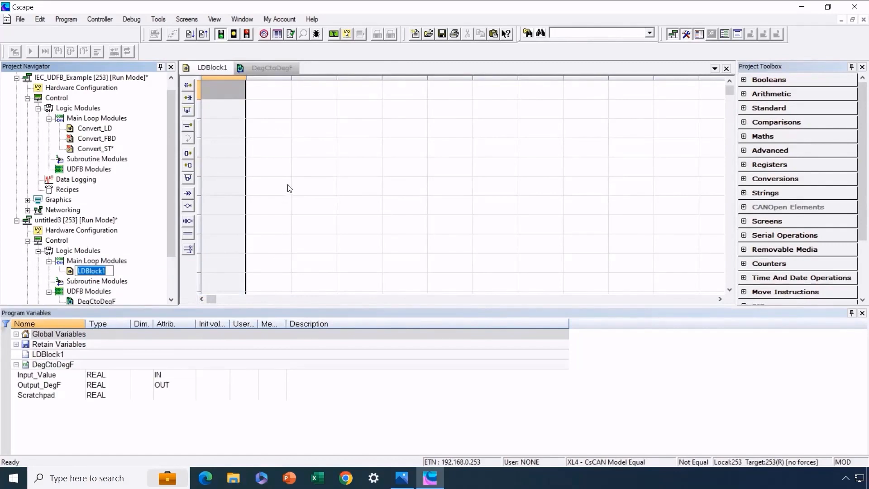
{"action": "mouse_move", "coordinate": [102, 280]}
{"action": "type", "text": "Temp_"}
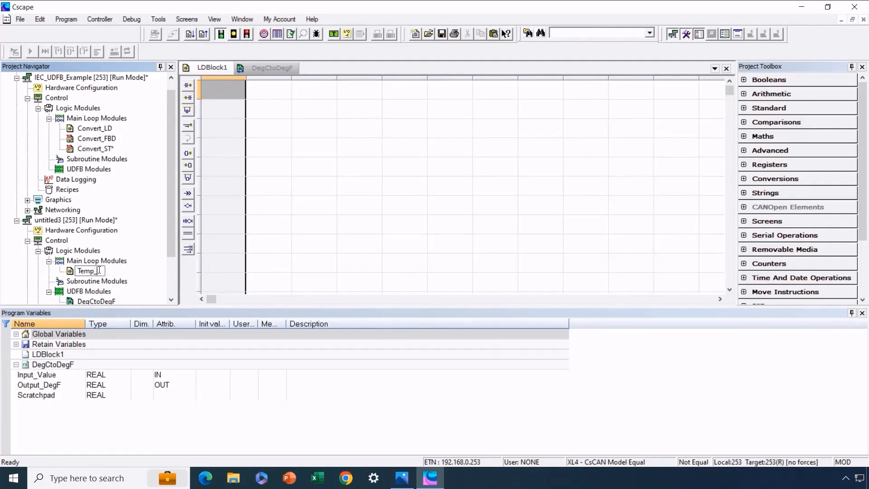
{"action": "type", "text": "Control"}
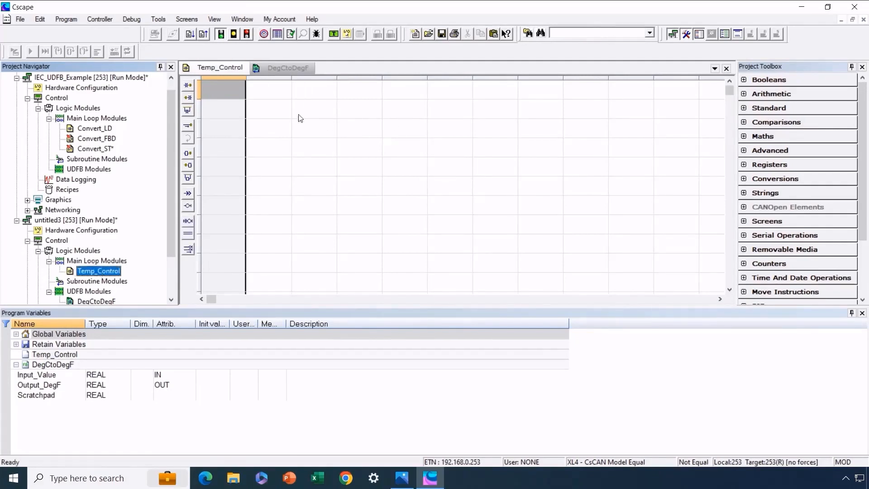
{"action": "mouse_move", "coordinate": [312, 131]}
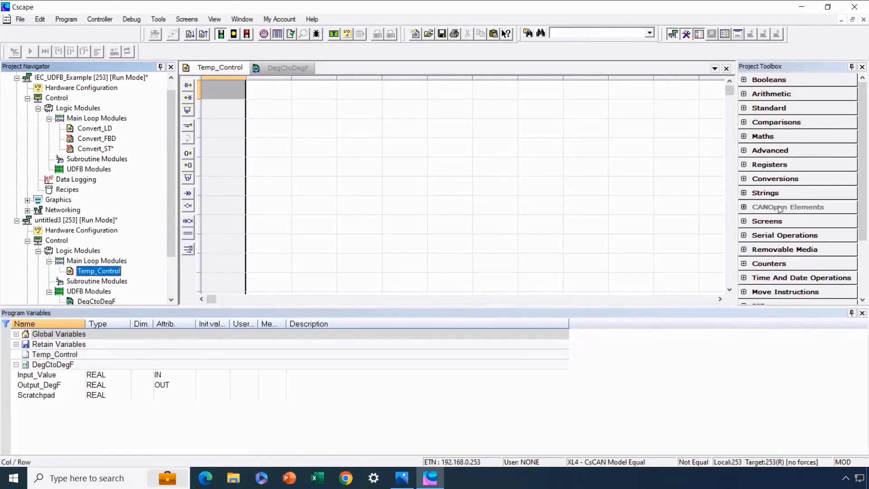
{"action": "scroll", "scroll_direction": "down", "scroll_amount": 3}
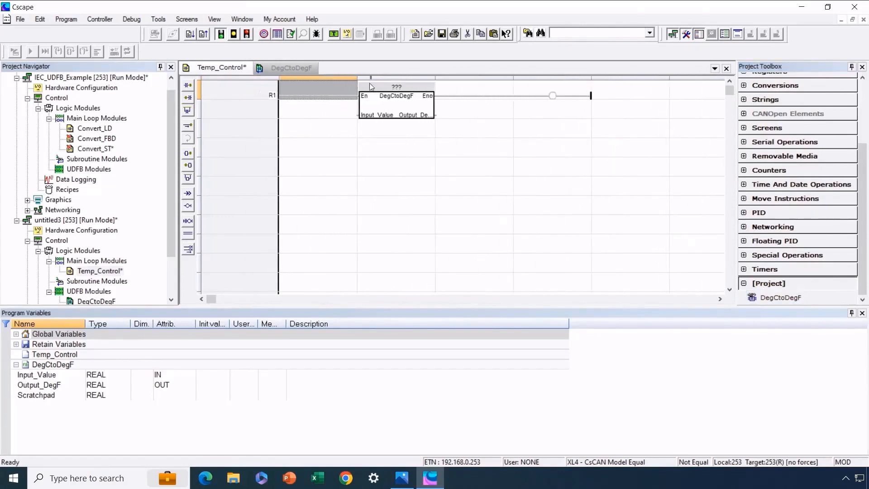
{"action": "mouse_move", "coordinate": [410, 106]}
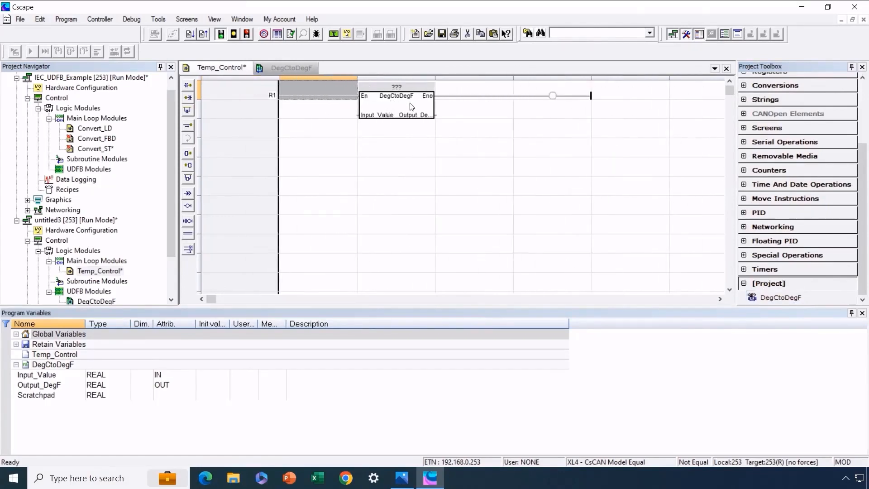
{"action": "mouse_move", "coordinate": [409, 106]}
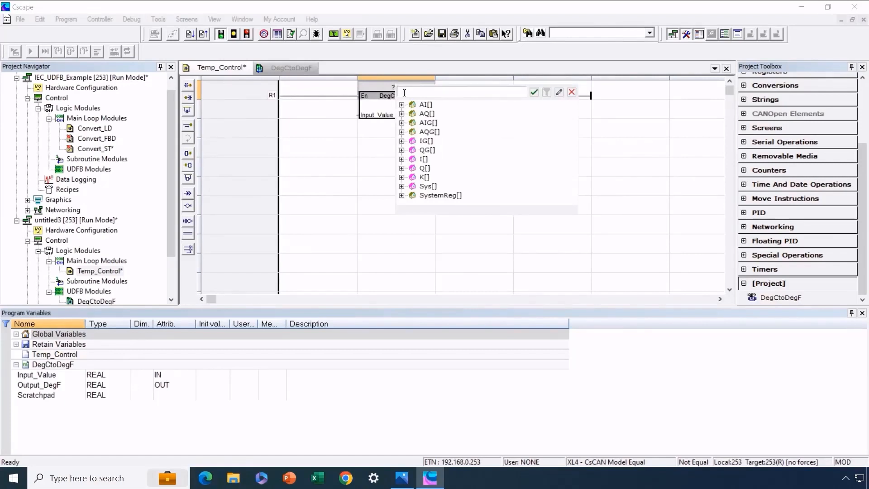
Name the rung's DegCtoDegF instance Temp1_Convert and create that variable.
{"action": "type", "text": "Temp"}
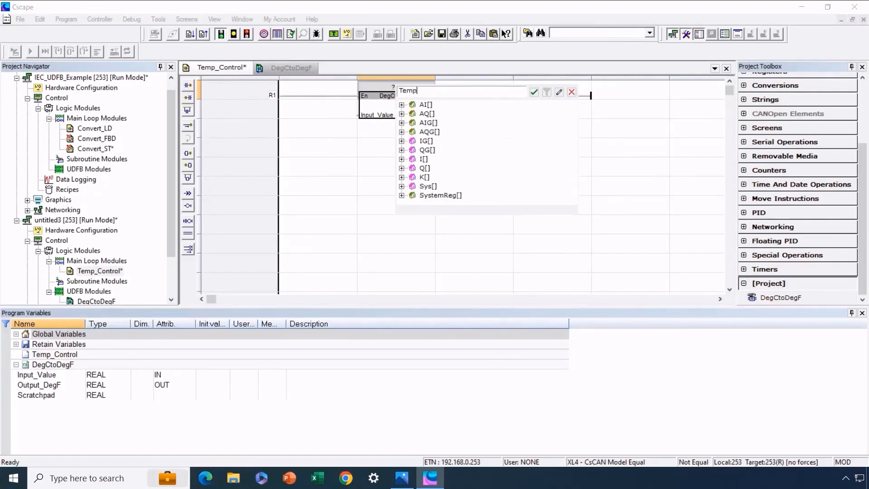
{"action": "type", "text": "1_"}
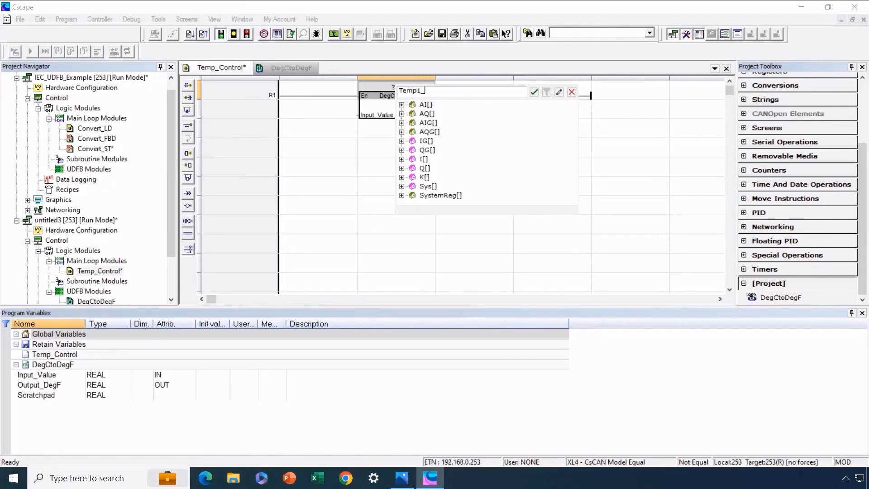
{"action": "key", "text": "Backspace"}
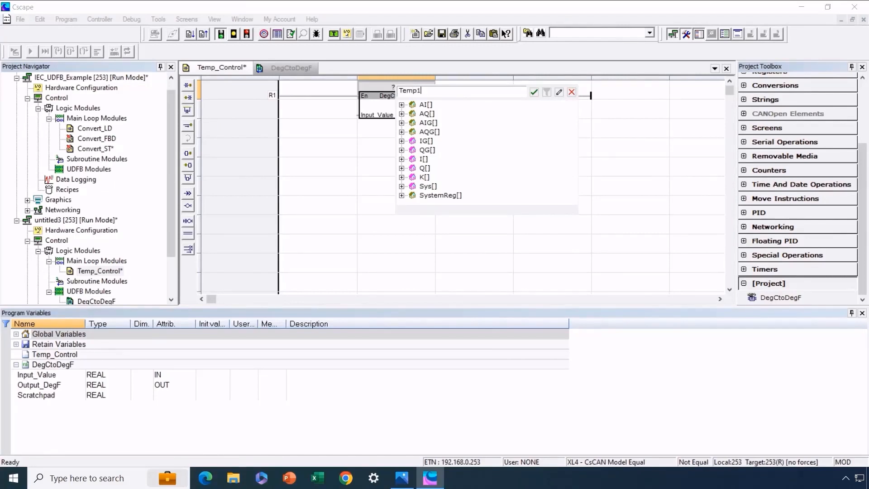
{"action": "type", "text": "_Convert"}
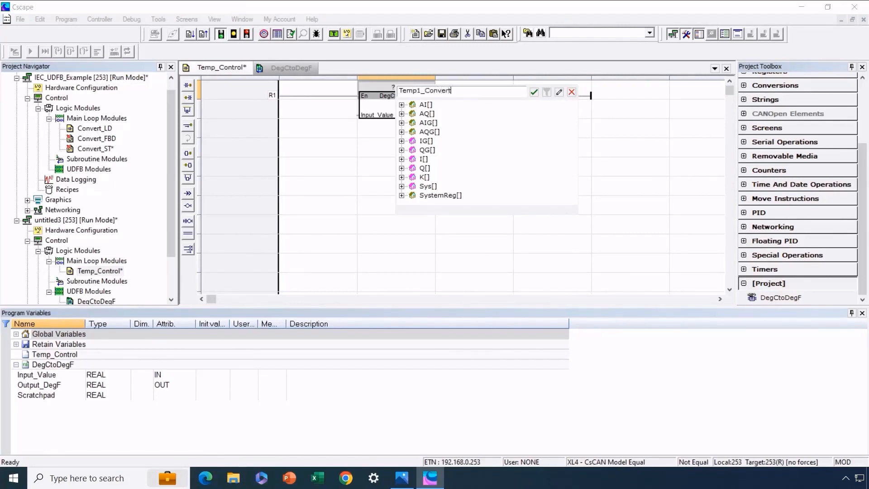
{"action": "left_click", "coordinate": [533, 92]}
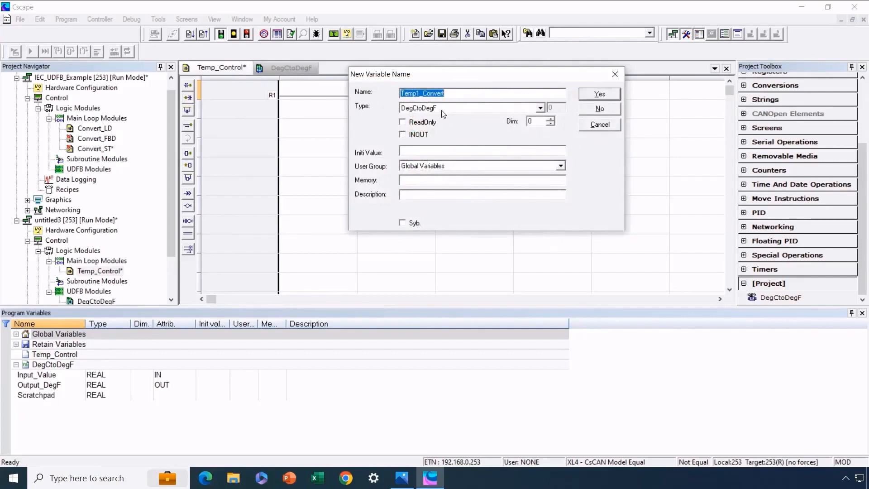
{"action": "left_click", "coordinate": [599, 94]}
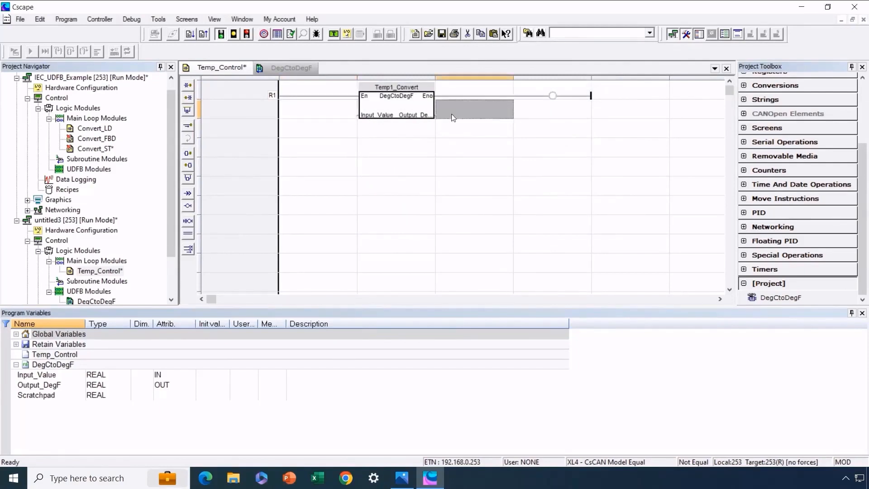
{"action": "mouse_move", "coordinate": [339, 118]}
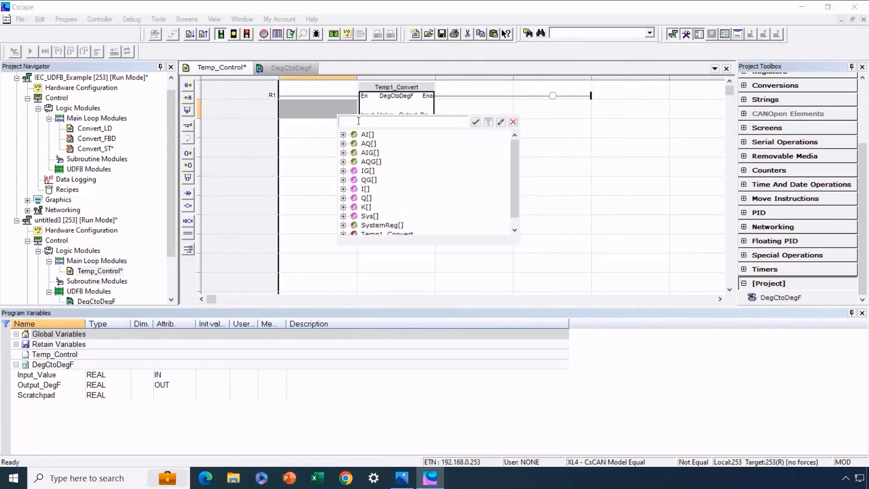
Wire Temp1_Convert's input to new REAL global Oven_Temp_DegC and output to Oven_Temp_DegF.
{"action": "type", "text": "Oven_Temp_D"}
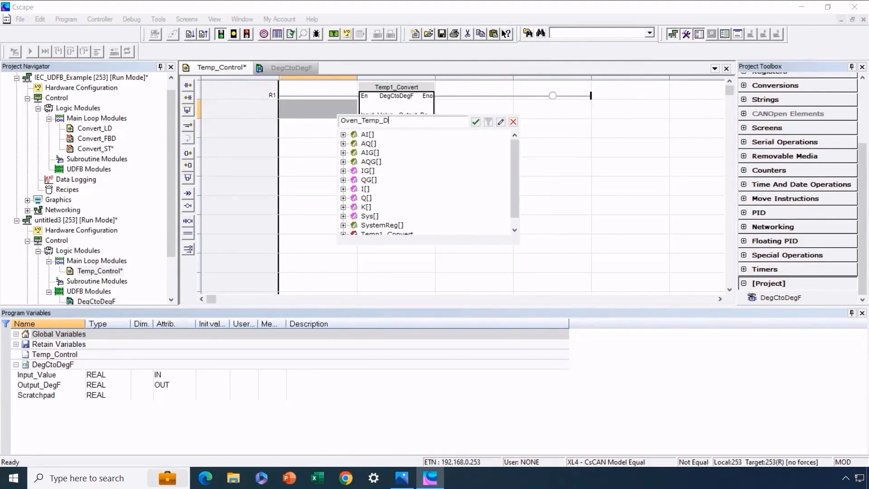
{"action": "left_click", "coordinate": [475, 121]}
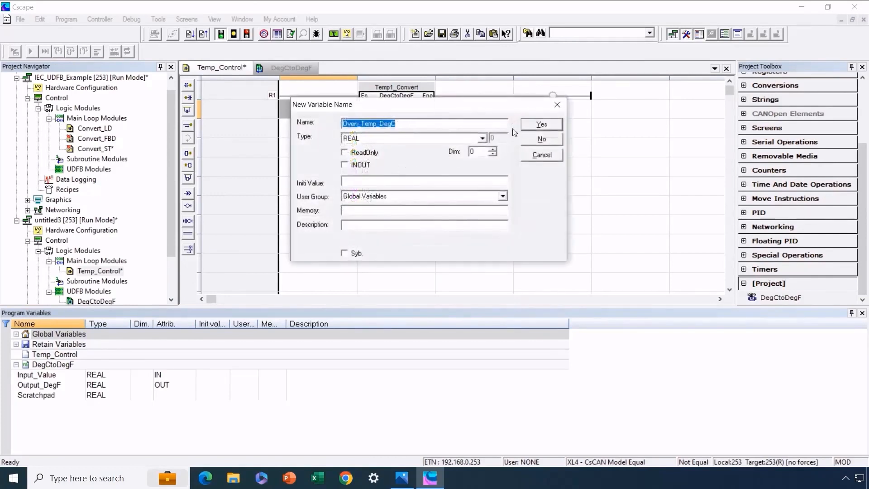
{"action": "left_click", "coordinate": [540, 124]}
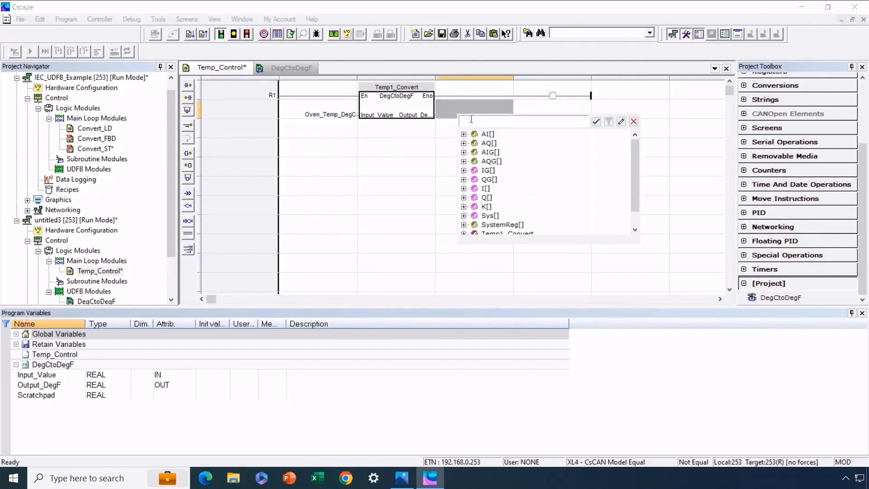
{"action": "type", "text": "Oven_Temp_DegC"}
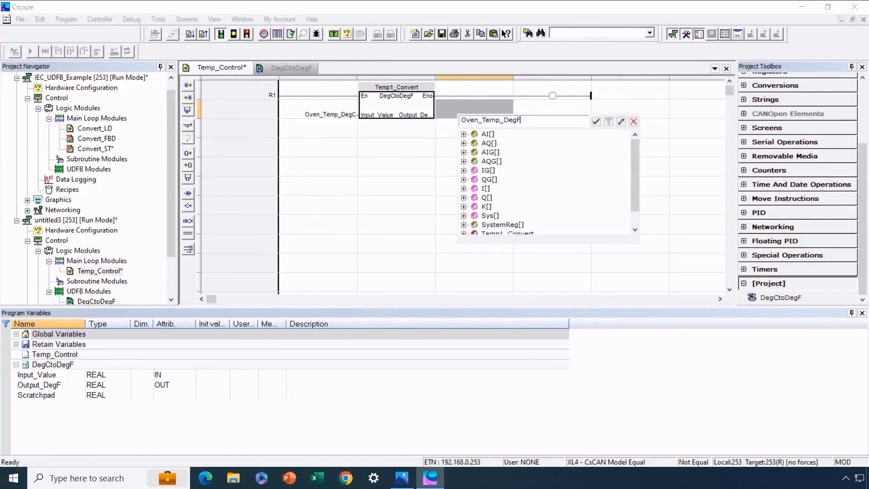
{"action": "left_click", "coordinate": [596, 122]}
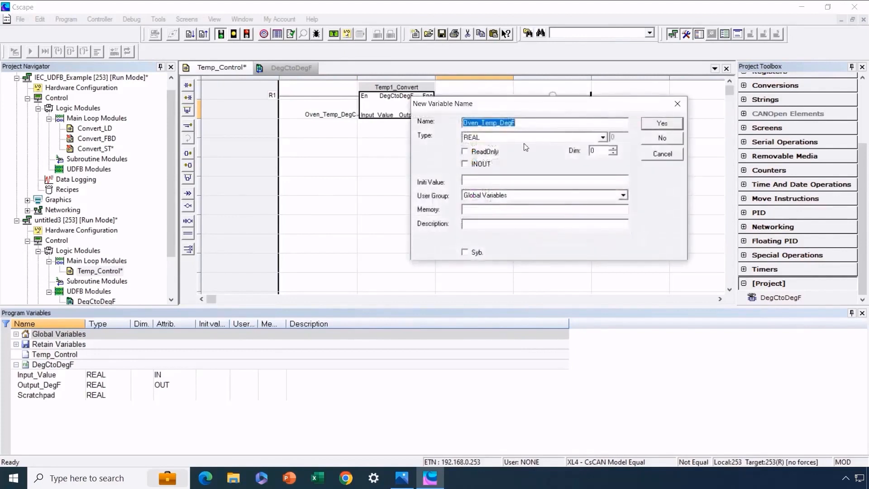
{"action": "mouse_move", "coordinate": [660, 123]}
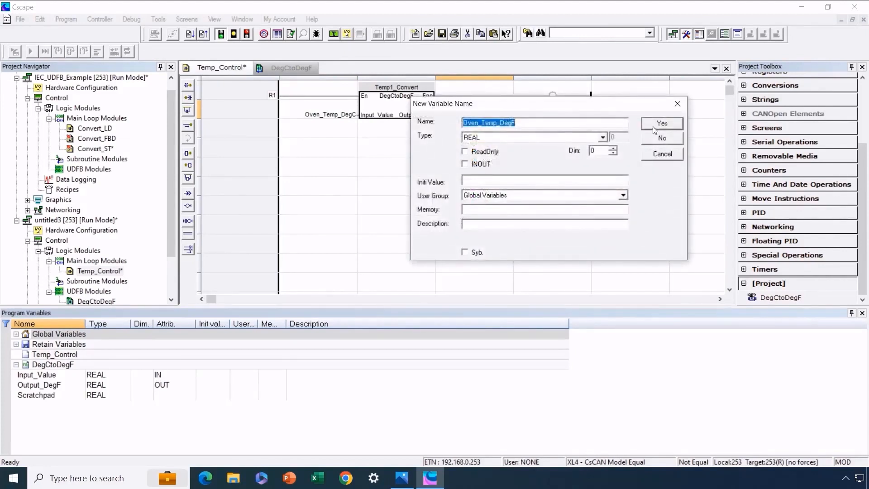
{"action": "left_click", "coordinate": [661, 123]}
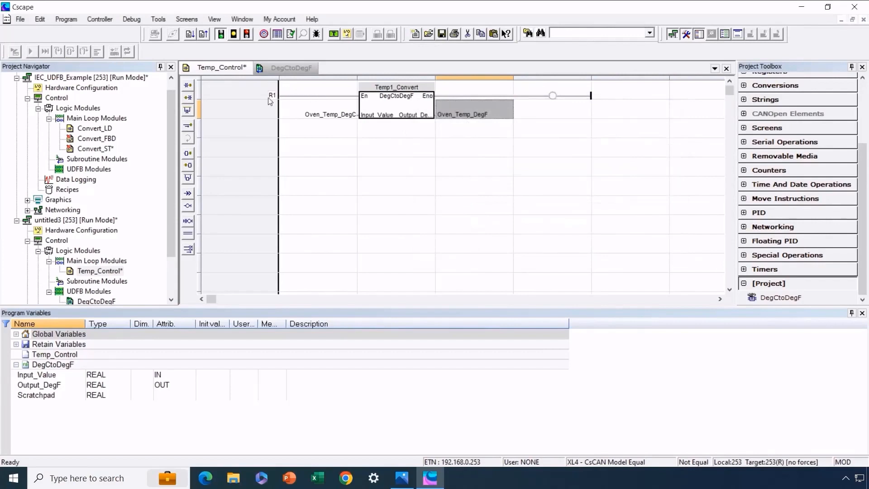
{"action": "mouse_move", "coordinate": [402, 138]}
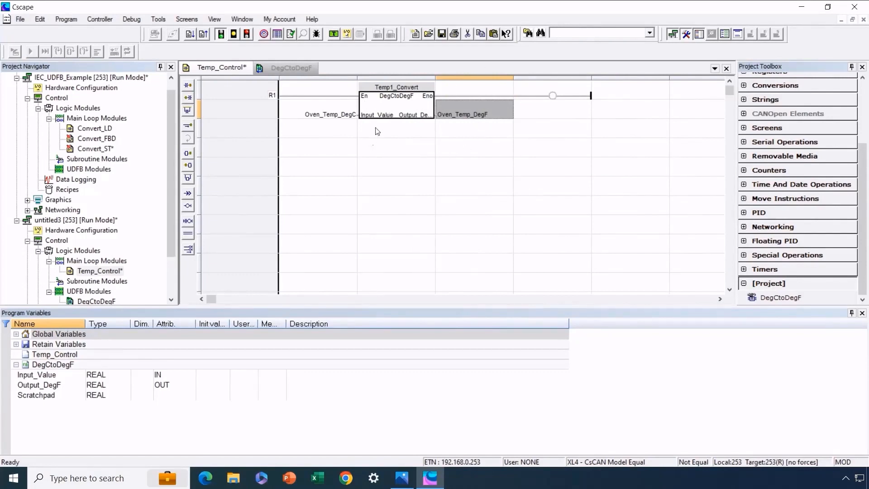
{"action": "mouse_move", "coordinate": [466, 176]}
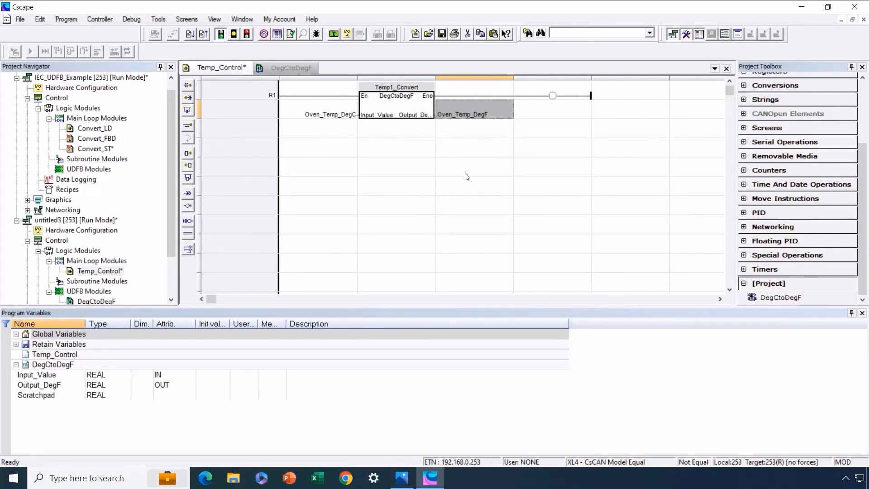
{"action": "mouse_move", "coordinate": [421, 136]}
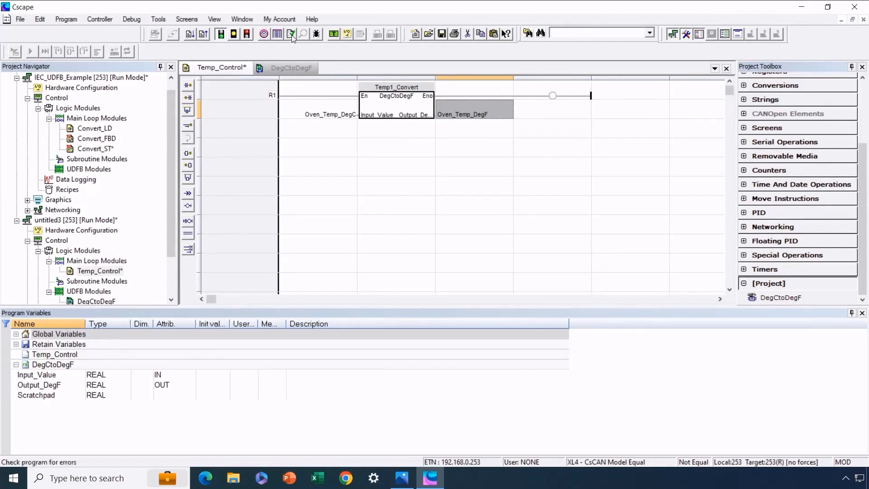
Check the program for errors, dismiss the non-fatal errors prompt and close the Output Window.
{"action": "left_click", "coordinate": [290, 34]}
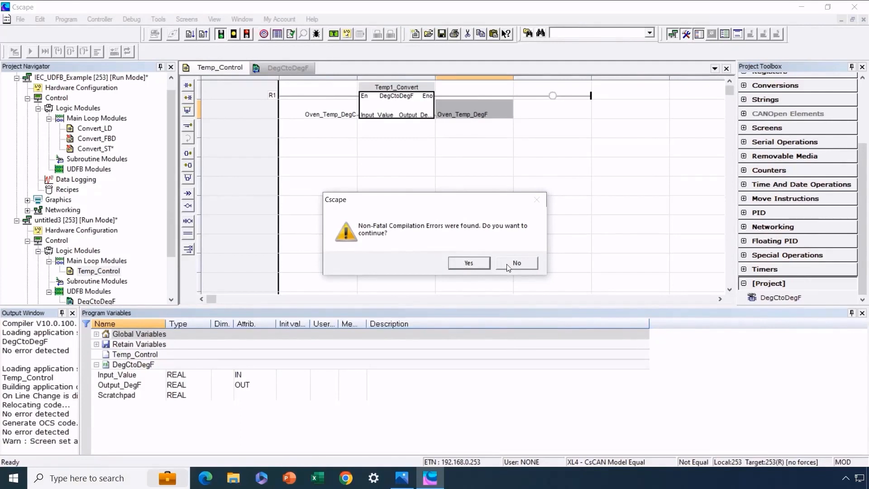
{"action": "left_click", "coordinate": [516, 262]}
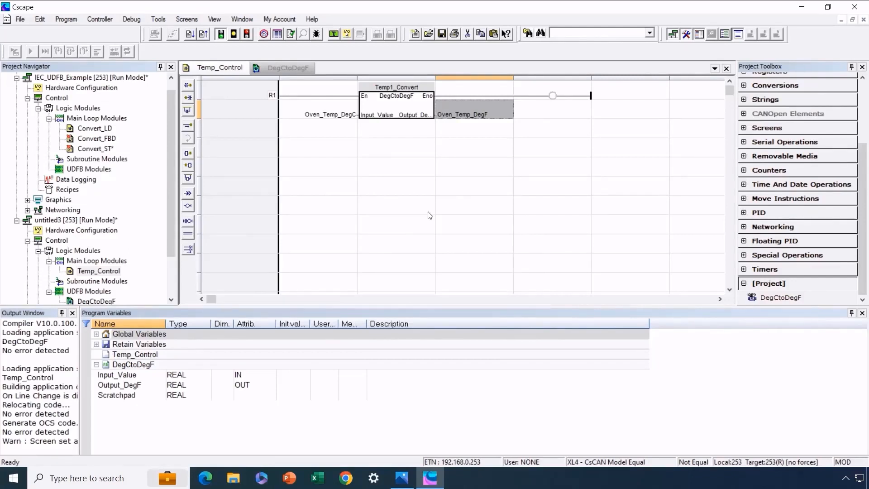
{"action": "mouse_move", "coordinate": [424, 219]}
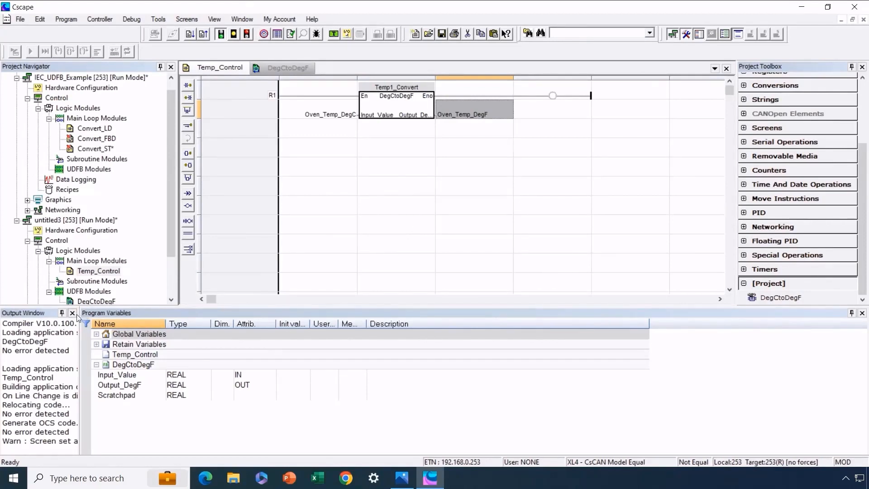
{"action": "left_click", "coordinate": [71, 313]}
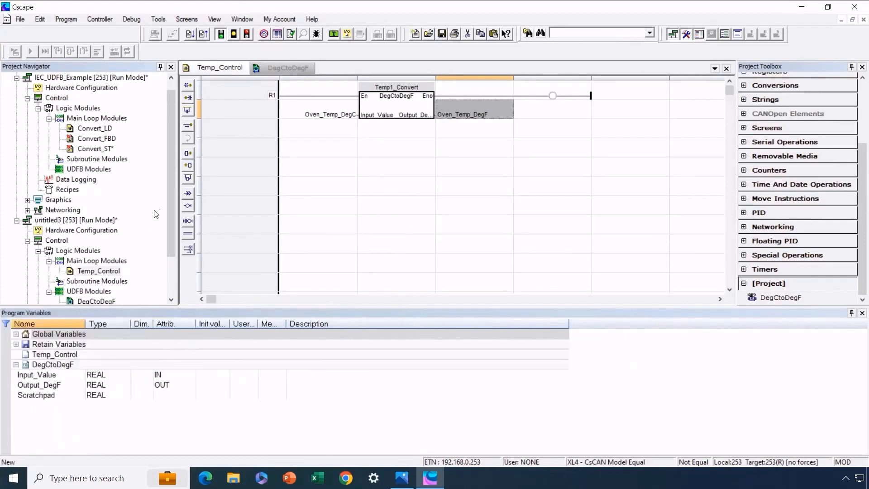
{"action": "scroll", "scroll_direction": "down", "scroll_amount": 3}
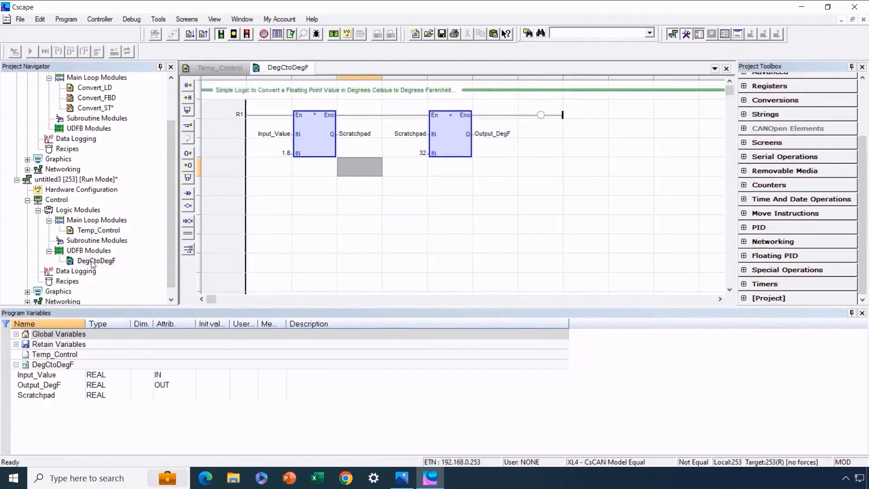
{"action": "right_click", "coordinate": [96, 261]}
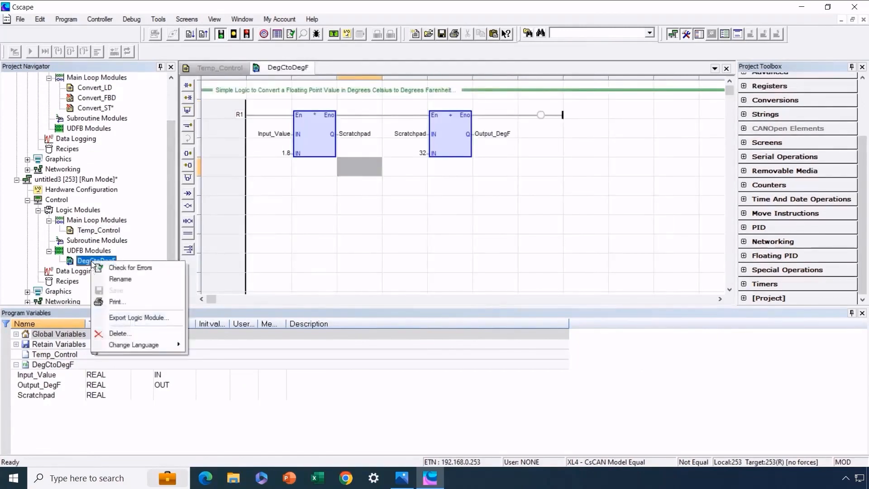
{"action": "mouse_move", "coordinate": [138, 317]}
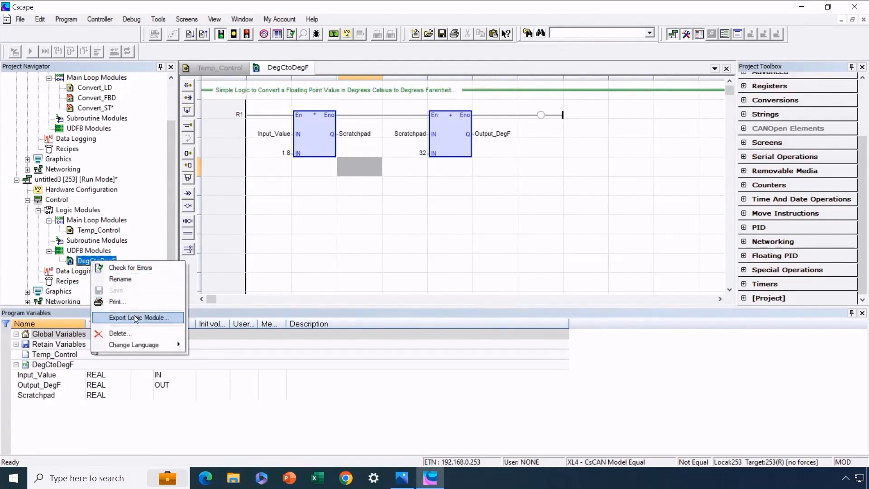
{"action": "left_click", "coordinate": [138, 316]}
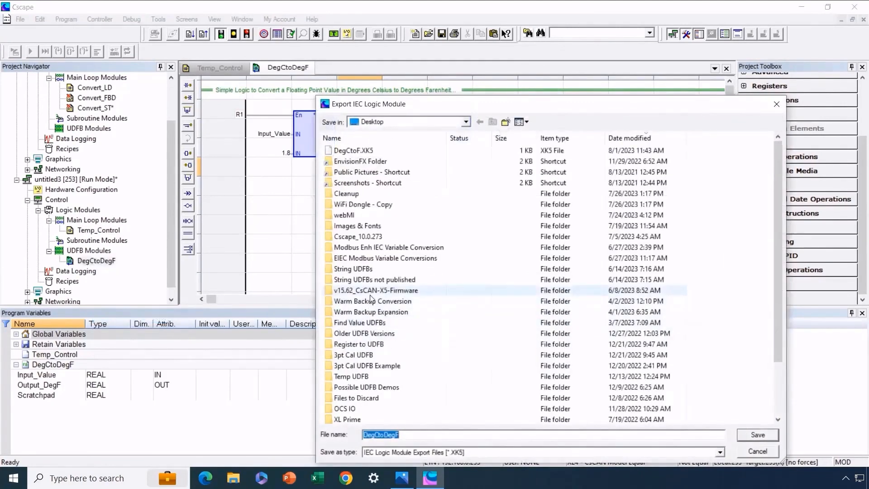
{"action": "mouse_move", "coordinate": [352, 150]}
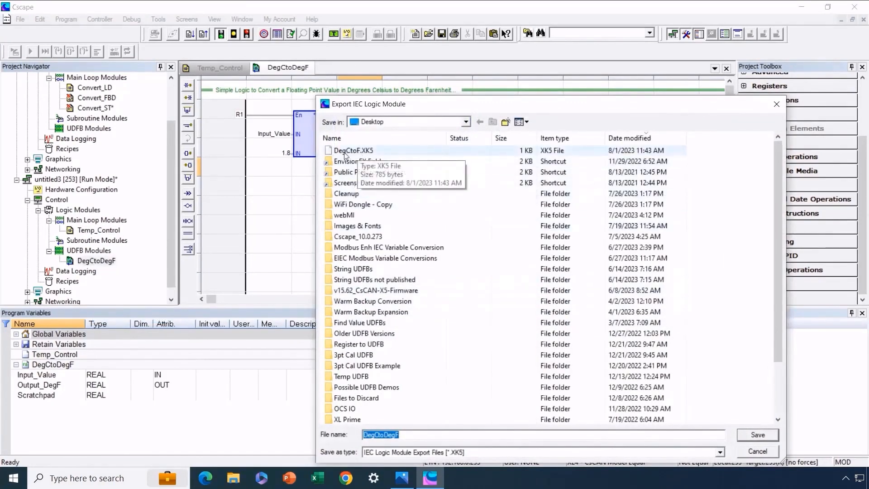
{"action": "mouse_move", "coordinate": [403, 447]}
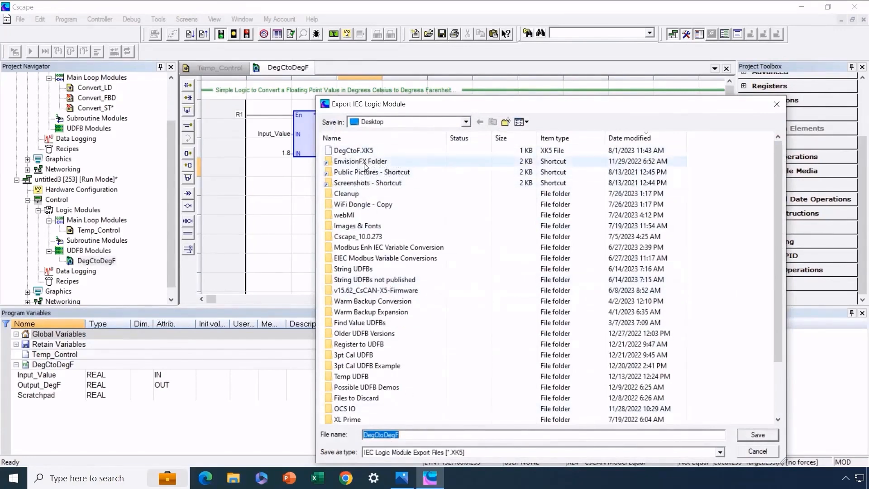
{"action": "mouse_move", "coordinate": [353, 150]}
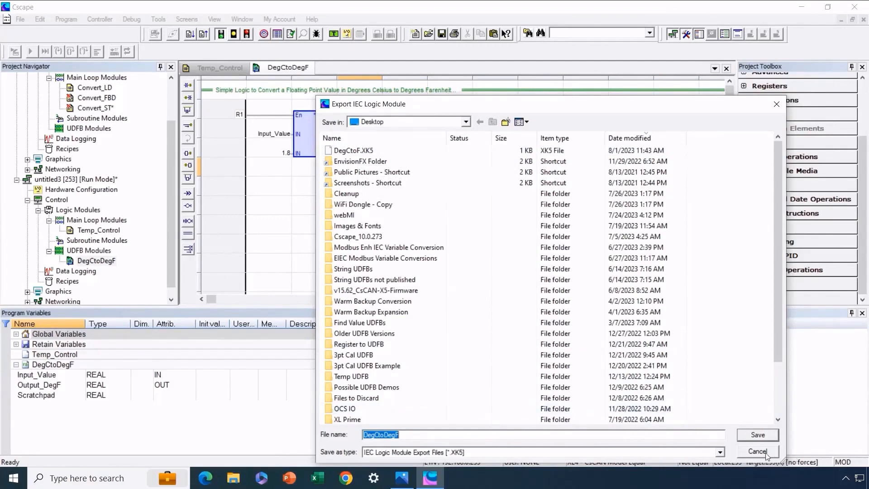
{"action": "mouse_move", "coordinate": [471, 454]}
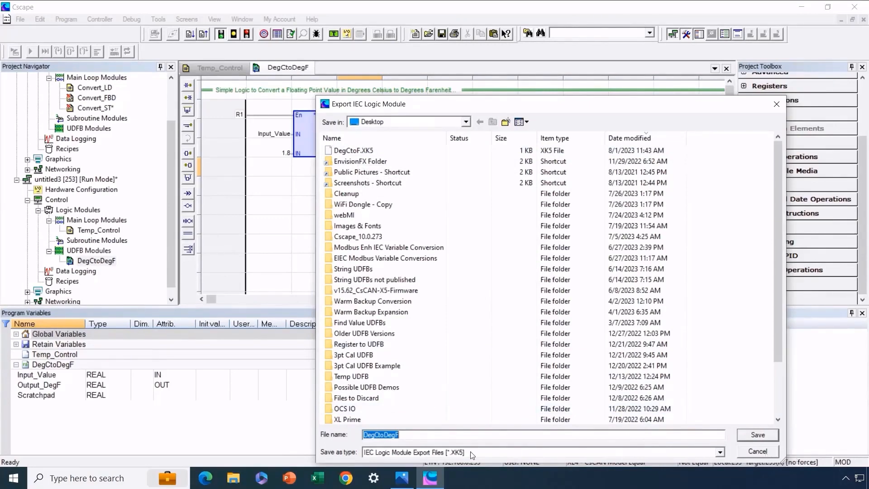
{"action": "mouse_move", "coordinate": [468, 444]}
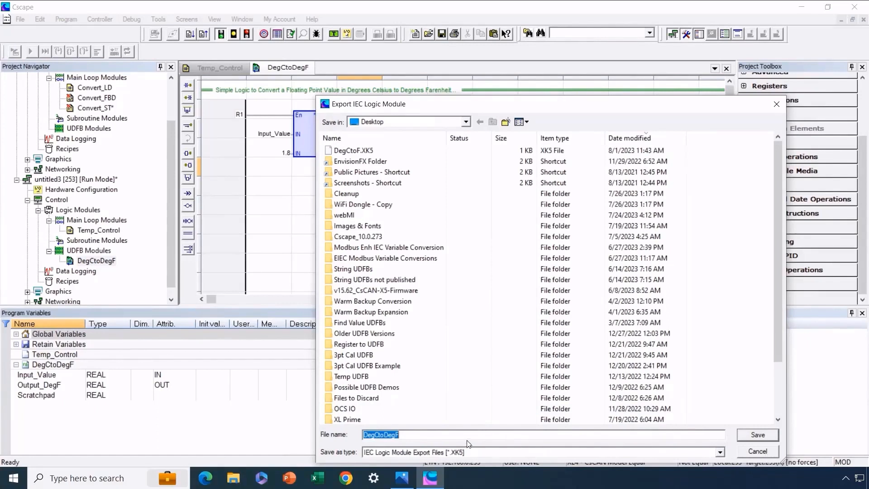
{"action": "mouse_move", "coordinate": [490, 447]}
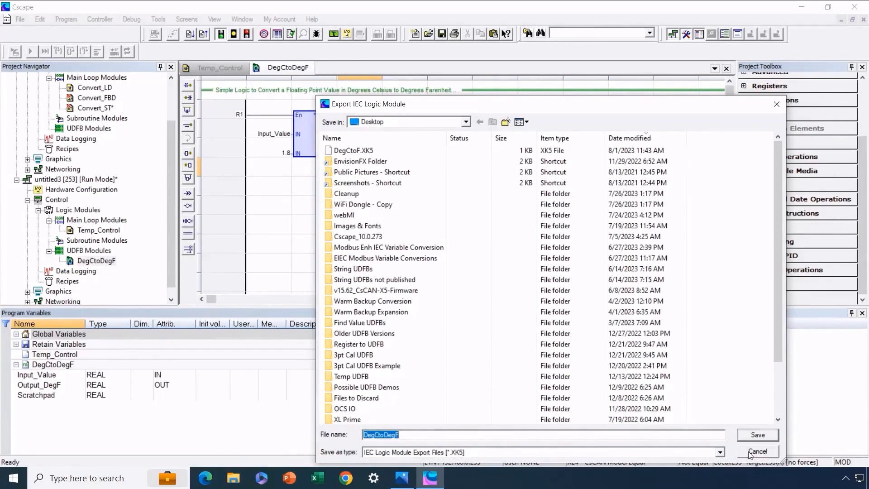
{"action": "left_click", "coordinate": [757, 451]}
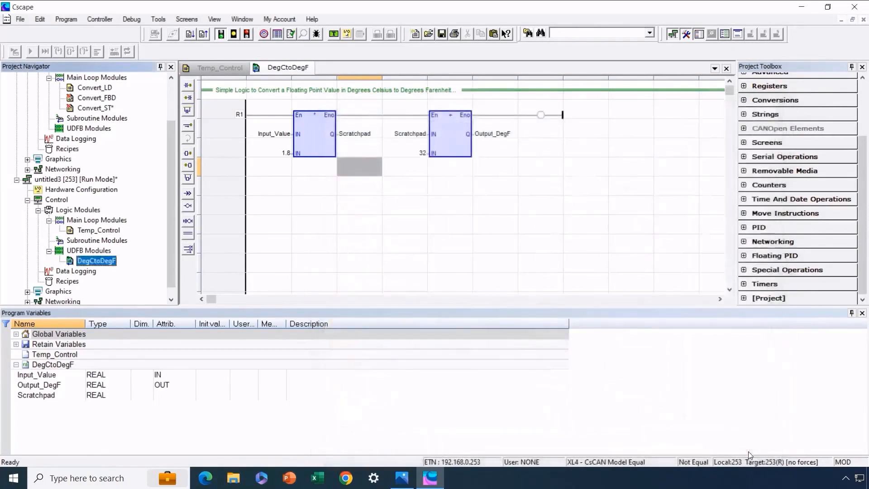
{"action": "mouse_move", "coordinate": [539, 256]}
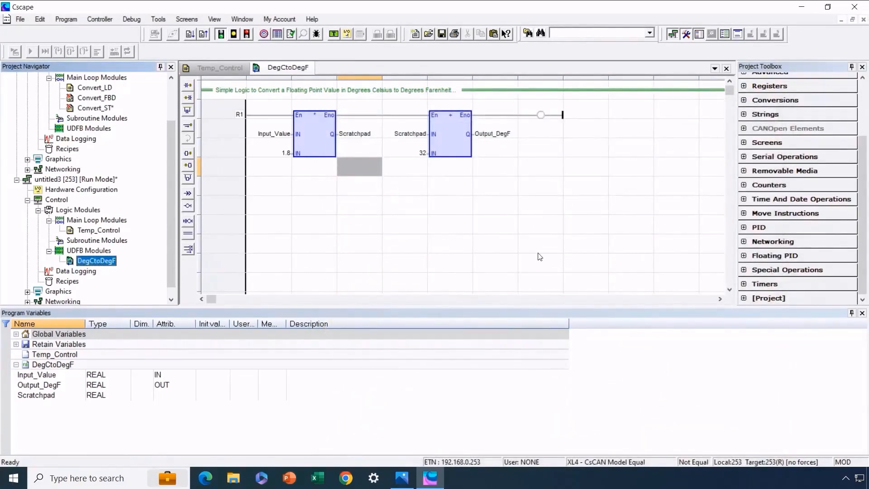
{"action": "mouse_move", "coordinate": [453, 284]}
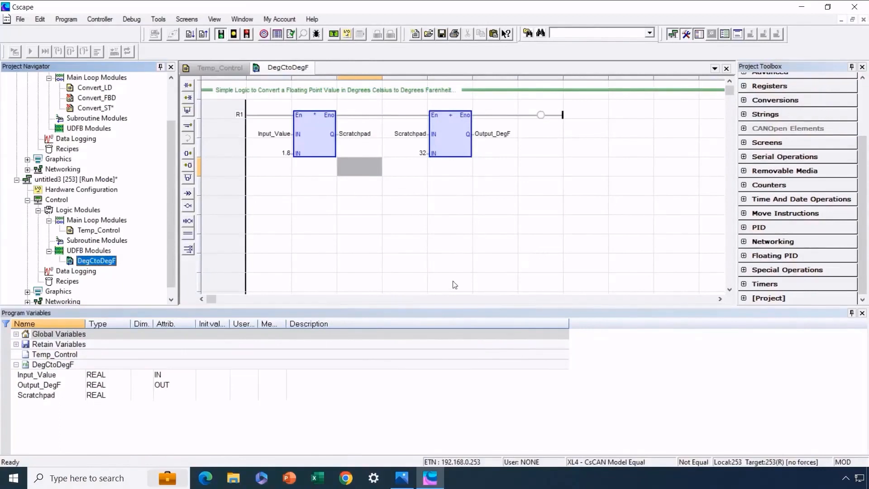
{"action": "mouse_move", "coordinate": [384, 282]}
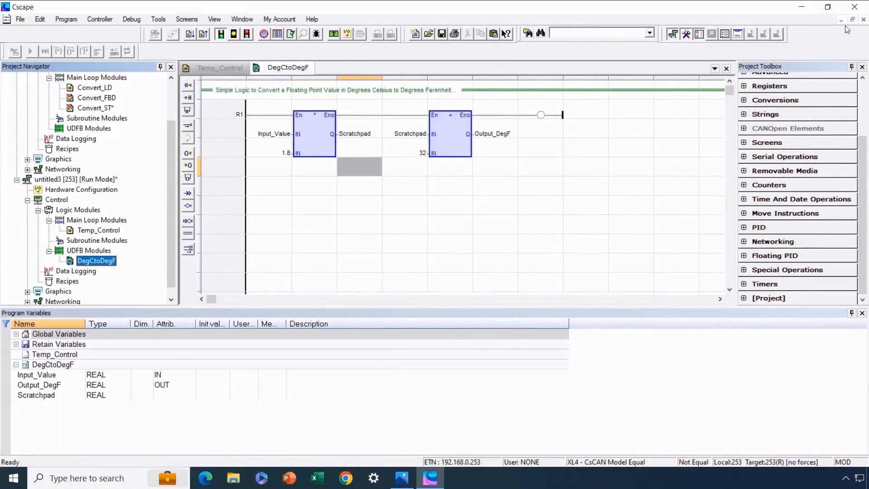
{"action": "mouse_move", "coordinate": [23, 49]}
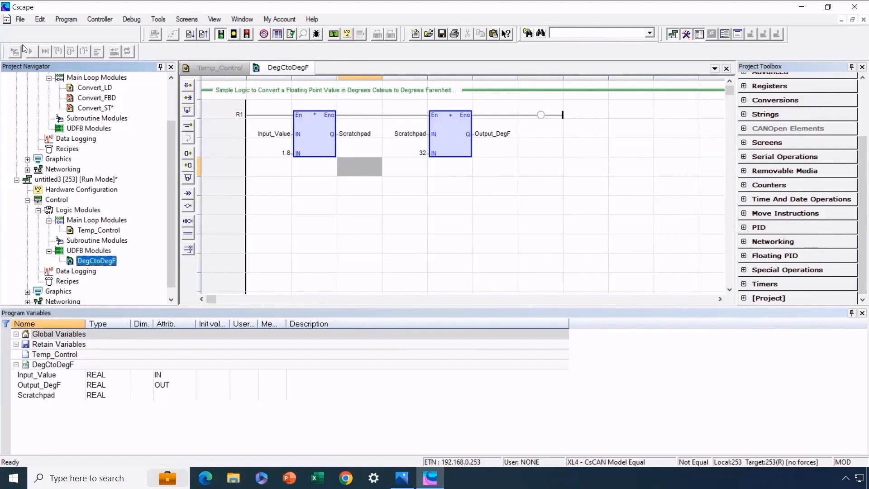
{"action": "mouse_move", "coordinate": [863, 19]}
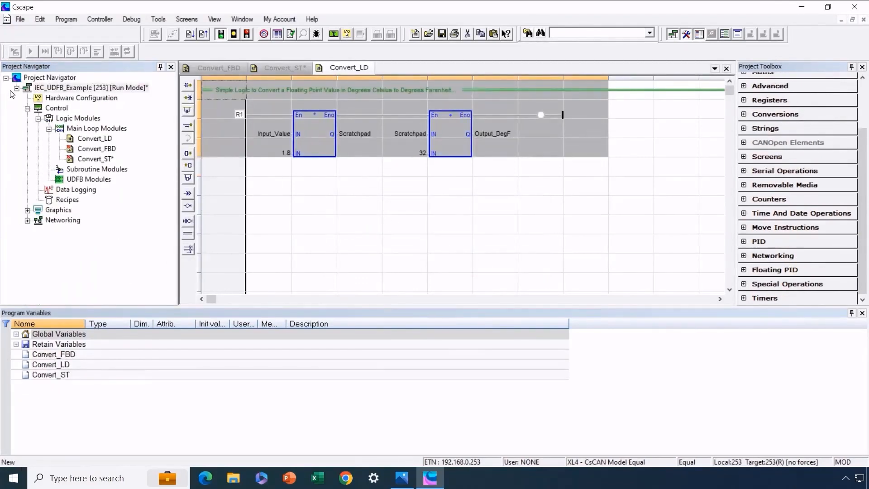
Close the IEC_UDFB_Example project, triggering its save-changes prompt.
{"action": "left_click", "coordinate": [90, 87]}
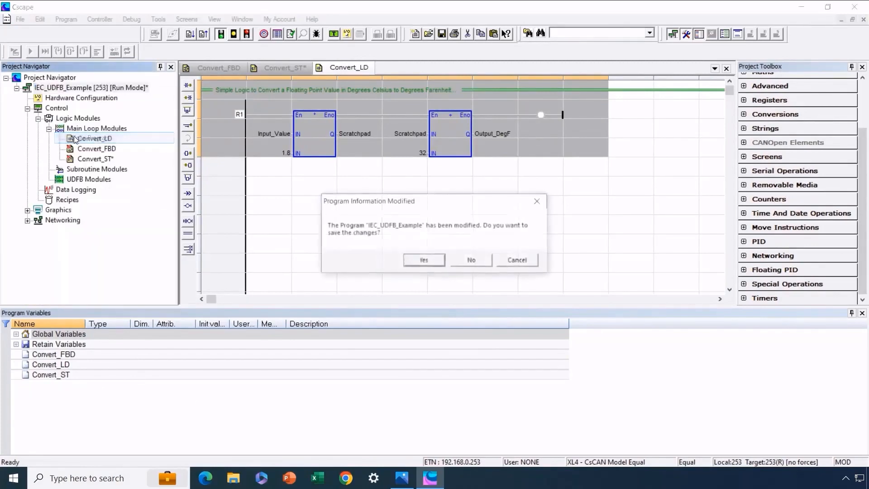
Answer the save prompt and start a new IEC 61131 project, untitled4.
{"action": "left_click", "coordinate": [470, 260]}
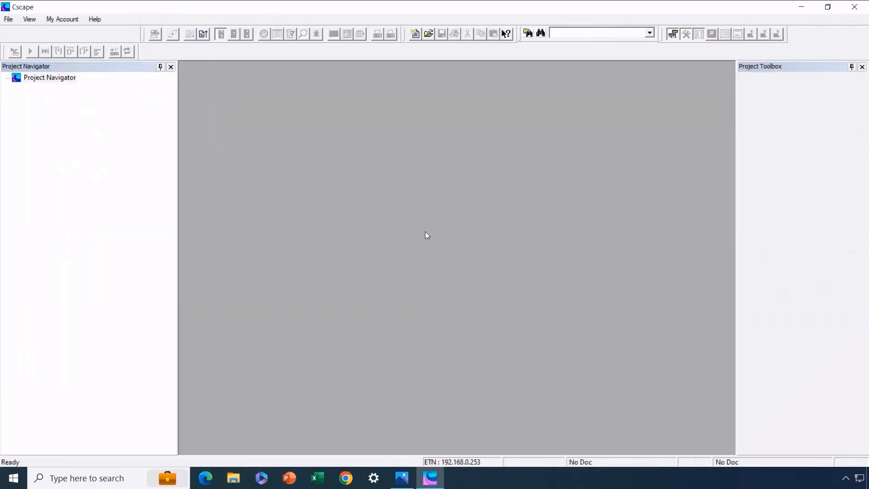
{"action": "left_click", "coordinate": [8, 19]}
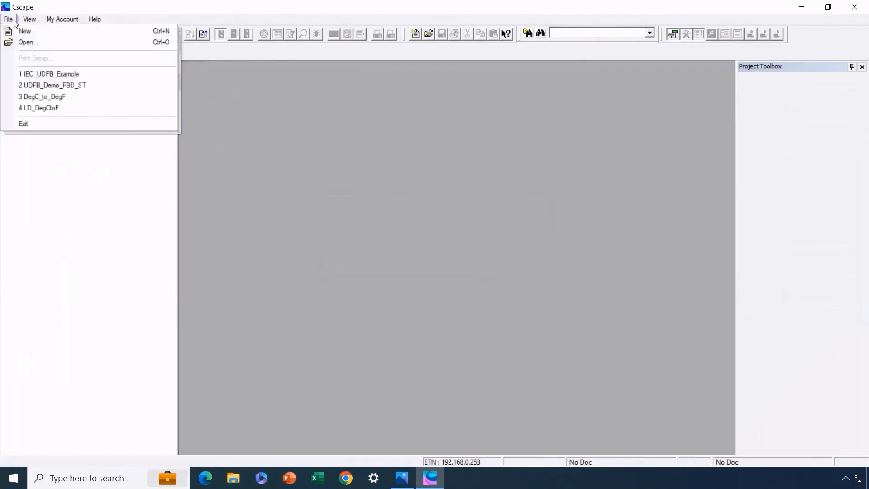
{"action": "left_click", "coordinate": [25, 30]}
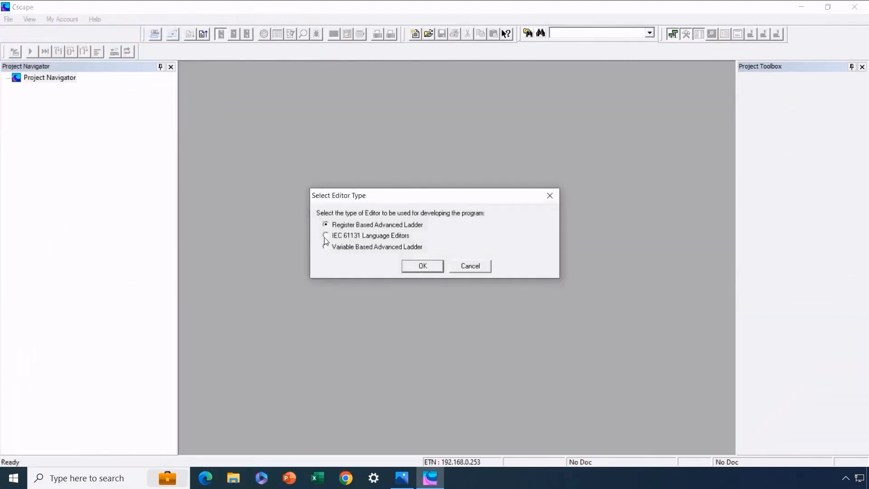
{"action": "left_click", "coordinate": [421, 265]}
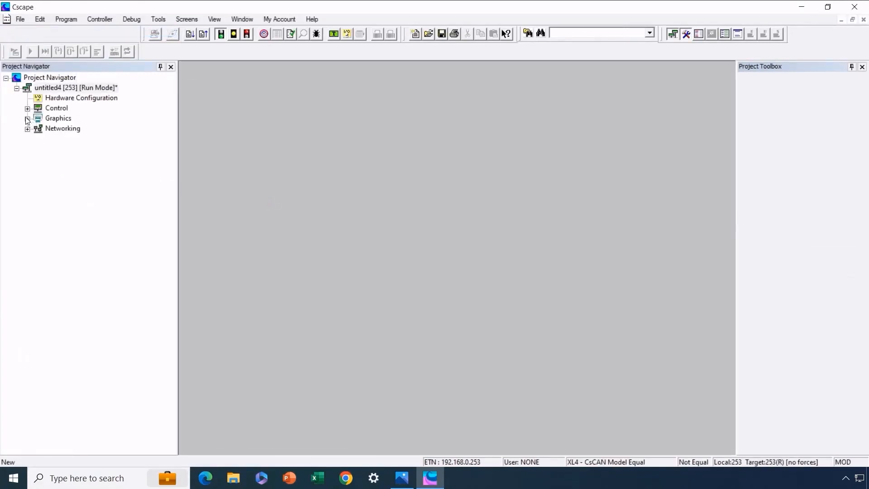
Import DegCtoF.XK5 into the new project's Logic Modules UDFB Modules.
{"action": "left_click", "coordinate": [28, 108]}
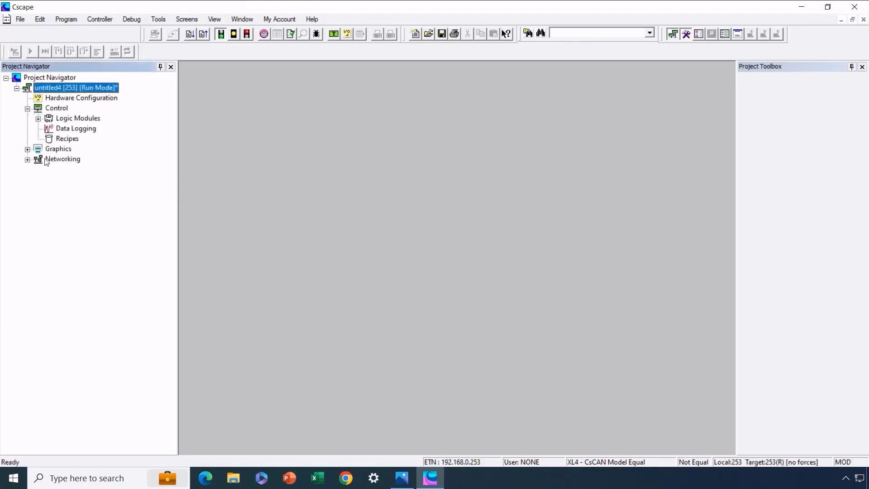
{"action": "left_click", "coordinate": [77, 118]}
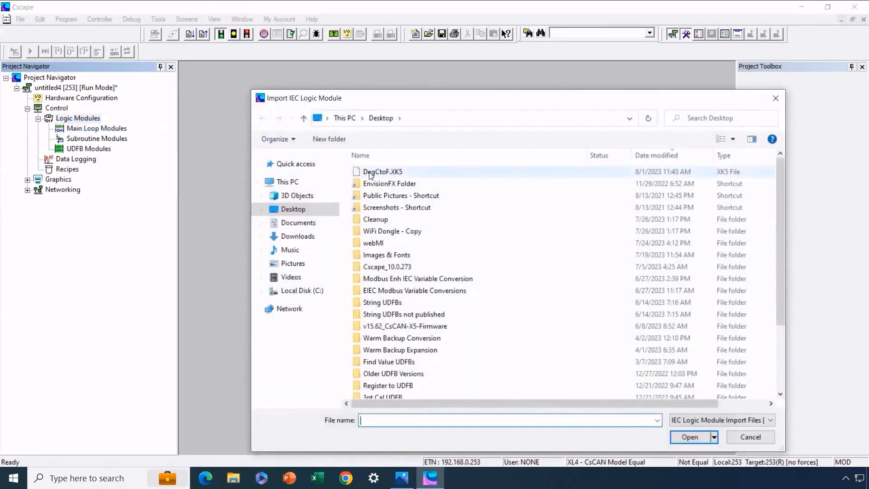
{"action": "left_click", "coordinate": [381, 171]}
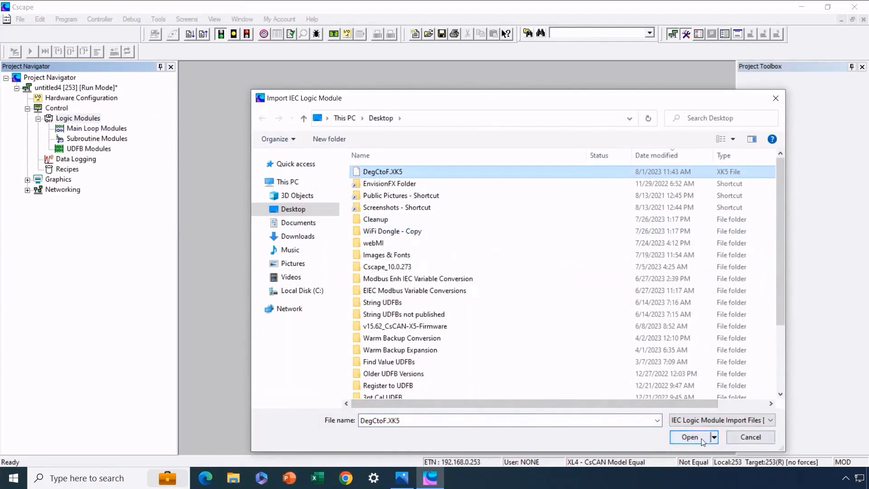
{"action": "left_click", "coordinate": [689, 436]}
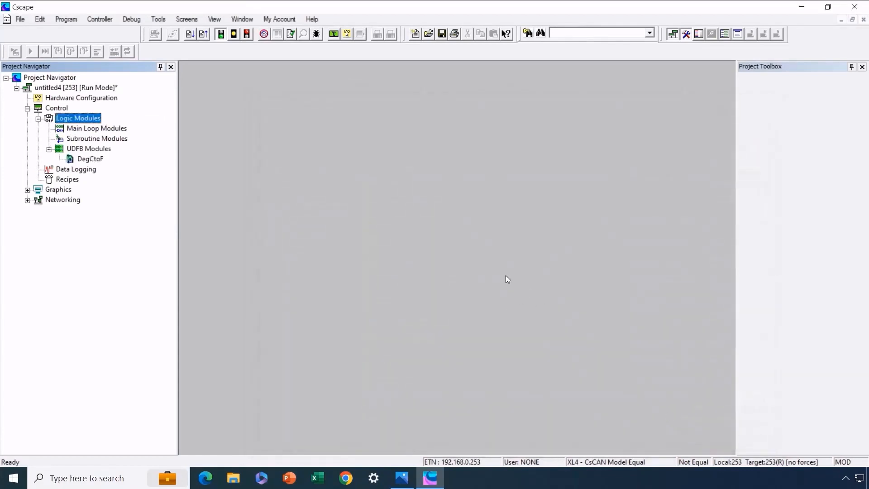
{"action": "mouse_move", "coordinate": [499, 275]}
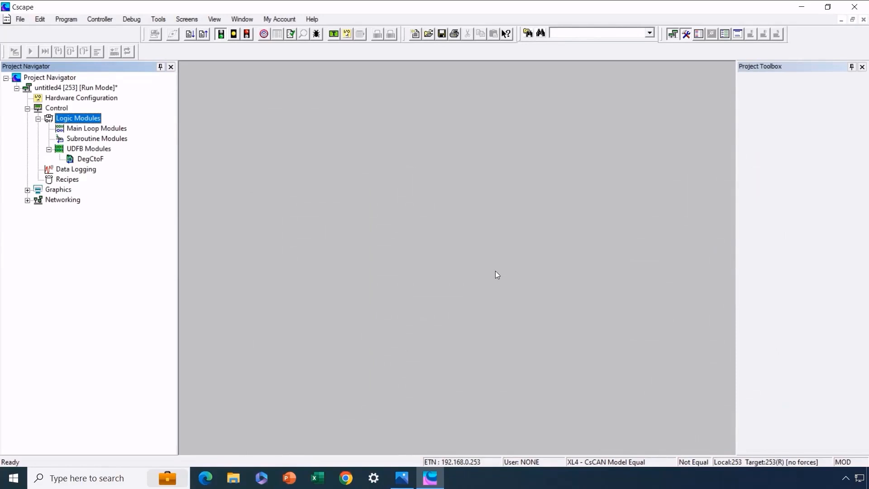
{"action": "mouse_move", "coordinate": [296, 232]}
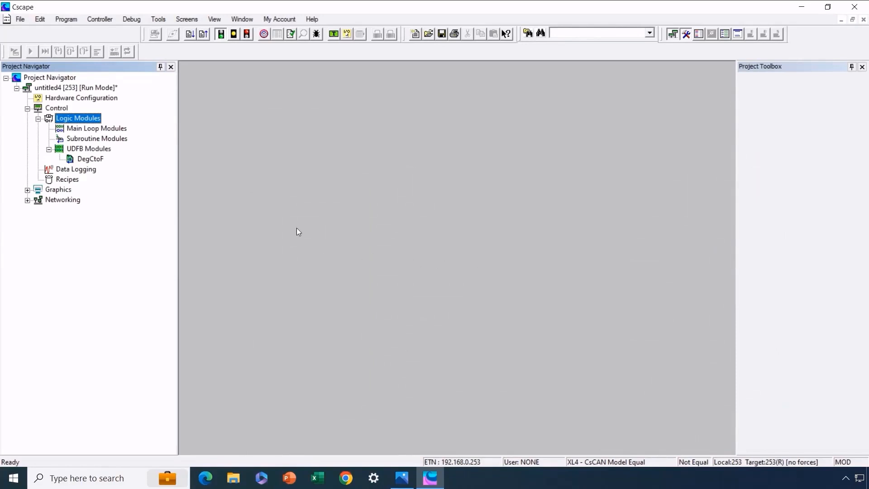
Create a new IEC Function Block Diagram main loop block named Oven_Control and open it.
{"action": "left_click", "coordinate": [96, 128]}
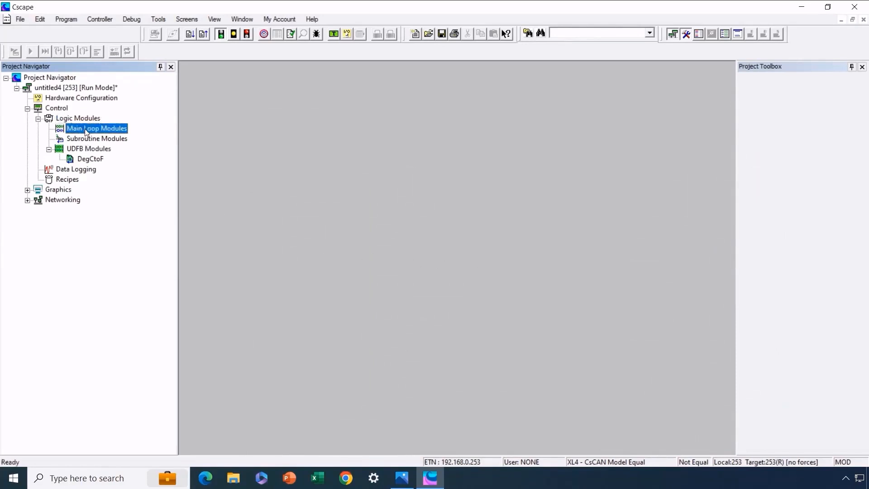
{"action": "right_click", "coordinate": [96, 128]}
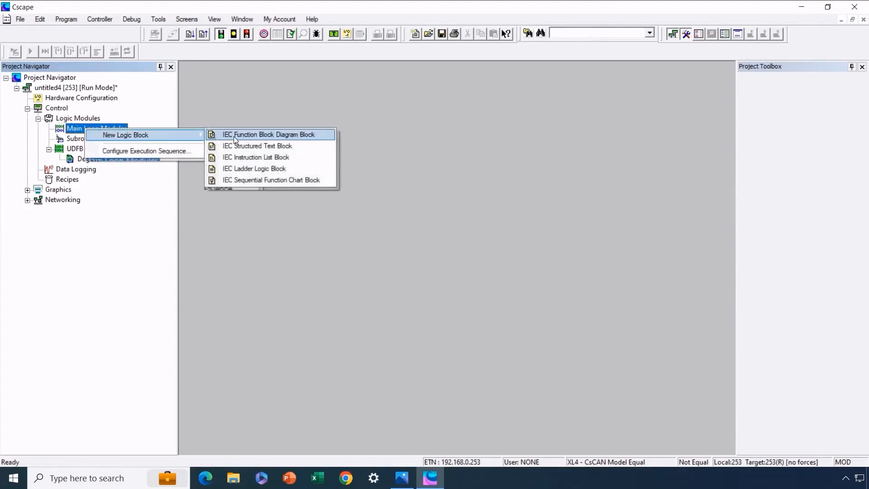
{"action": "left_click", "coordinate": [267, 134]}
{"action": "type", "text": "Oven"}
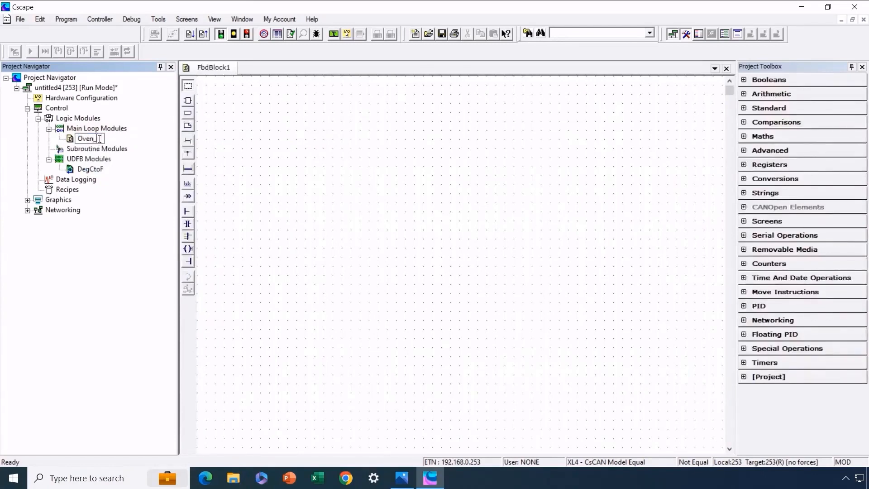
{"action": "type", "text": "_Control"}
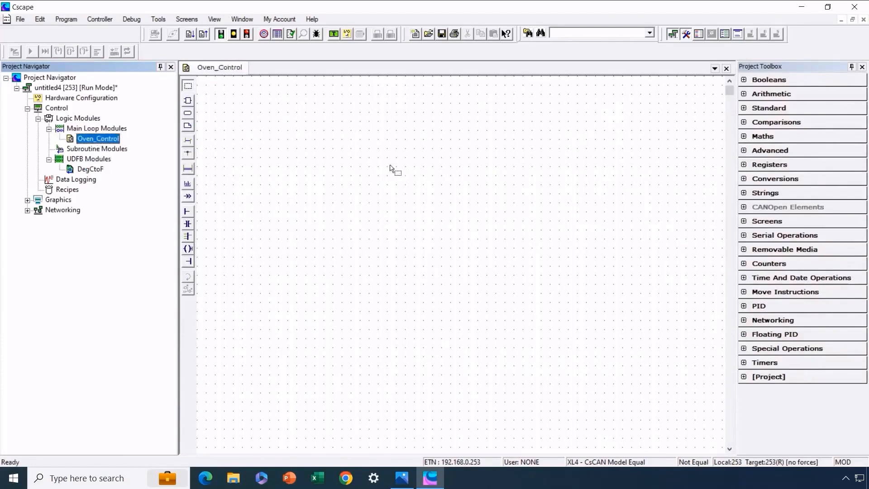
{"action": "mouse_move", "coordinate": [379, 164]}
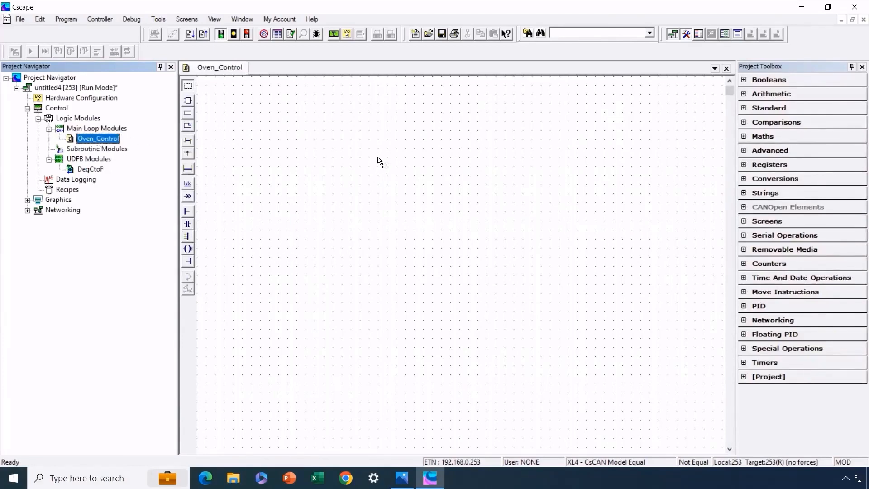
{"action": "mouse_move", "coordinate": [590, 299]}
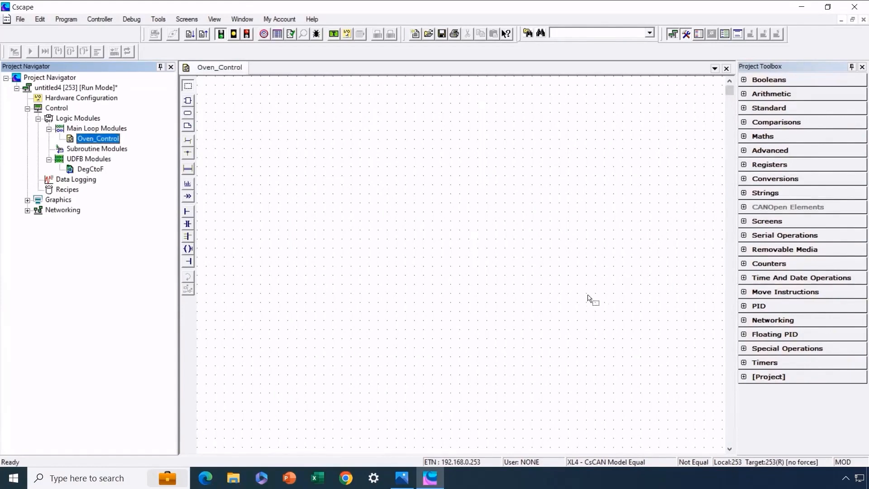
{"action": "mouse_move", "coordinate": [684, 342]}
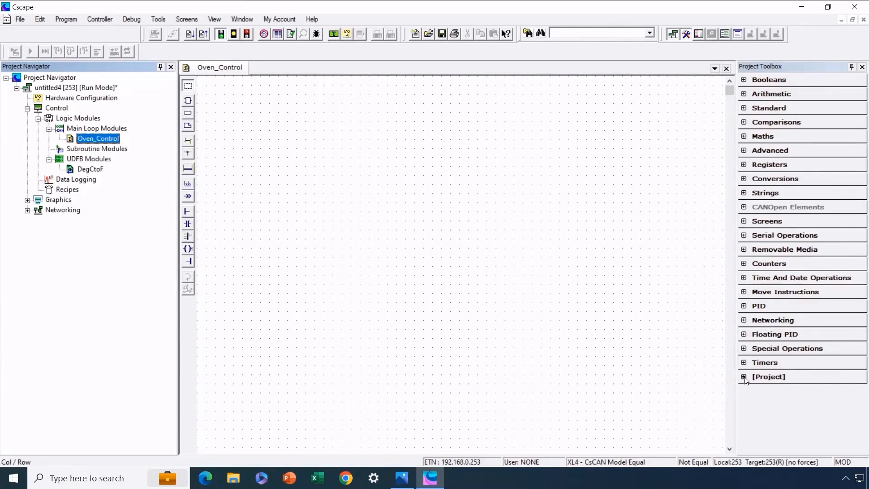
Drop the project's DegCtoF block onto the diagram as new DegCtoF variable Temp_Convert.
{"action": "left_click", "coordinate": [743, 377]}
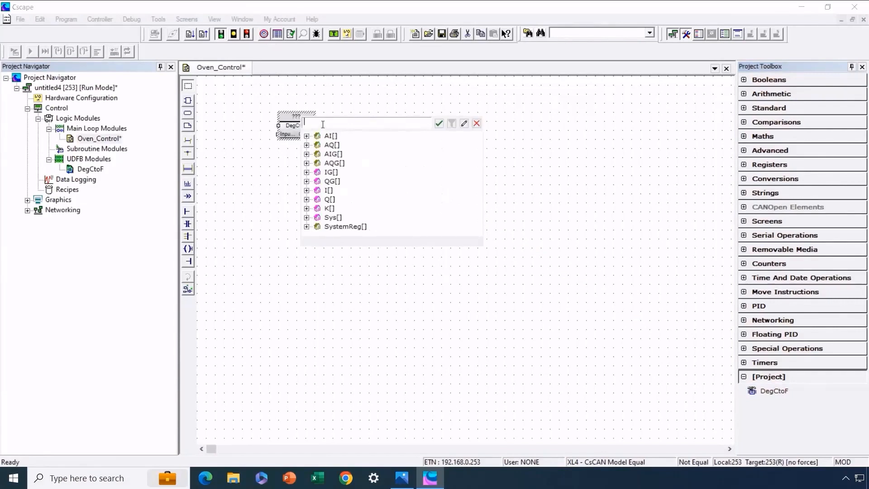
{"action": "type", "text": "Temp"}
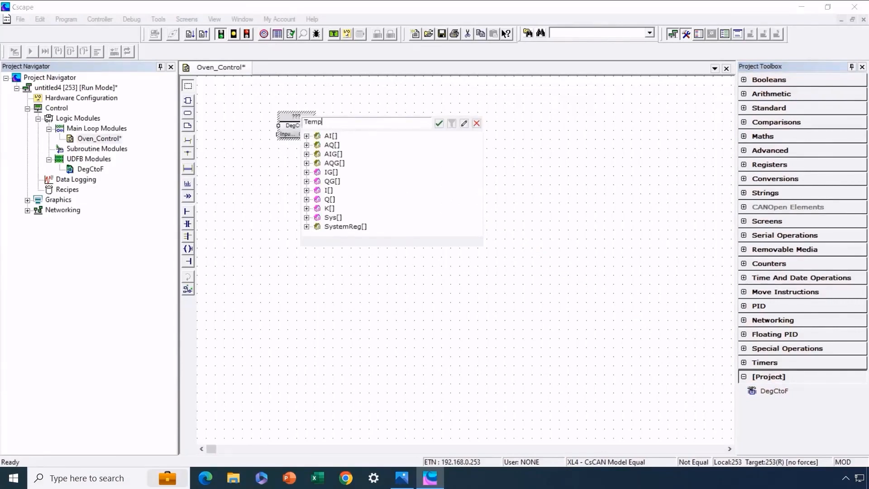
{"action": "type", "text": "_Convert"}
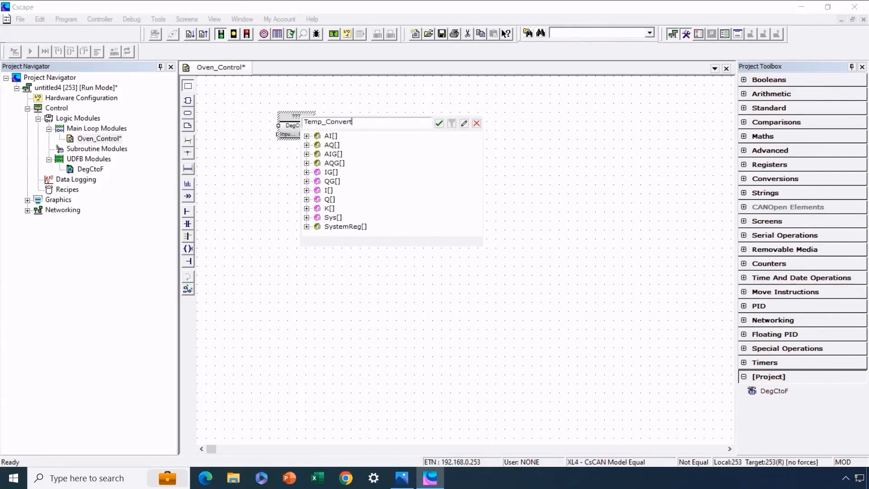
{"action": "left_click", "coordinate": [438, 123]}
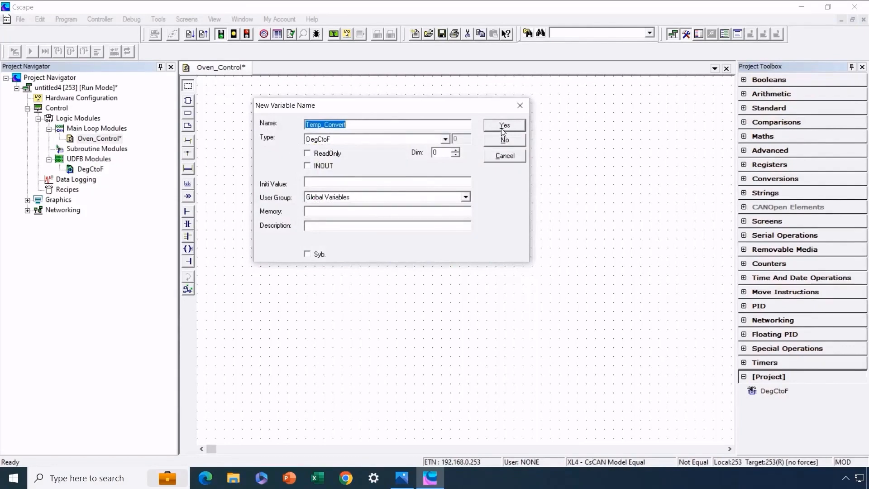
{"action": "left_click", "coordinate": [503, 125]}
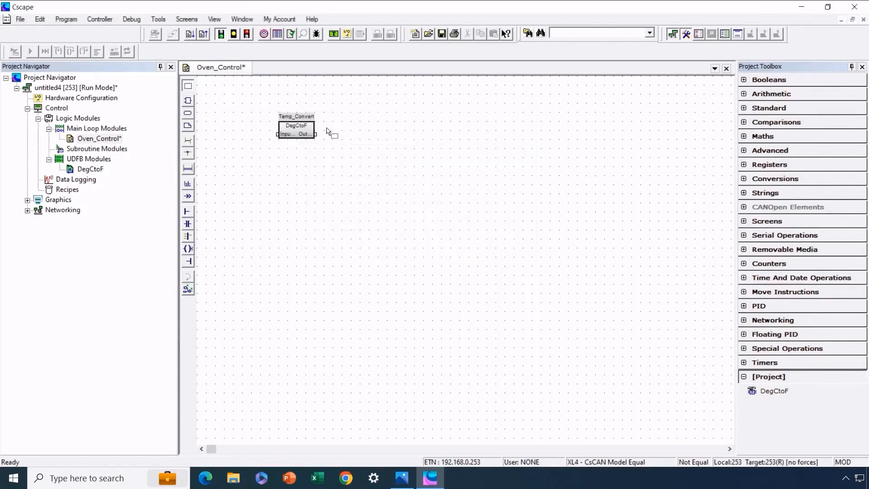
Connect a new REAL variable Oven_Temp_DegC to Temp_Convert's input.
{"action": "left_click", "coordinate": [296, 125]}
{"action": "type", "text": "Oven_Tem"}
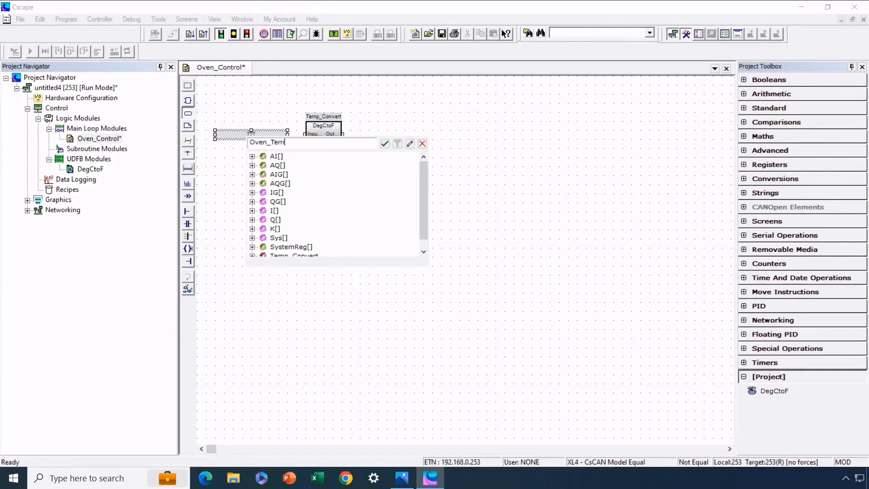
{"action": "type", "text": "p_DegC"}
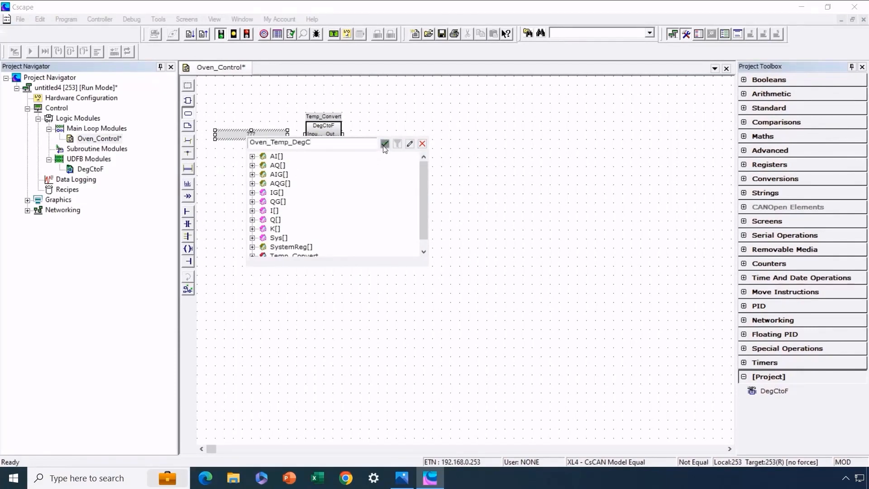
{"action": "left_click", "coordinate": [384, 143]}
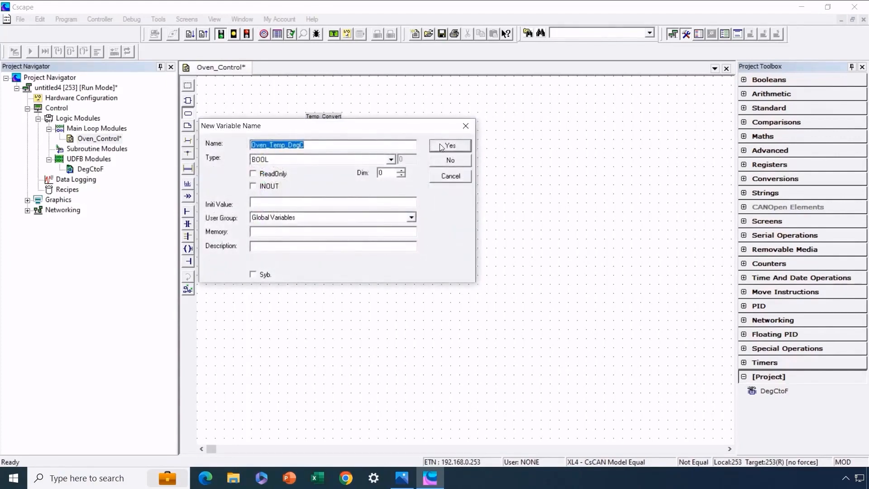
{"action": "left_click", "coordinate": [391, 160]}
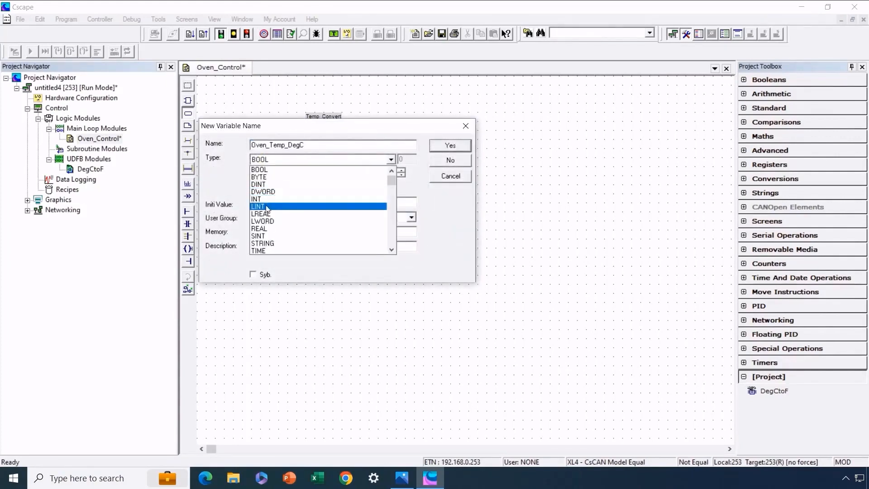
{"action": "left_click", "coordinate": [259, 228]}
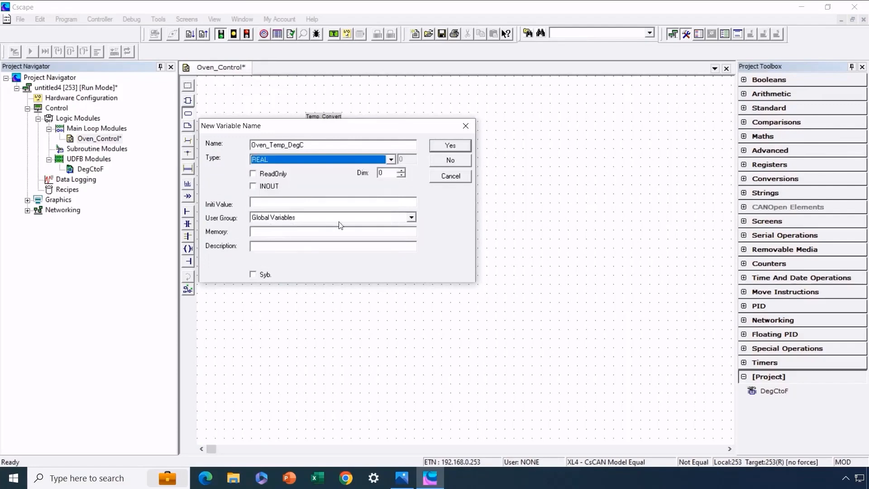
{"action": "left_click", "coordinate": [449, 145]}
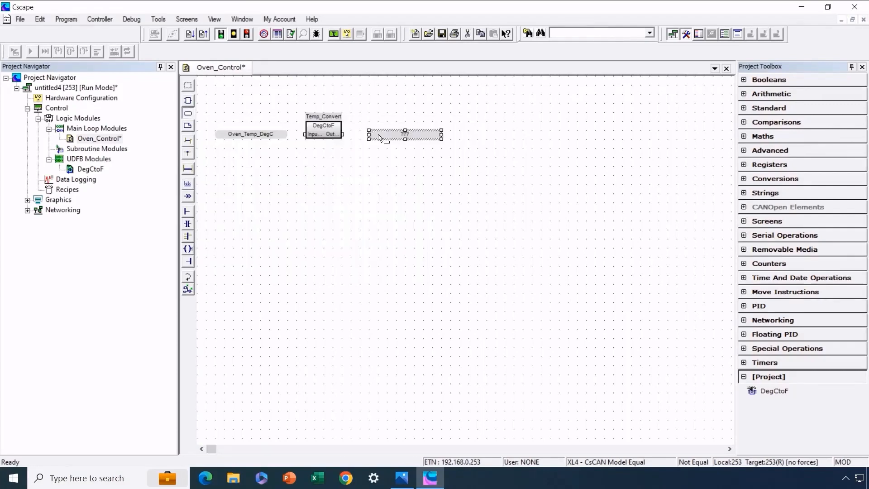
Connect a new REAL variable Oven_Temp_DegF to Temp_Convert's output.
{"action": "double_click", "coordinate": [404, 133]}
{"action": "type", "text": "Oven_Temp_De"}
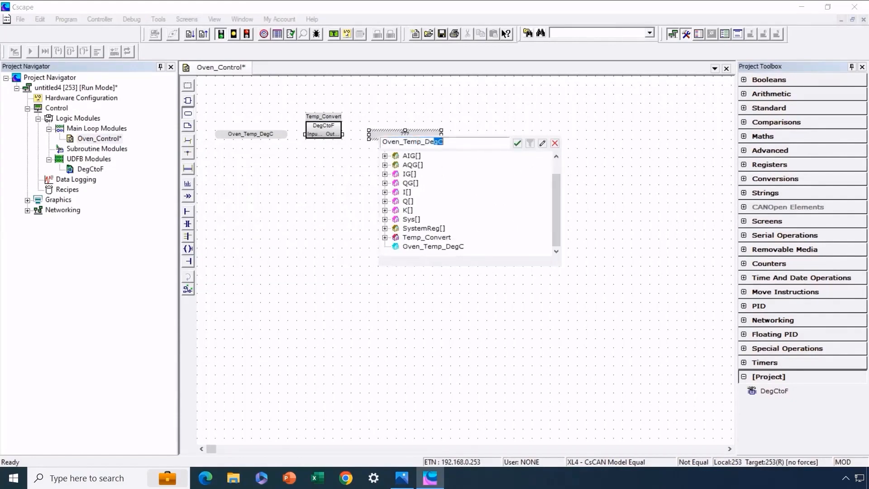
{"action": "left_click", "coordinate": [517, 143]}
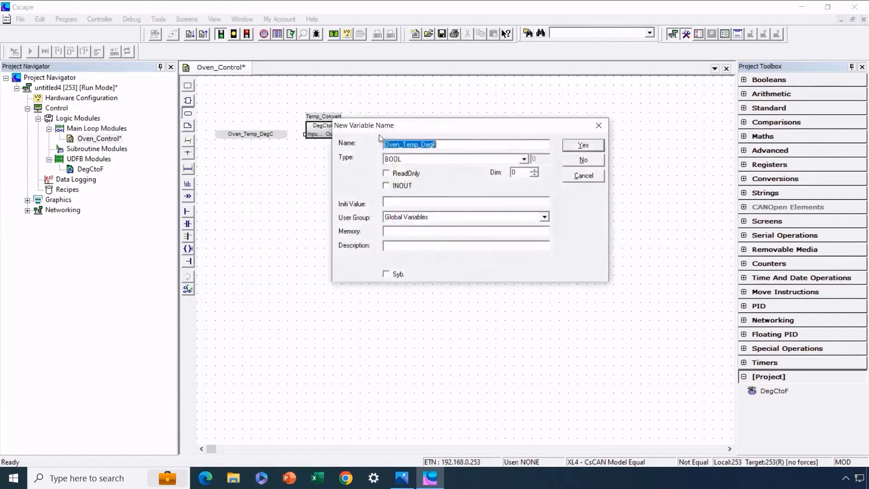
{"action": "left_click", "coordinate": [522, 159]}
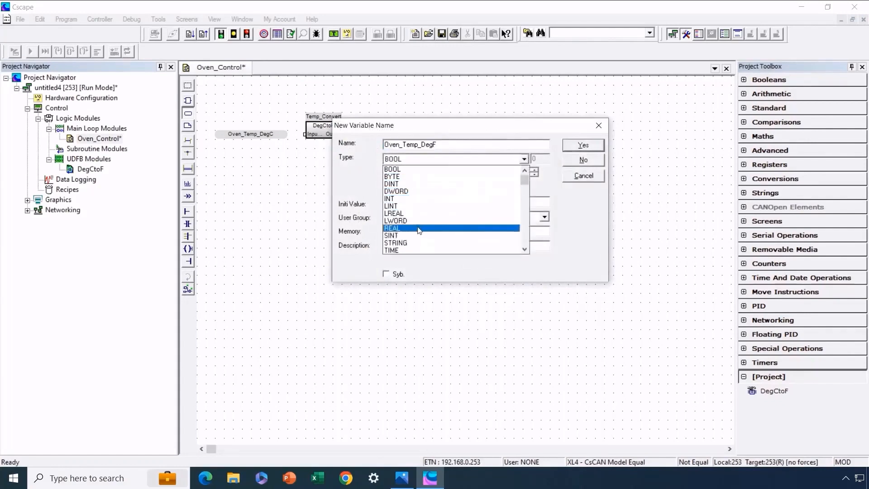
{"action": "left_click", "coordinate": [393, 227]}
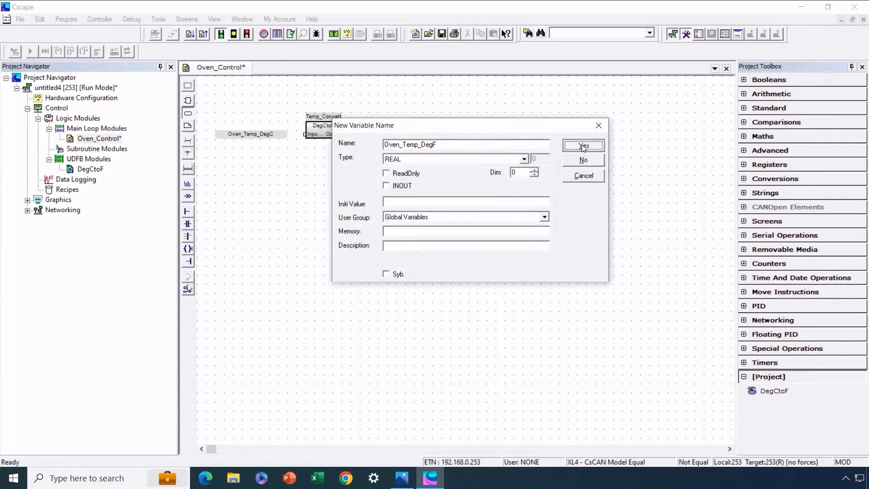
{"action": "left_click", "coordinate": [582, 146]}
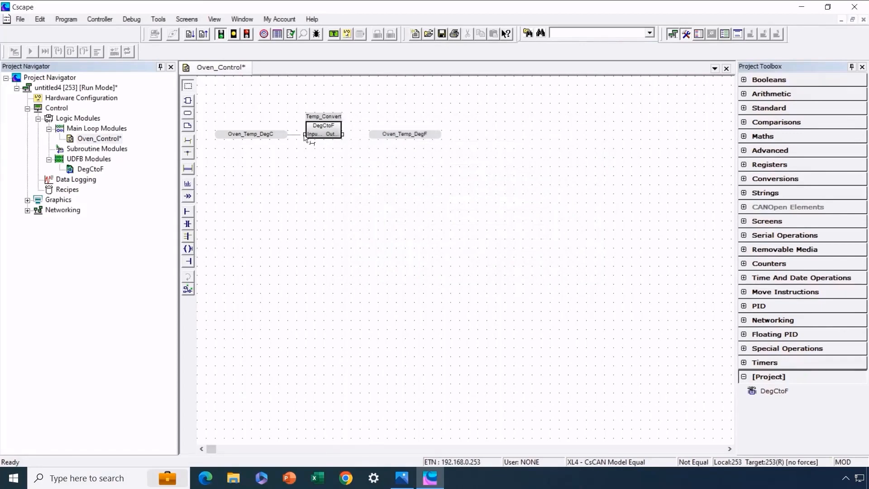
{"action": "left_click", "coordinate": [404, 134]}
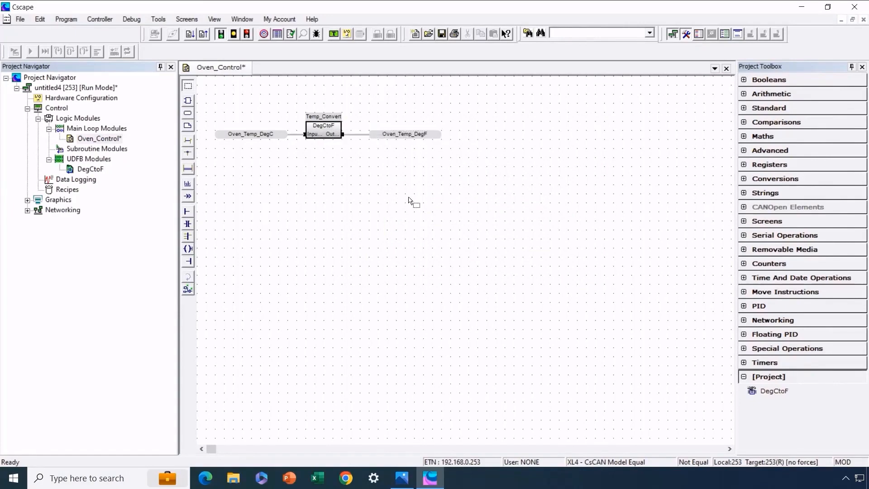
{"action": "mouse_move", "coordinate": [183, 162]}
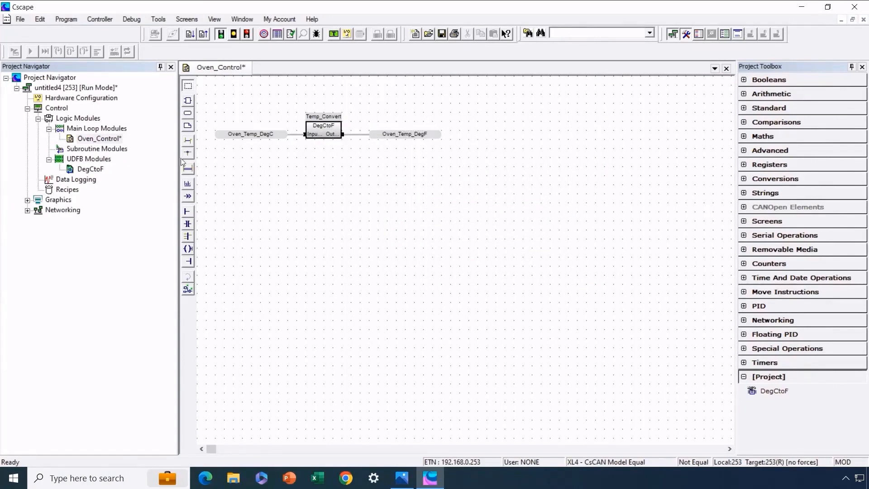
Create a new IEC Structured Text main loop block named Temp_Display.
{"action": "left_click", "coordinate": [96, 128]}
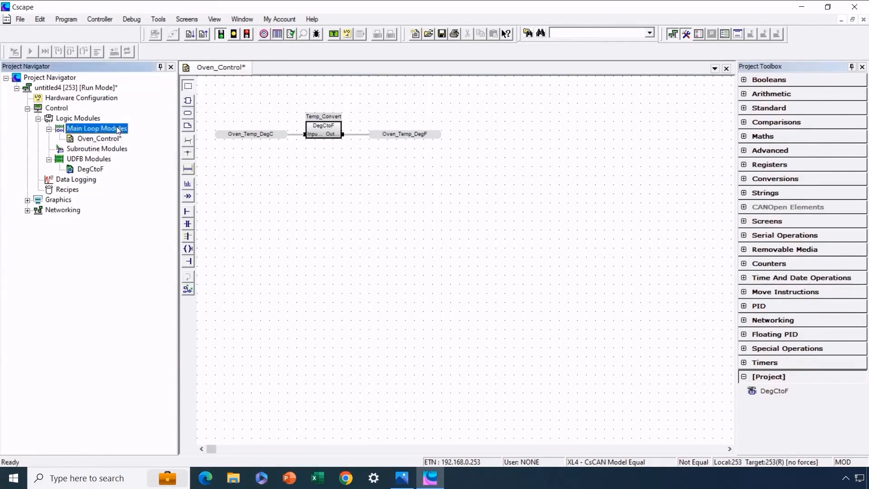
{"action": "right_click", "coordinate": [94, 128]}
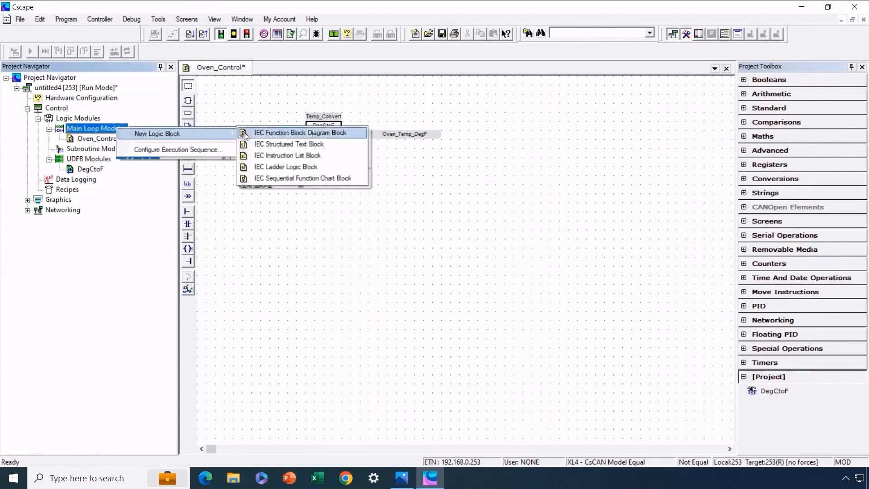
{"action": "left_click", "coordinate": [289, 144]}
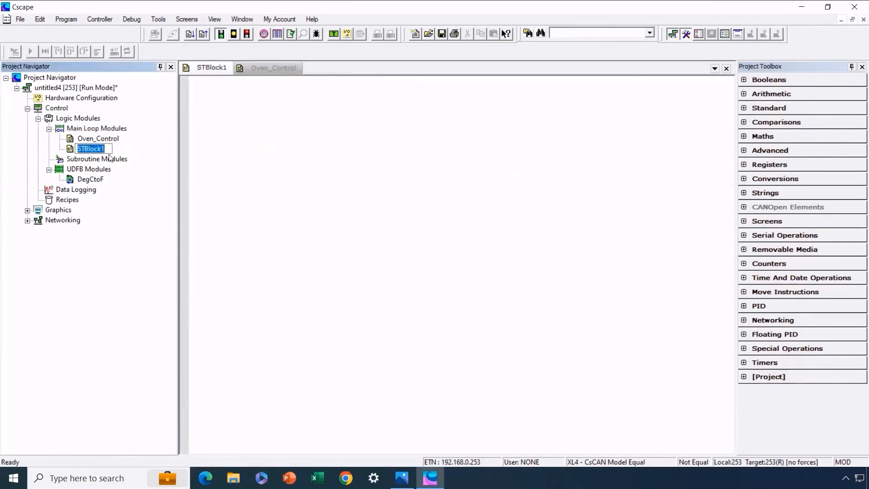
{"action": "type", "text": "Temp_Display"}
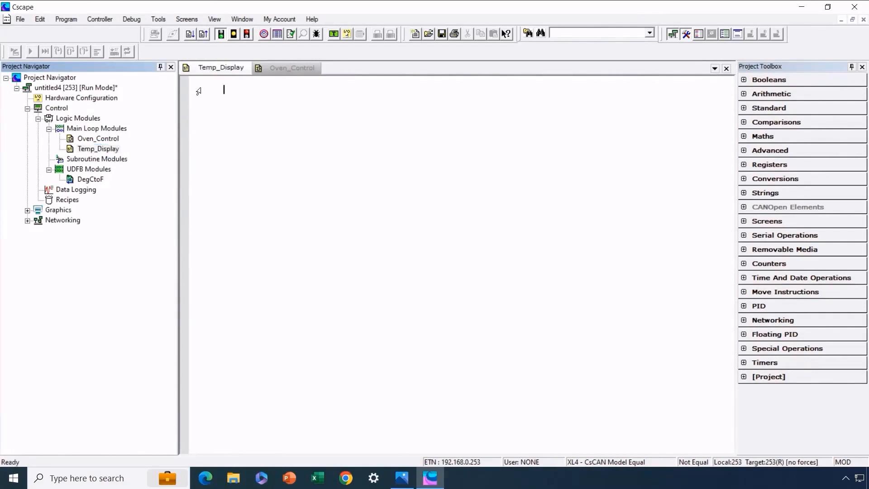
Write the comment '//Logic to convert temps from DegC to DegF for display'.
{"action": "type", "text": "/"}
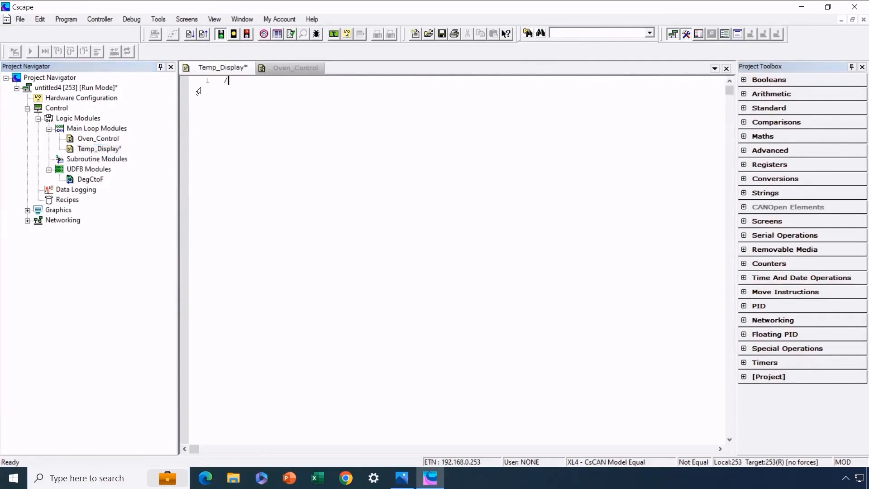
{"action": "type", "text": "/Logic to"}
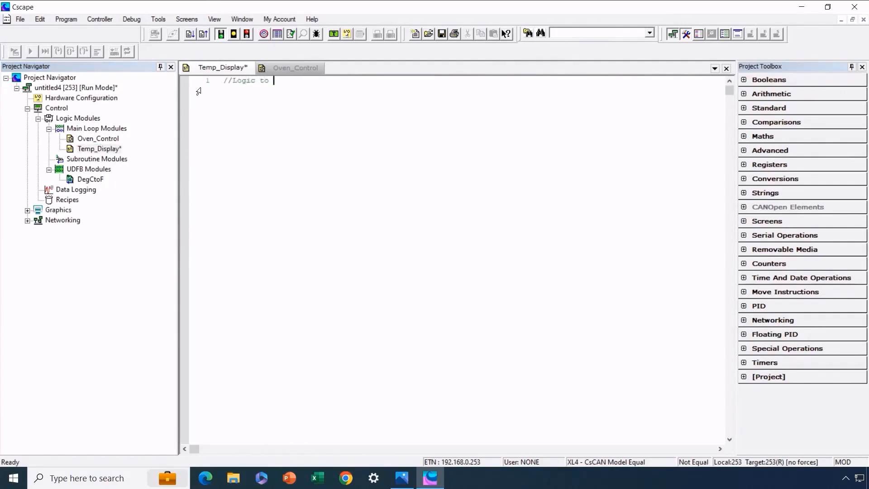
{"action": "type", "text": "convert temps"}
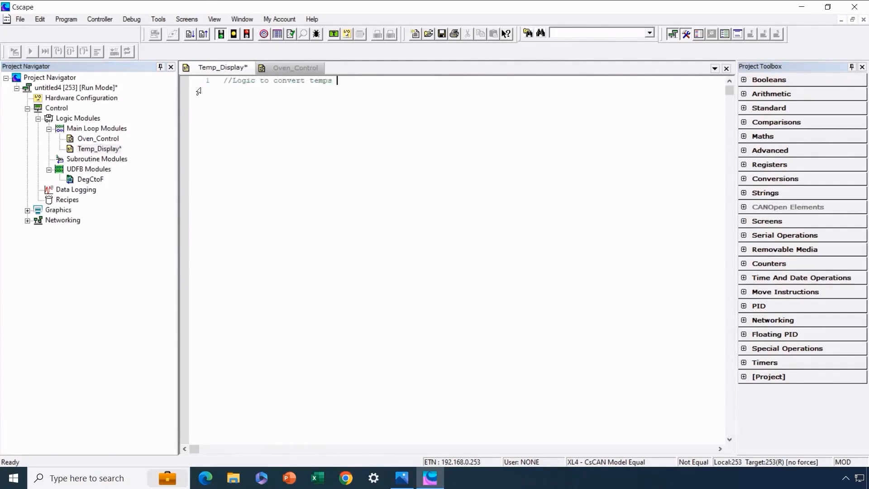
{"action": "type", "text": "from DegC"}
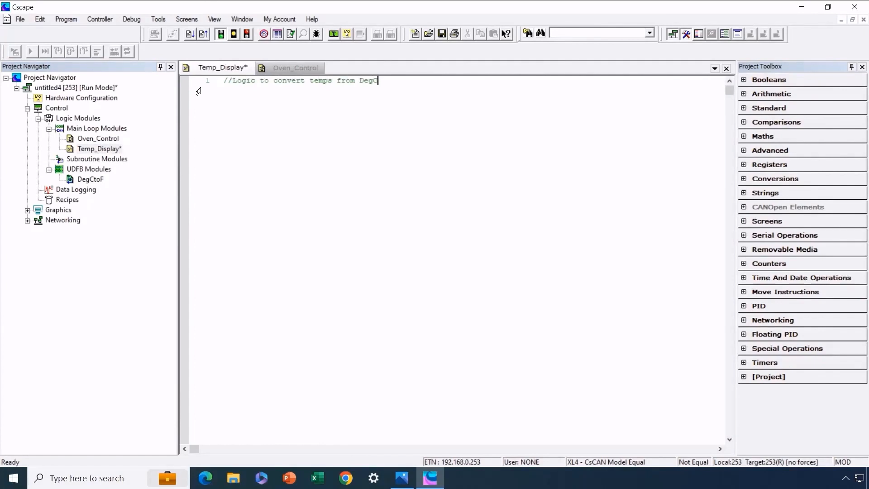
{"action": "type", "text": "to DegF for"}
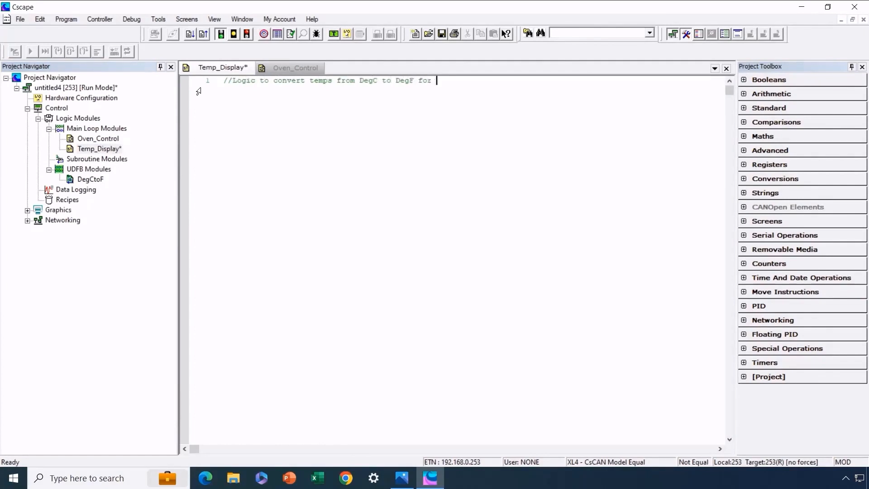
{"action": "type", "text": "display"}
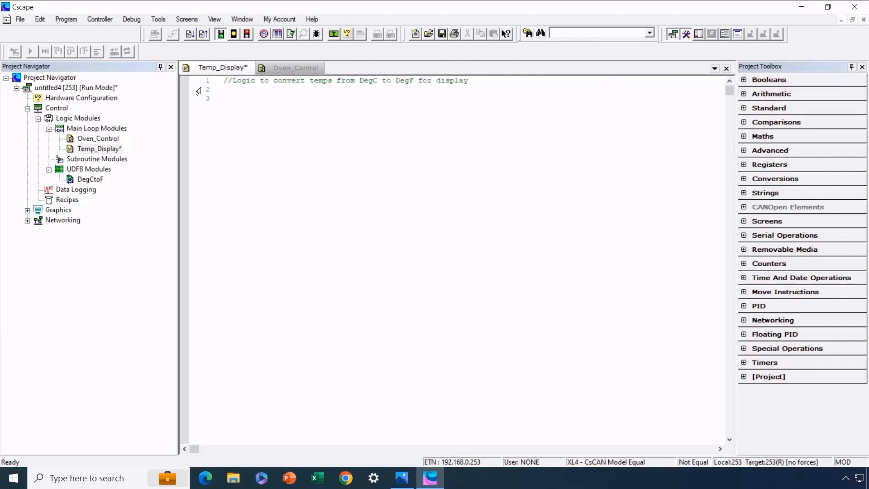
{"action": "left_click", "coordinate": [223, 98]}
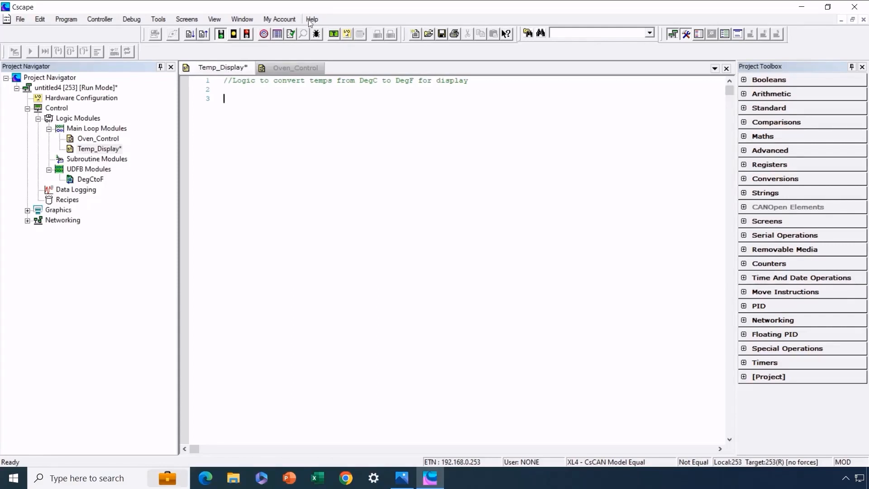
{"action": "mouse_move", "coordinate": [324, 52]}
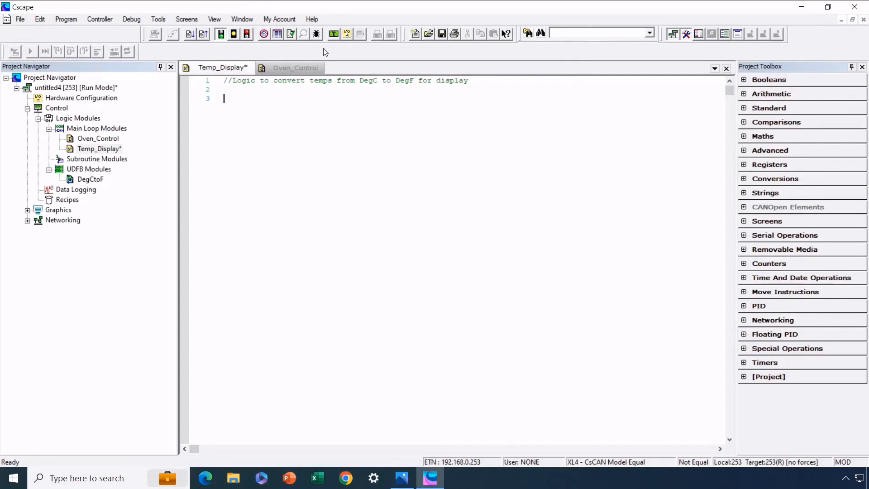
Show the Program Variables window.
{"action": "left_click", "coordinate": [769, 376]}
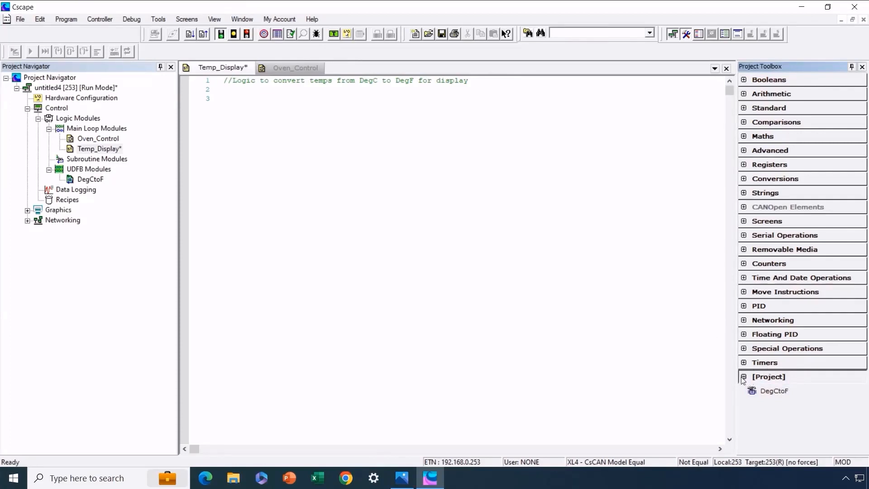
{"action": "left_click", "coordinate": [743, 376]}
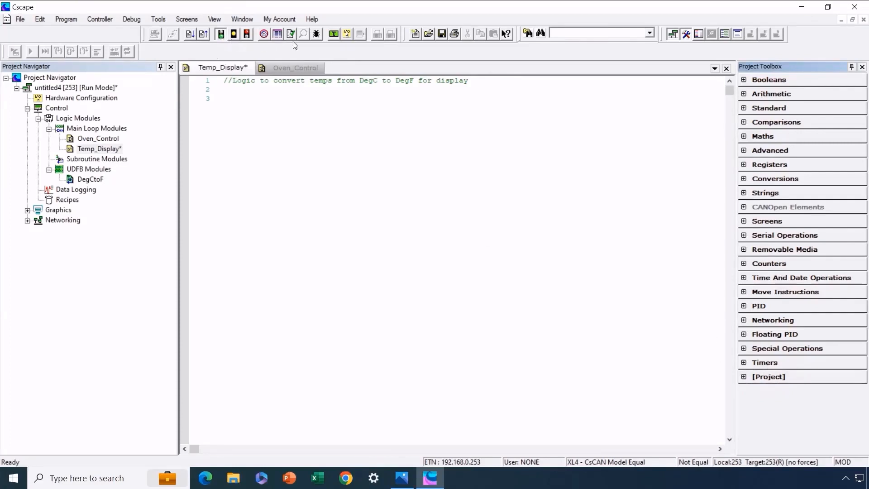
{"action": "left_click", "coordinate": [158, 19]}
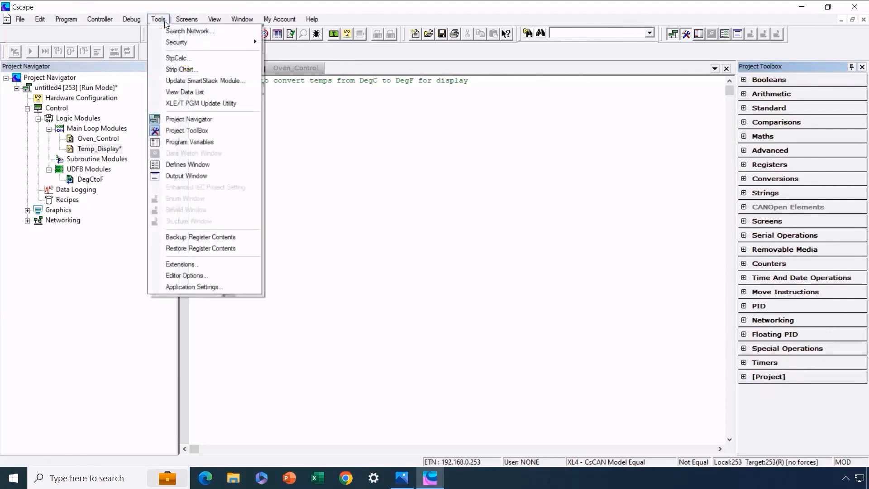
{"action": "left_click", "coordinate": [190, 141]}
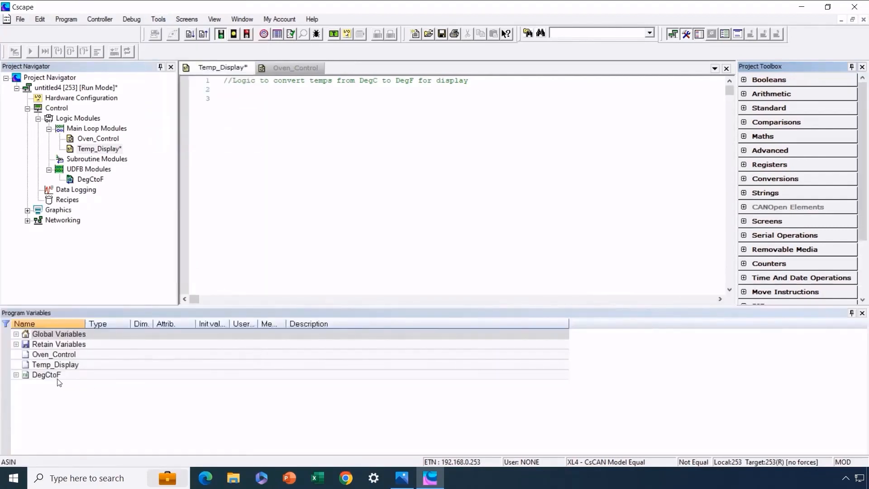
{"action": "mouse_move", "coordinate": [58, 334]}
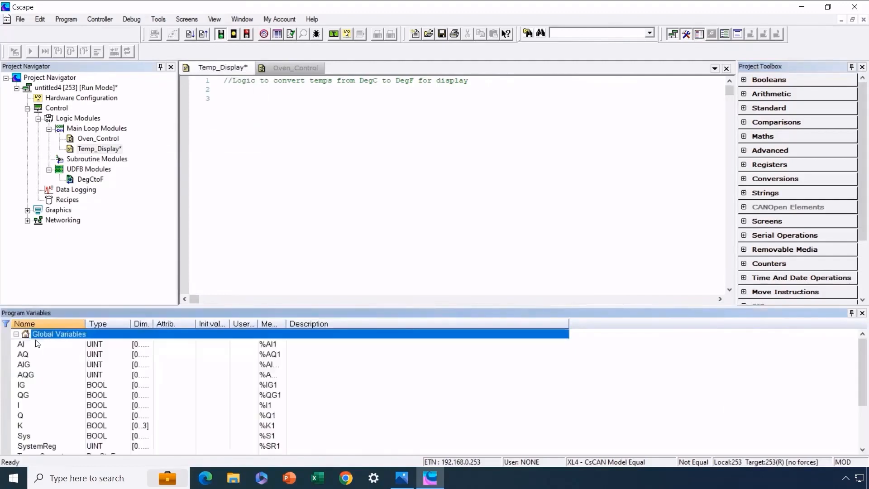
Add a global variable Temp_Display with type DegCtoF.
{"action": "right_click", "coordinate": [59, 332]}
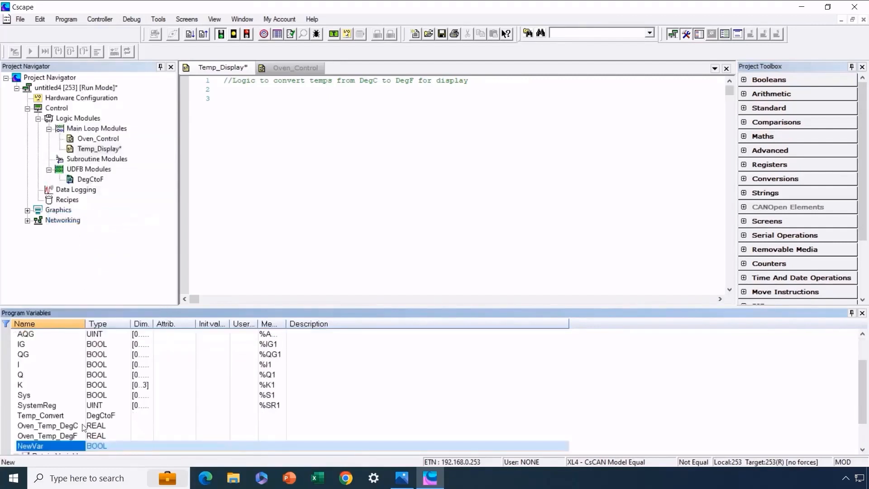
{"action": "double_click", "coordinate": [30, 445]}
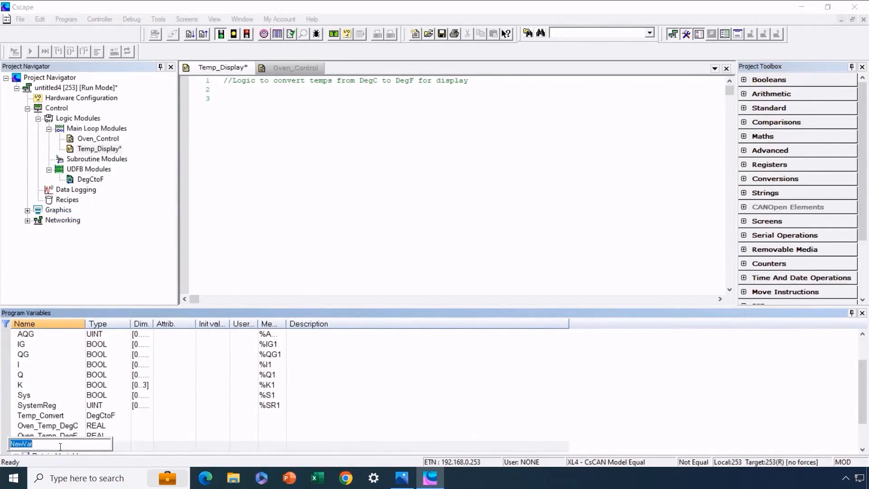
{"action": "type", "text": "Temp_Display"}
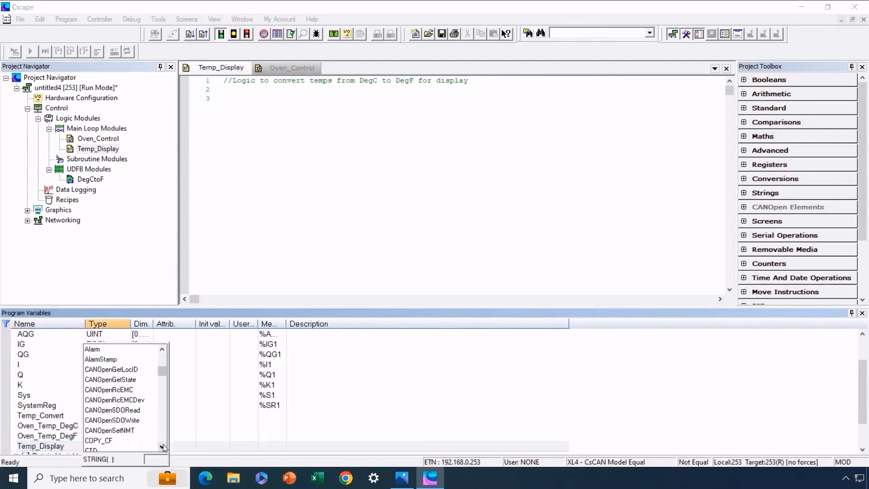
{"action": "scroll", "scroll_direction": "down", "scroll_amount": 3}
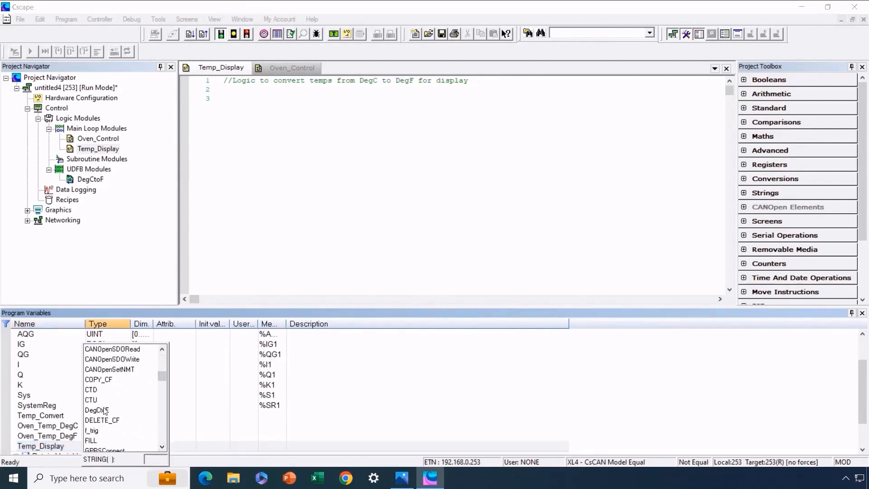
{"action": "left_click", "coordinate": [96, 410]}
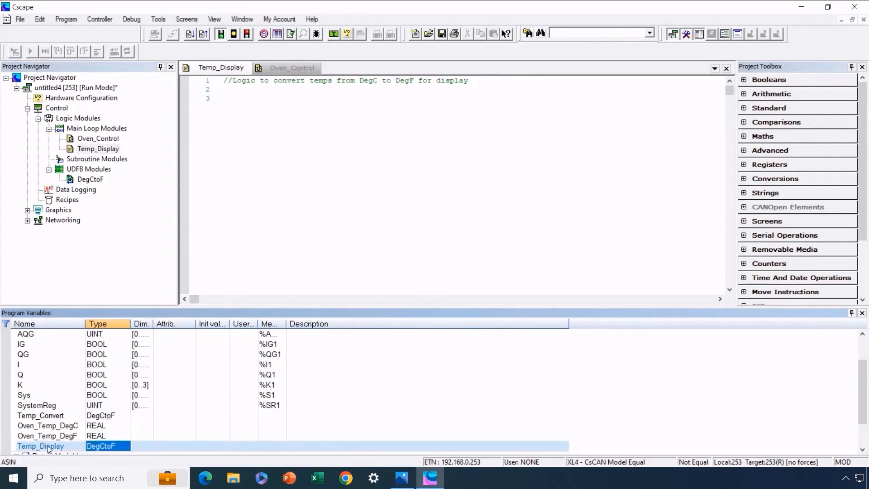
{"action": "left_click", "coordinate": [225, 99]}
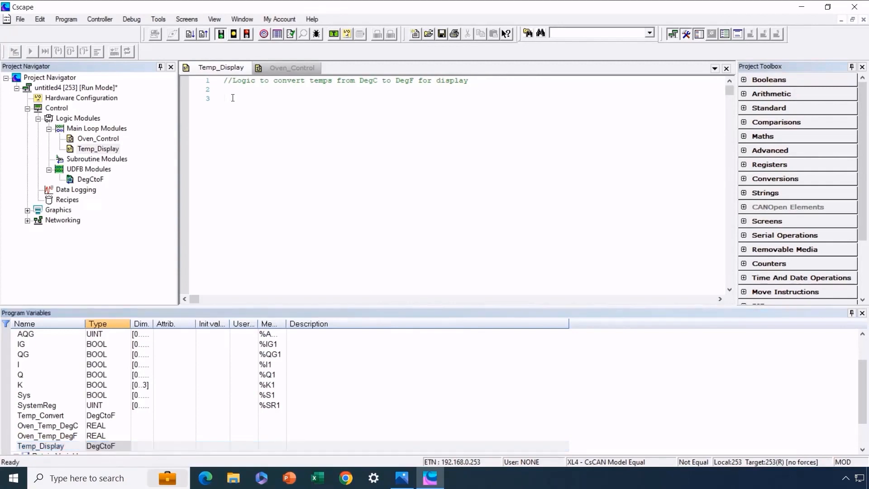
Write 'Temp_Display(Platen_Temp_DegC);' on line 3 and declare Platen_Temp_DegC as REAL.
{"action": "left_click", "coordinate": [224, 98]}
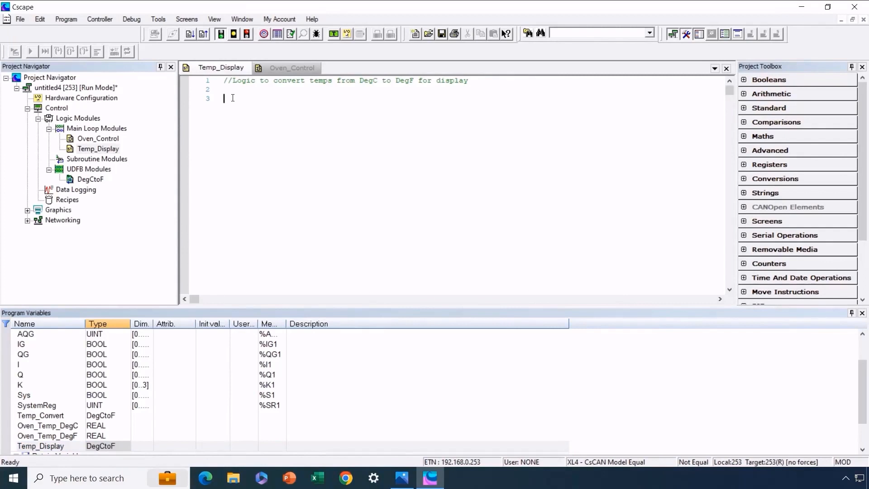
{"action": "type", "text": "Temp"}
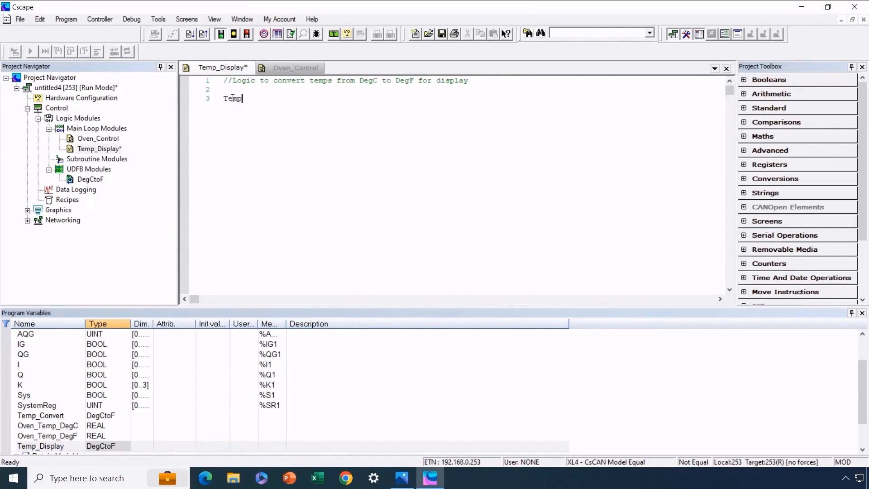
{"action": "type", "text": "_Display"}
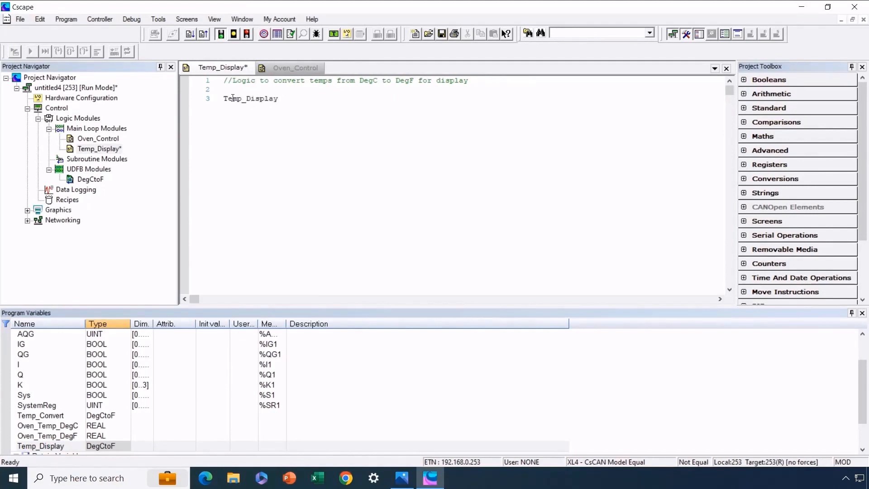
{"action": "type", "text": "("}
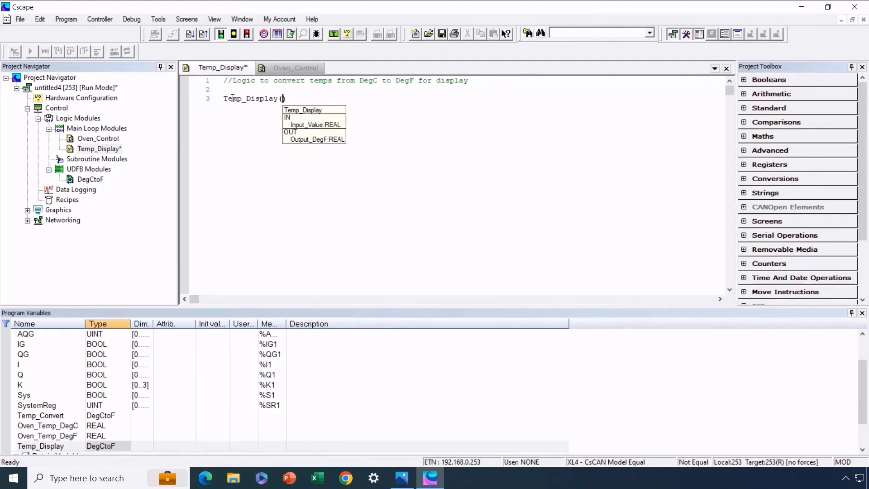
{"action": "type", "text": "P1"}
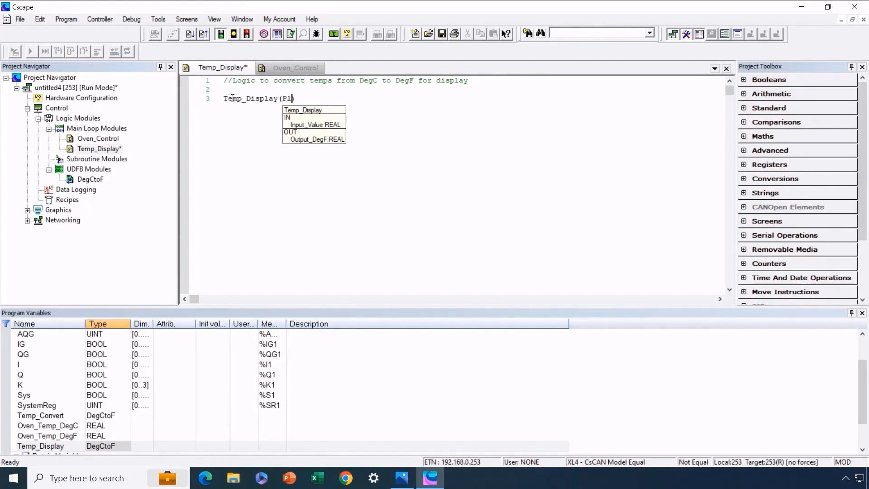
{"action": "type", "text": "Platen_"}
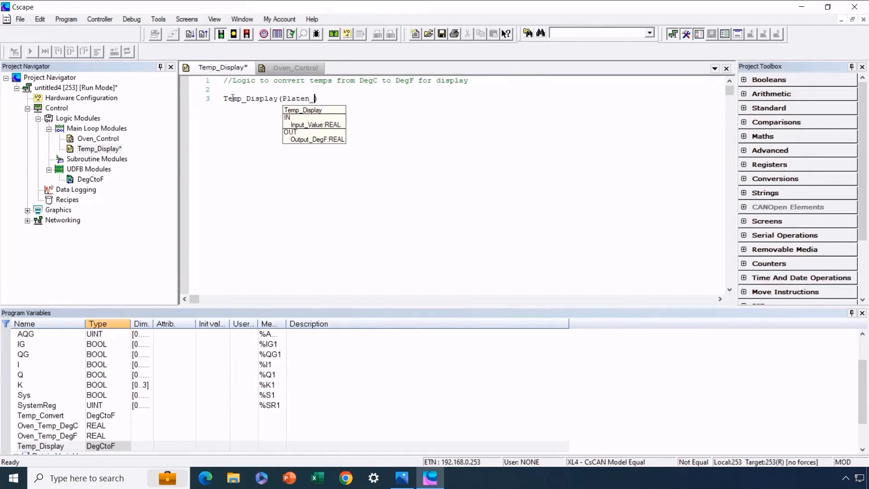
{"action": "type", "text": "Temp_DegC"}
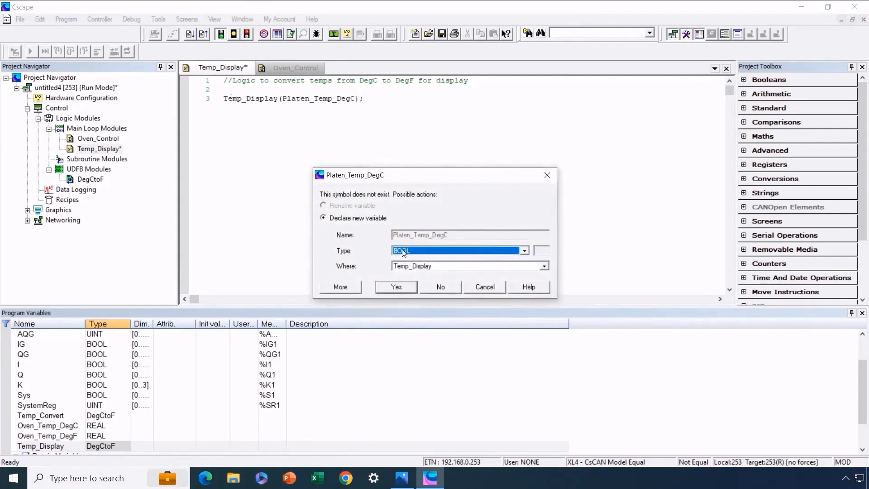
{"action": "mouse_move", "coordinate": [464, 237]}
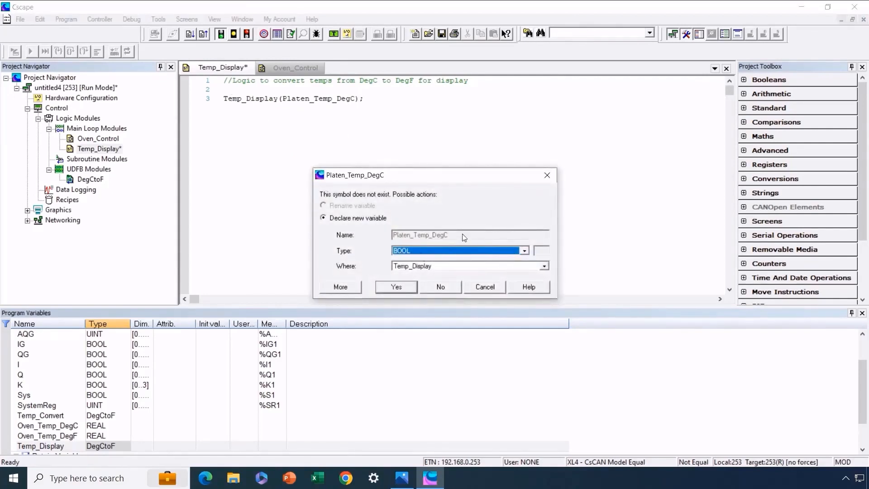
{"action": "left_click", "coordinate": [521, 250]}
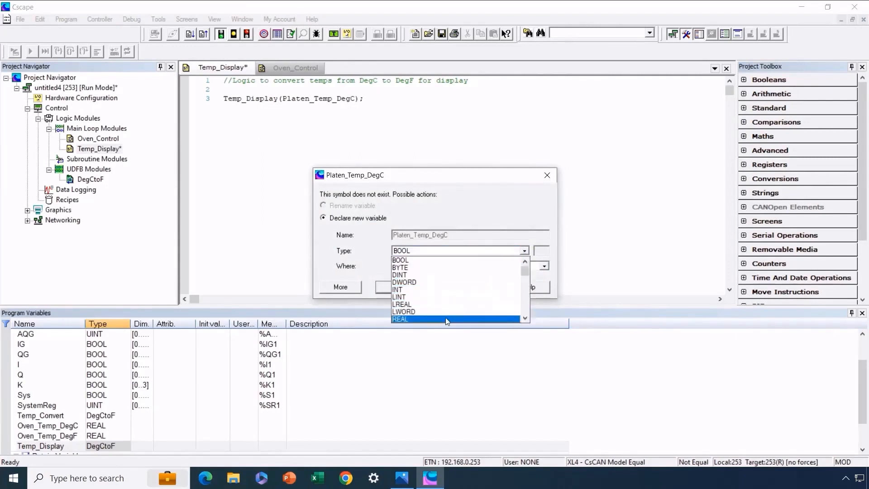
{"action": "left_click", "coordinate": [399, 319]}
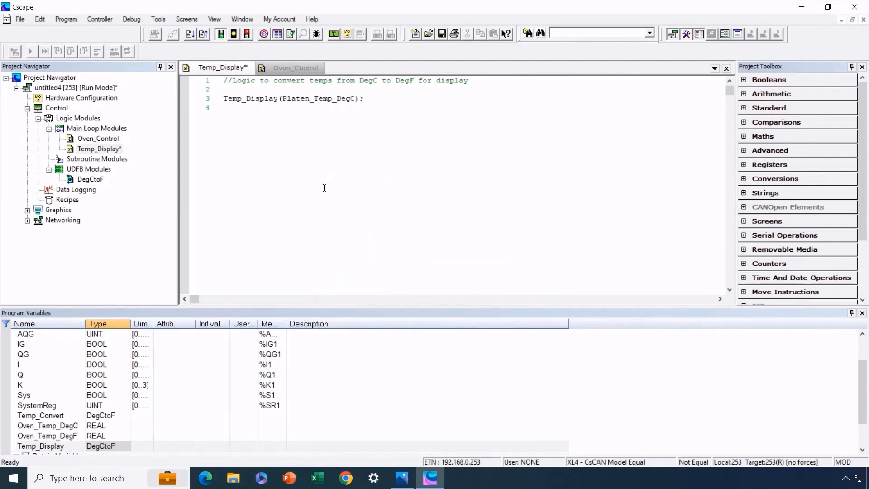
Enter 'Platen_Temp_DegF := Temp_Display.Output_DegF;', picking names from autocomplete.
{"action": "type", "text": "F"}
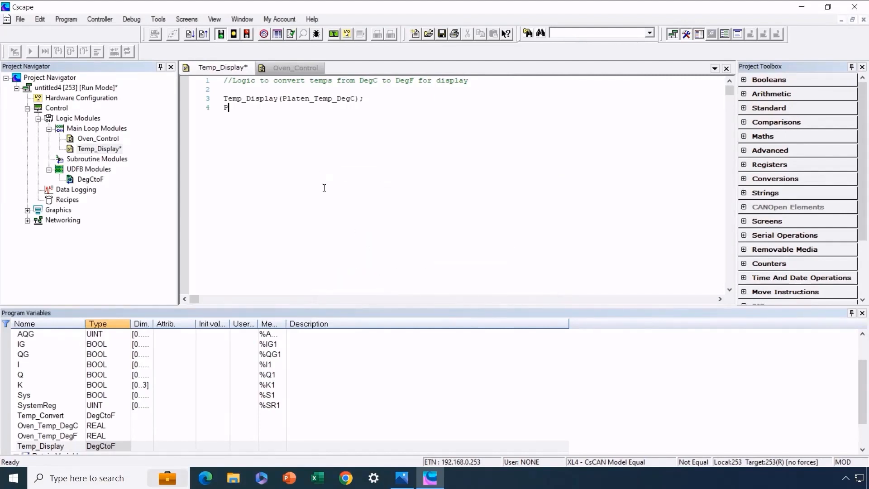
{"action": "type", "text": "laten"}
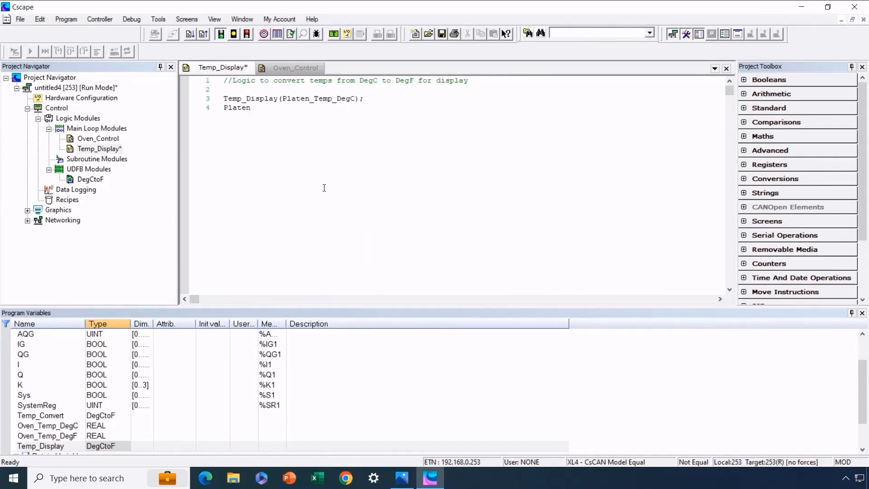
{"action": "type", "text": "_Temp_"}
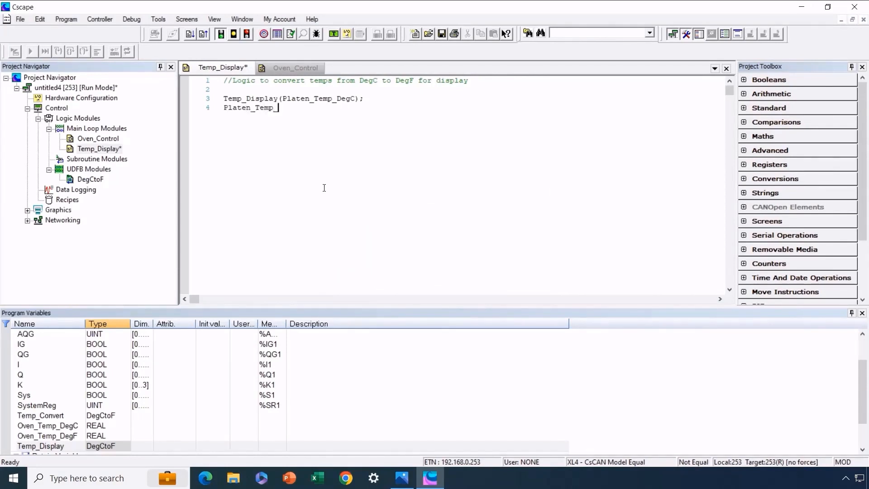
{"action": "type", "text": "DegF"}
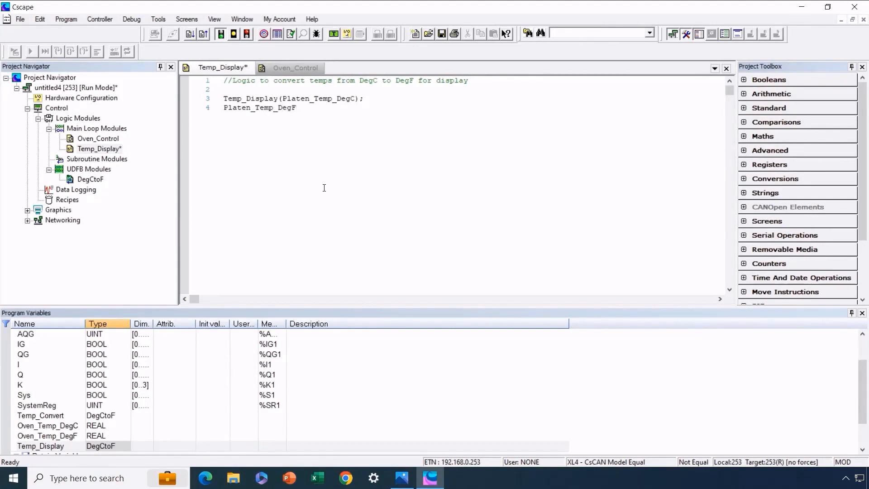
{"action": "left_click", "coordinate": [299, 108]}
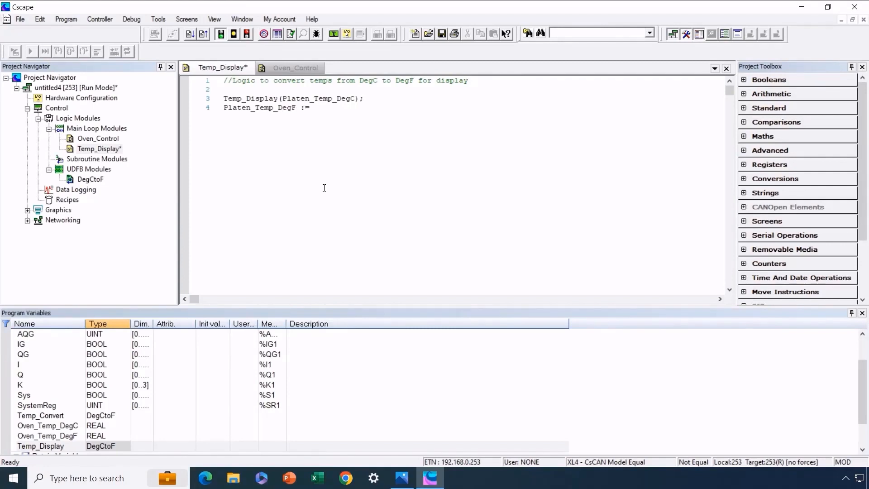
{"action": "type", "text": "Temp"}
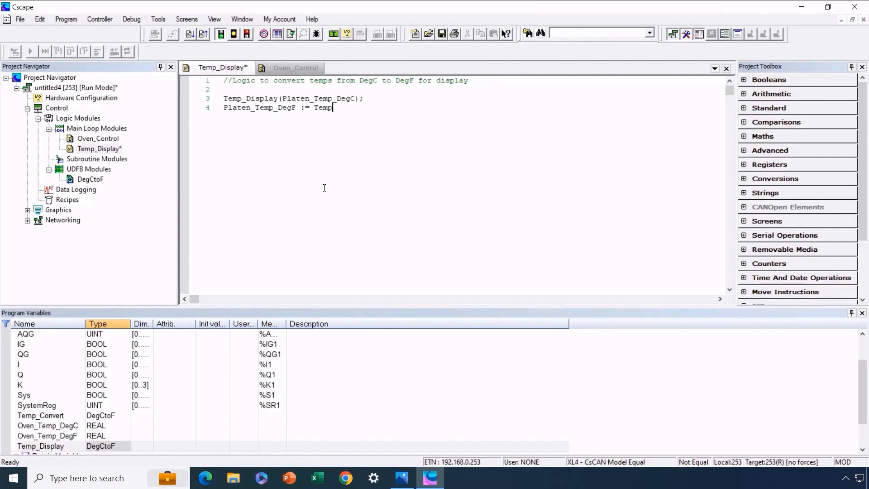
{"action": "type", "text": "_Display."}
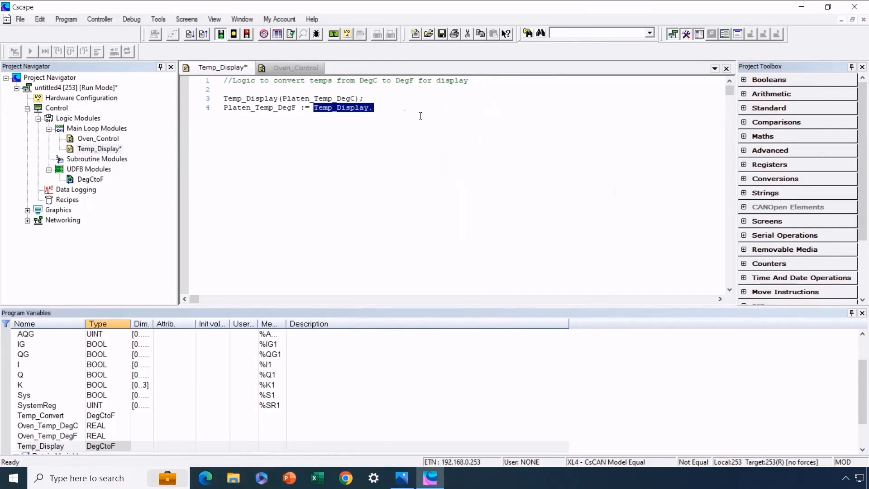
{"action": "left_click", "coordinate": [378, 108]}
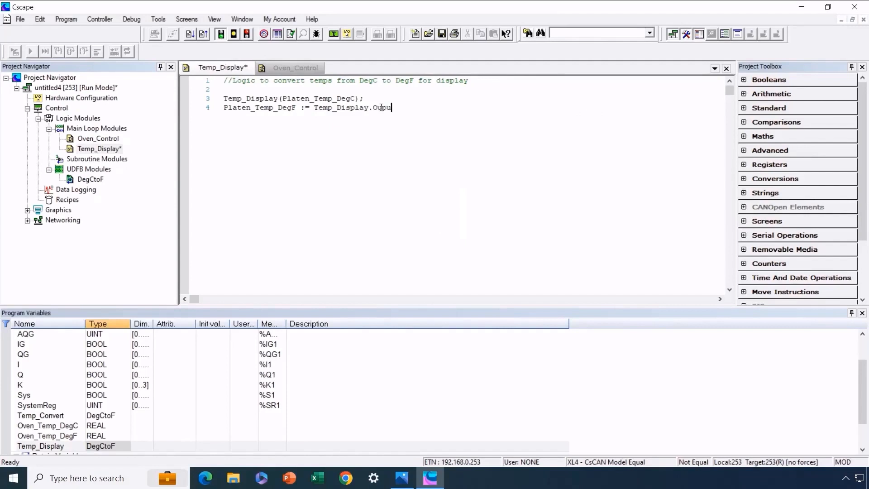
{"action": "type", "text": "put_Deg"}
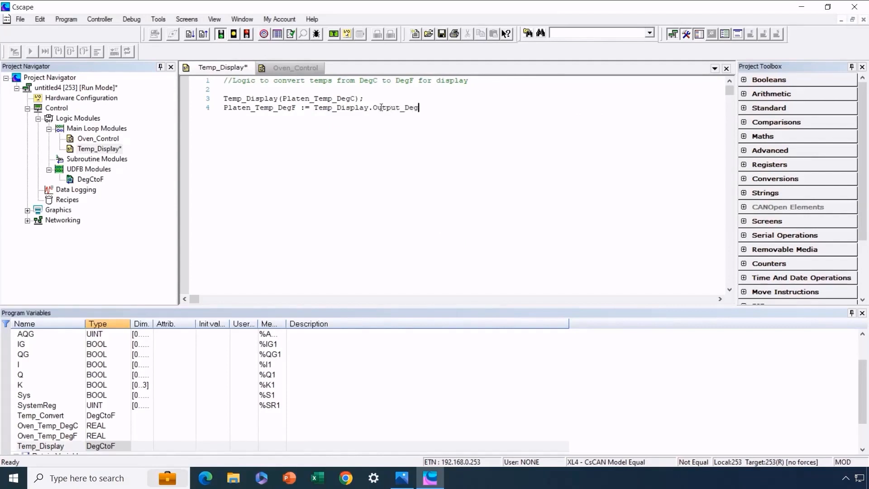
{"action": "type", "text": ";"}
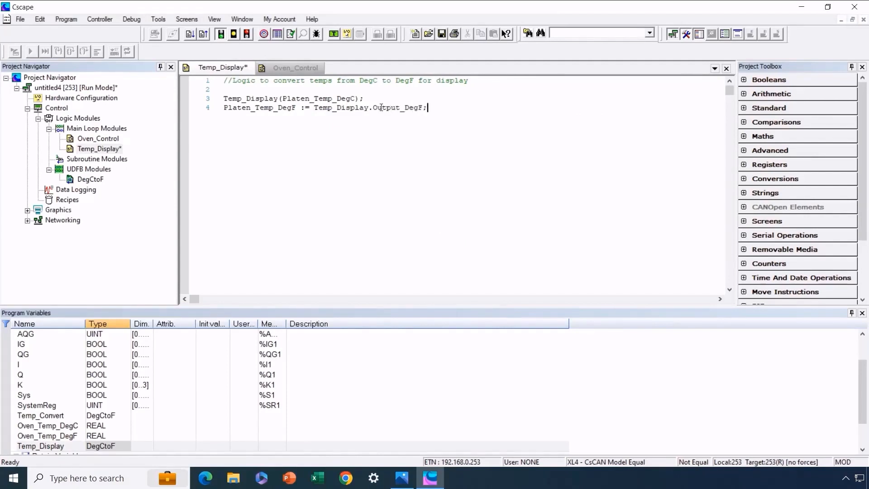